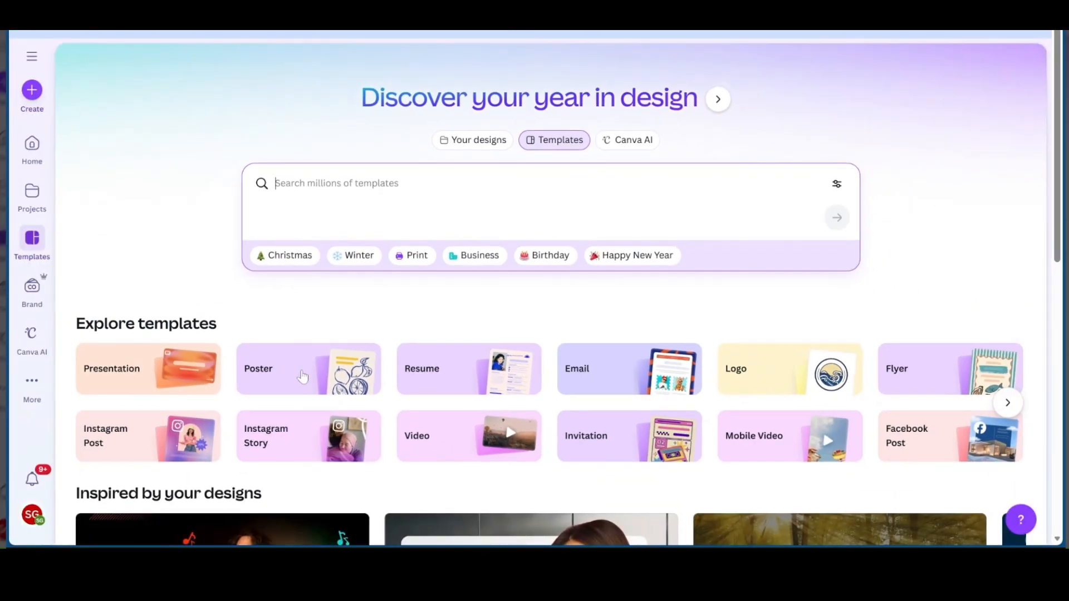
Search Canva's template library for "vision board" designs
scroll("down", 3)
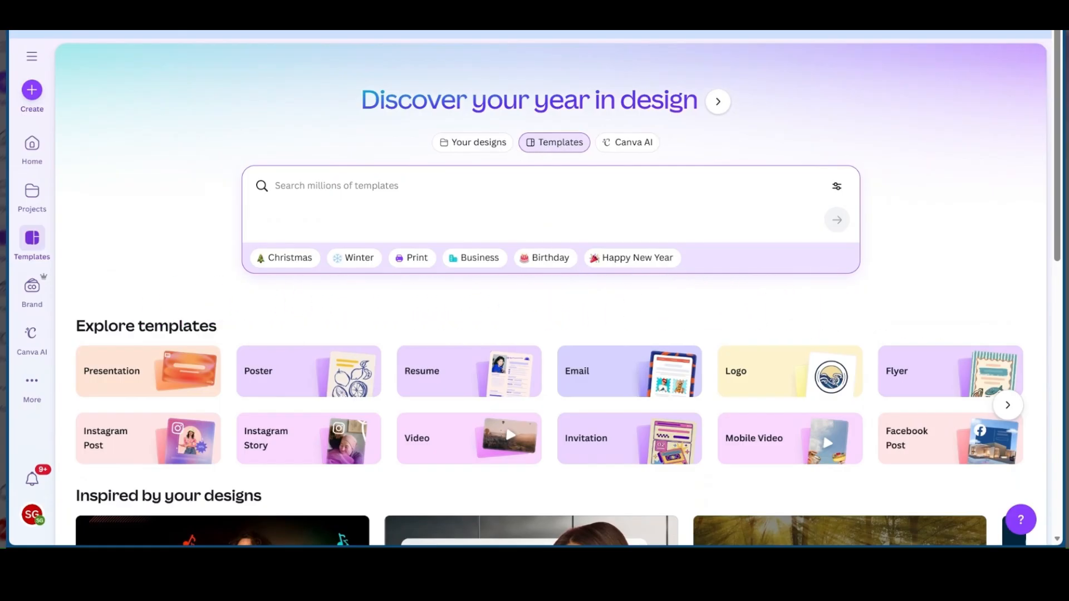
type("ca")
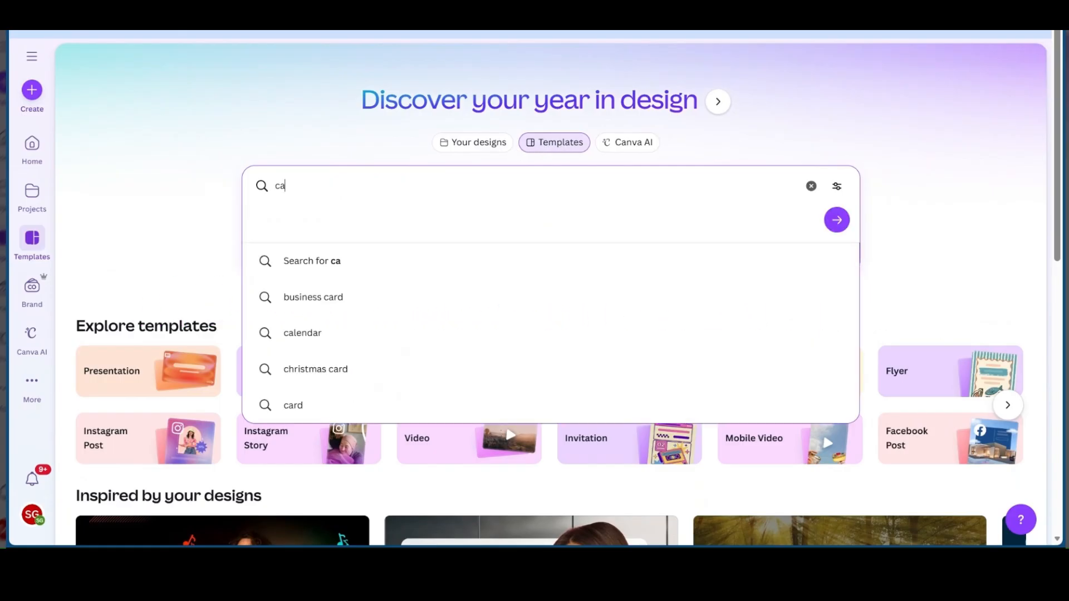
type("vs")
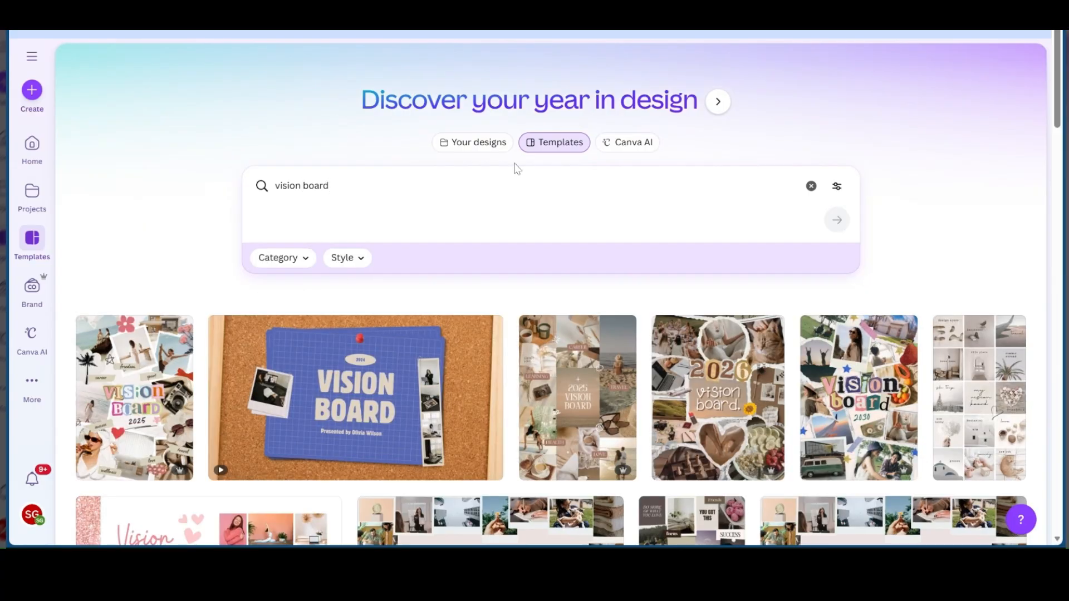
Scroll the vision board results down to the Multicolored Aesthetic Photo Collage Landscape Poster
scroll("down", 3)
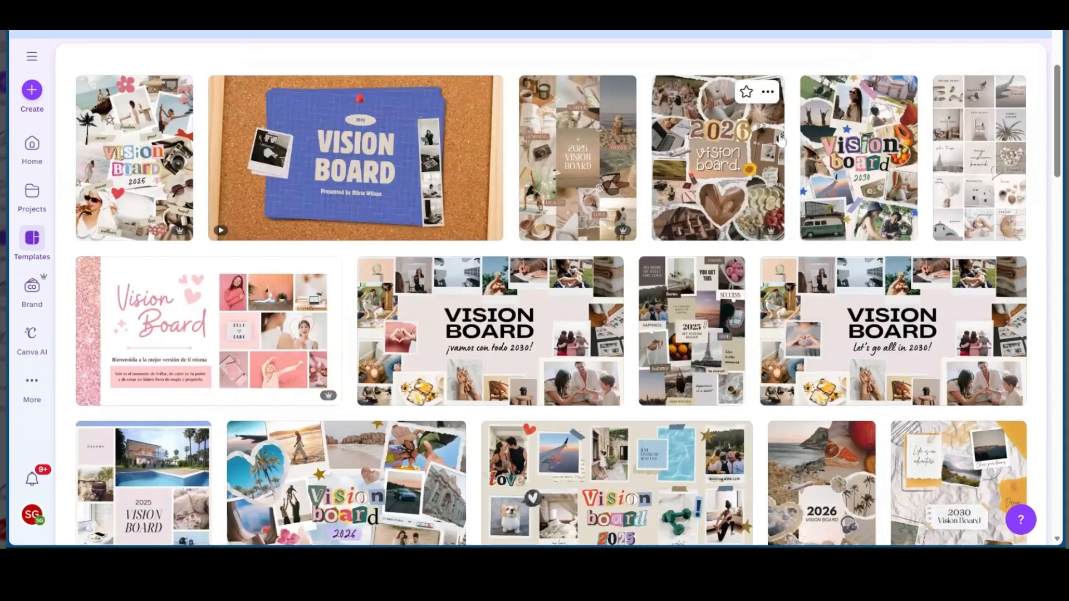
mouse_move(549, 302)
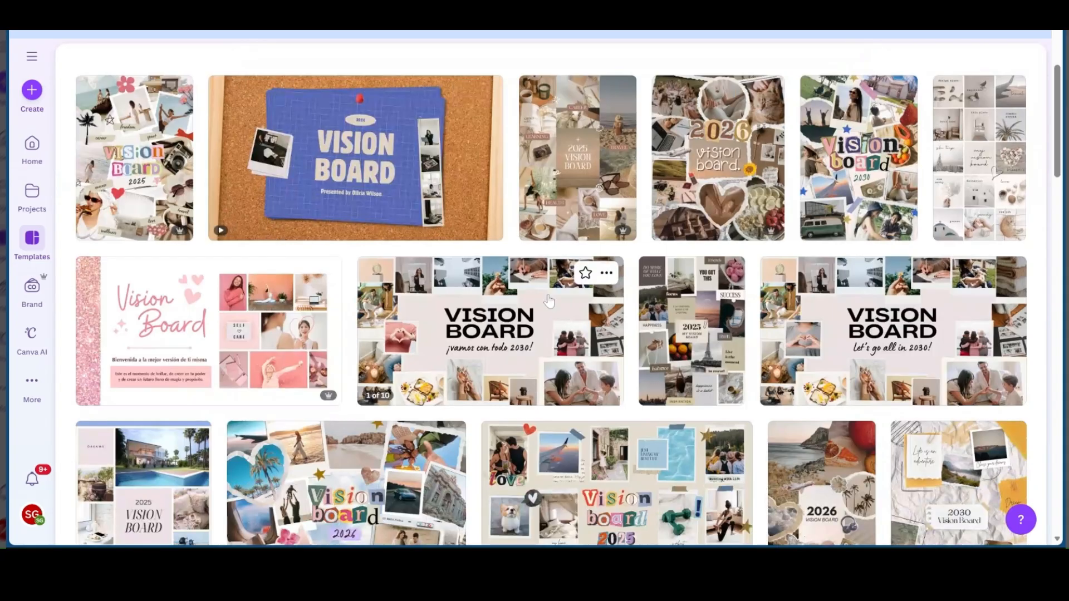
scroll("down", 3)
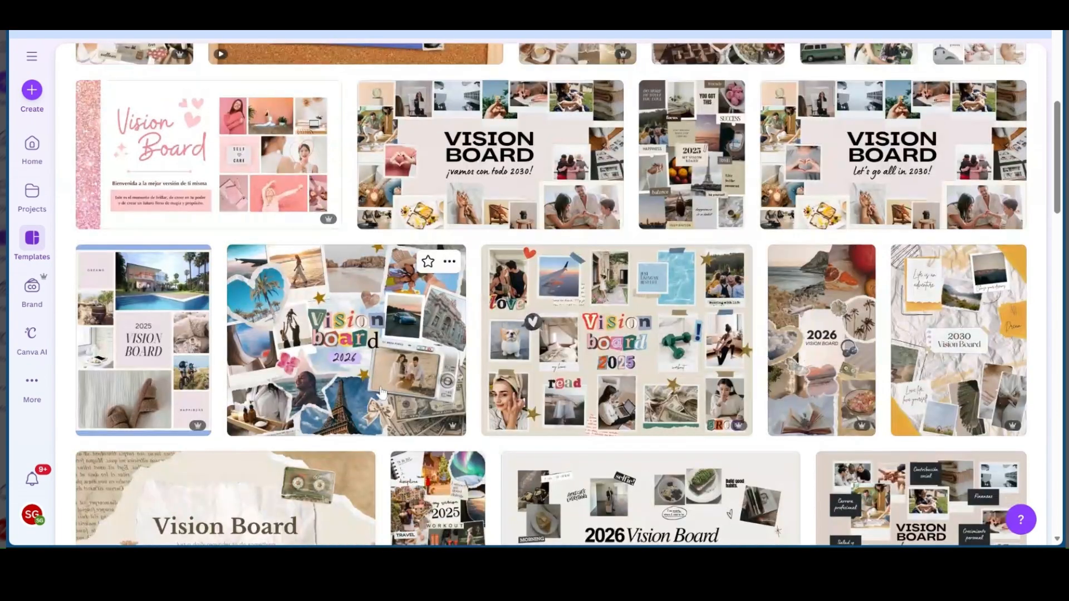
scroll("down", 3)
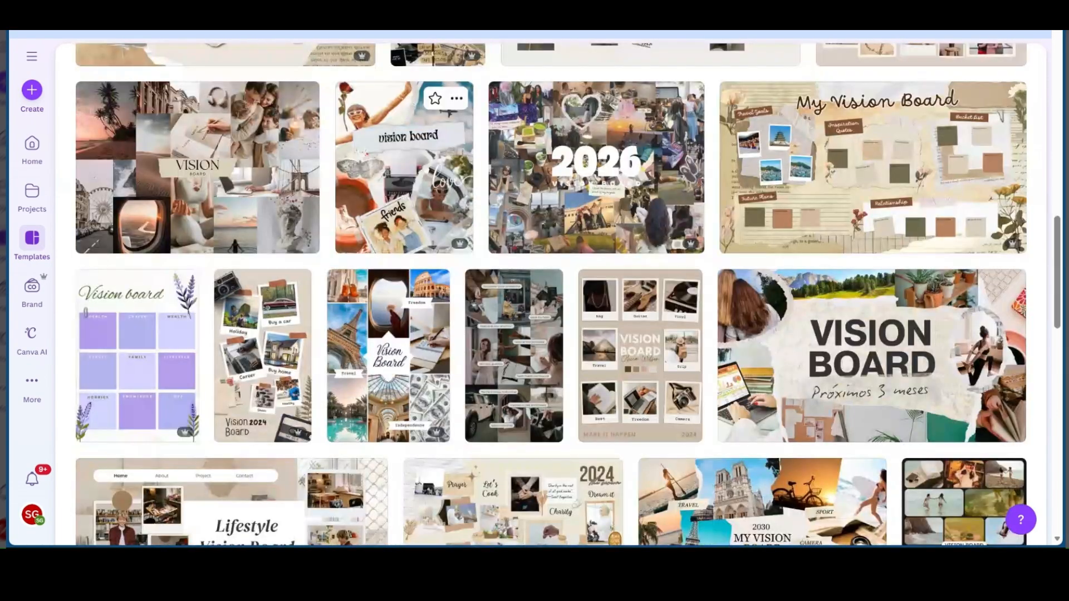
scroll("down", 3)
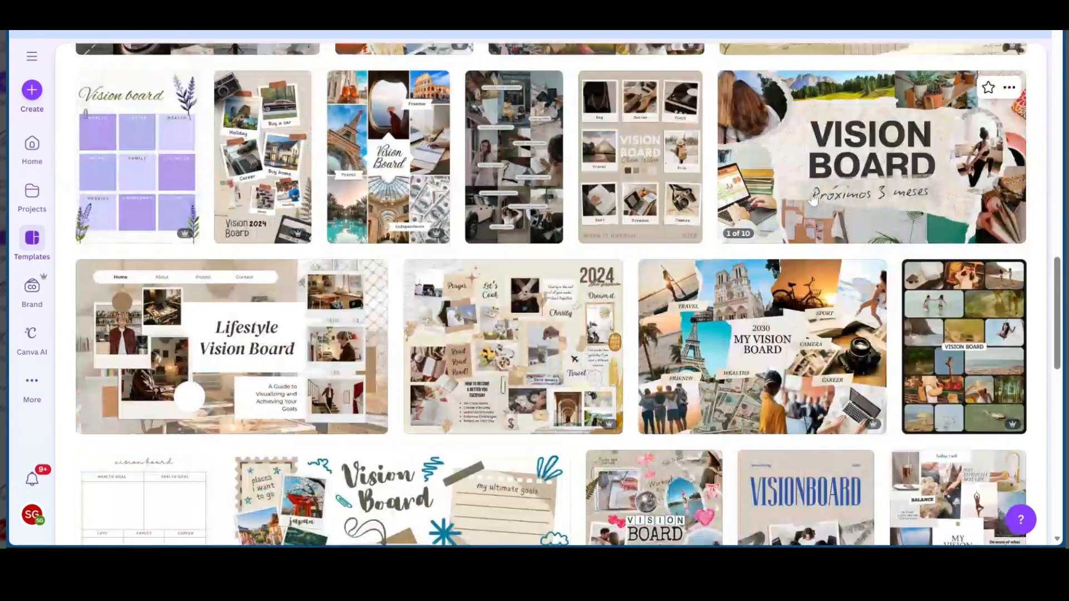
scroll("down", 3)
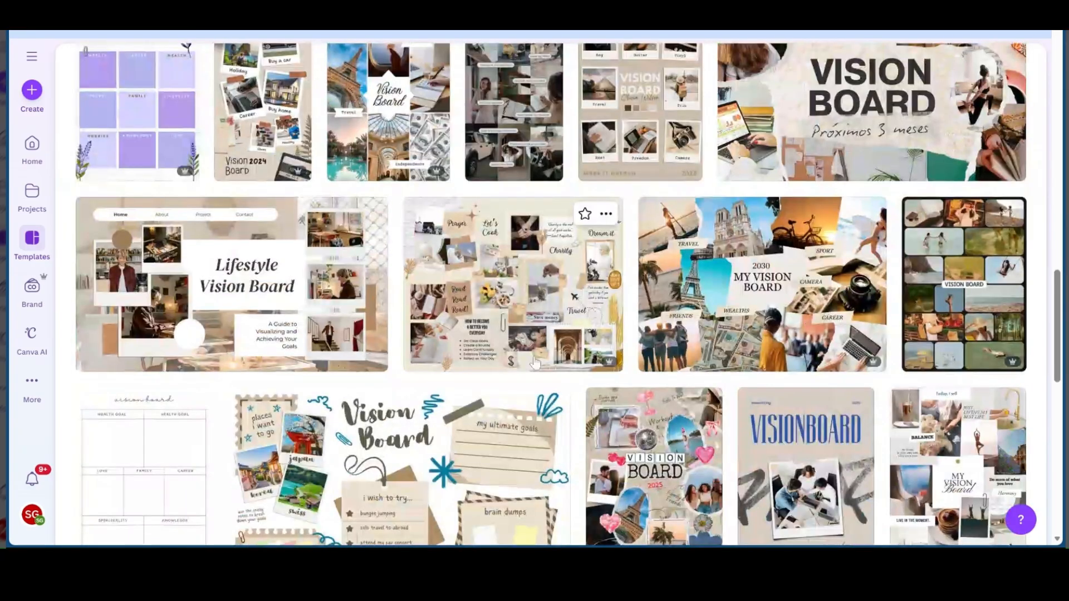
scroll("down", 3)
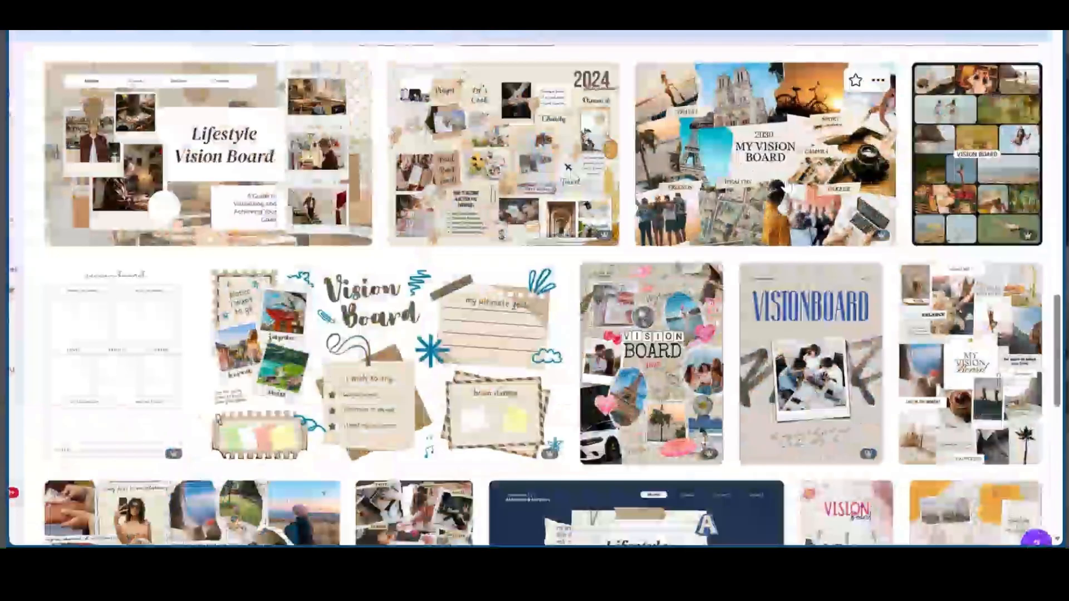
scroll("down", 3)
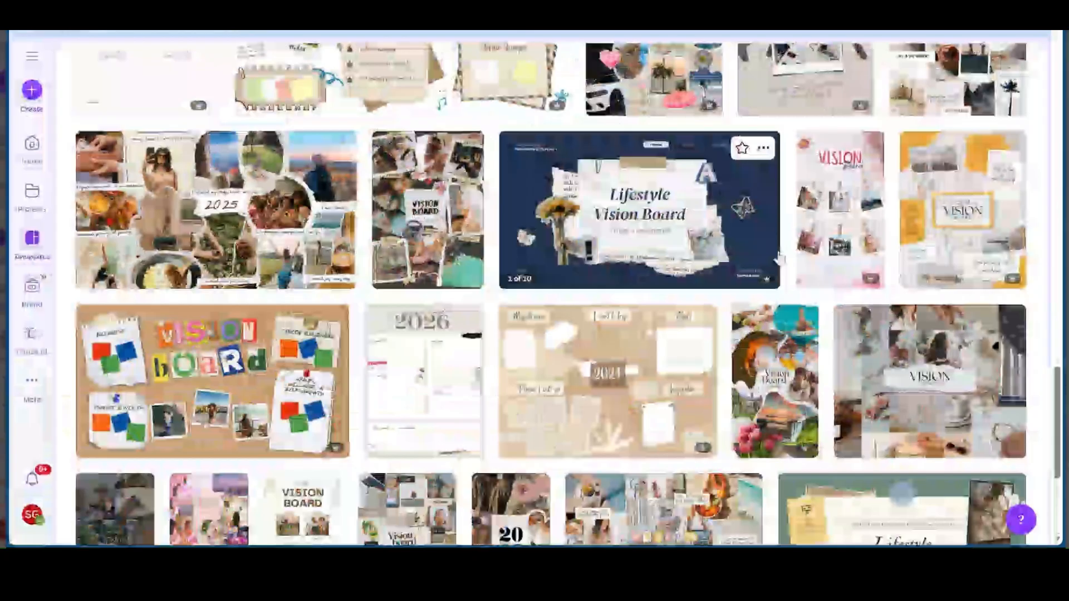
scroll("down", 3)
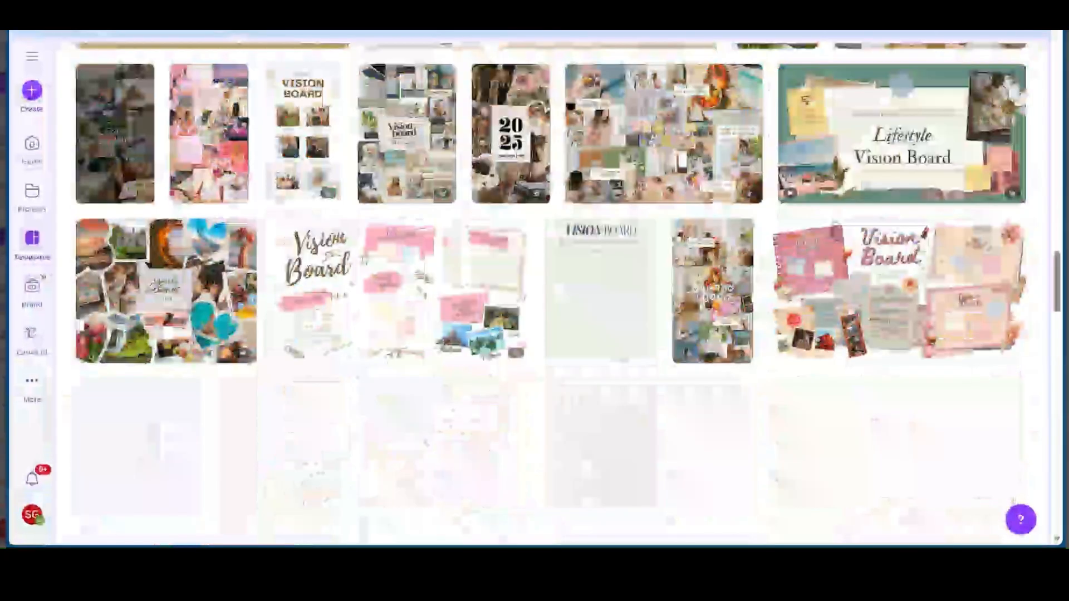
scroll("down", 3)
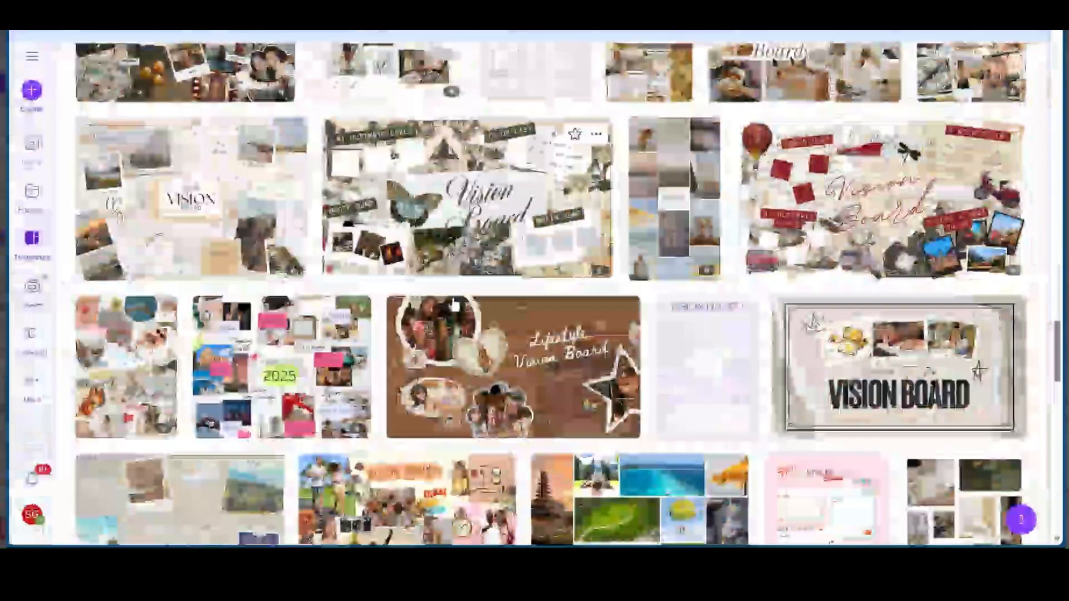
scroll("down", 3)
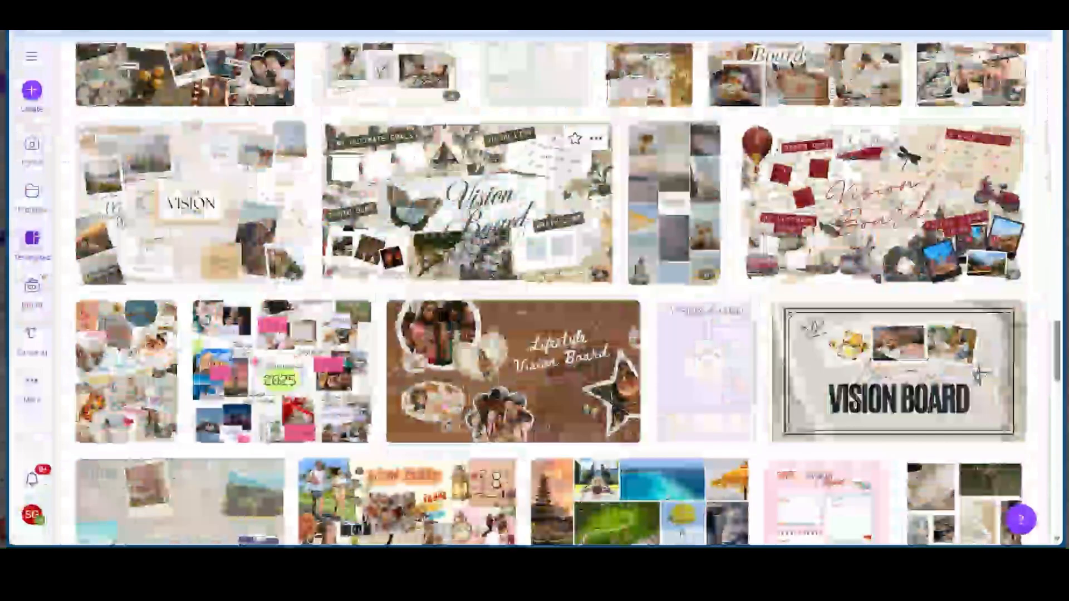
scroll("down", 3)
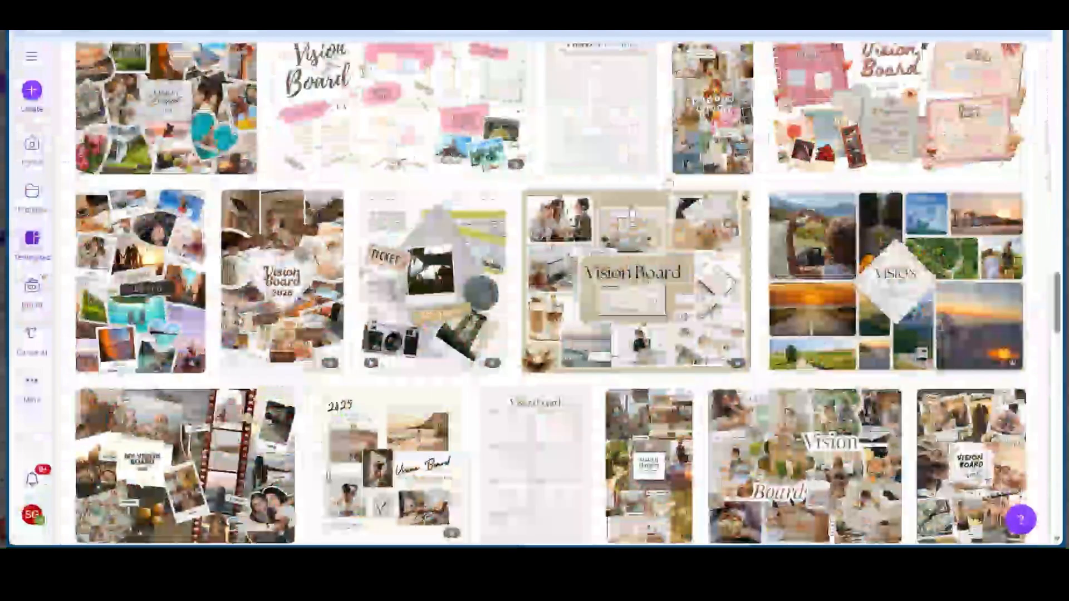
scroll("down", 3)
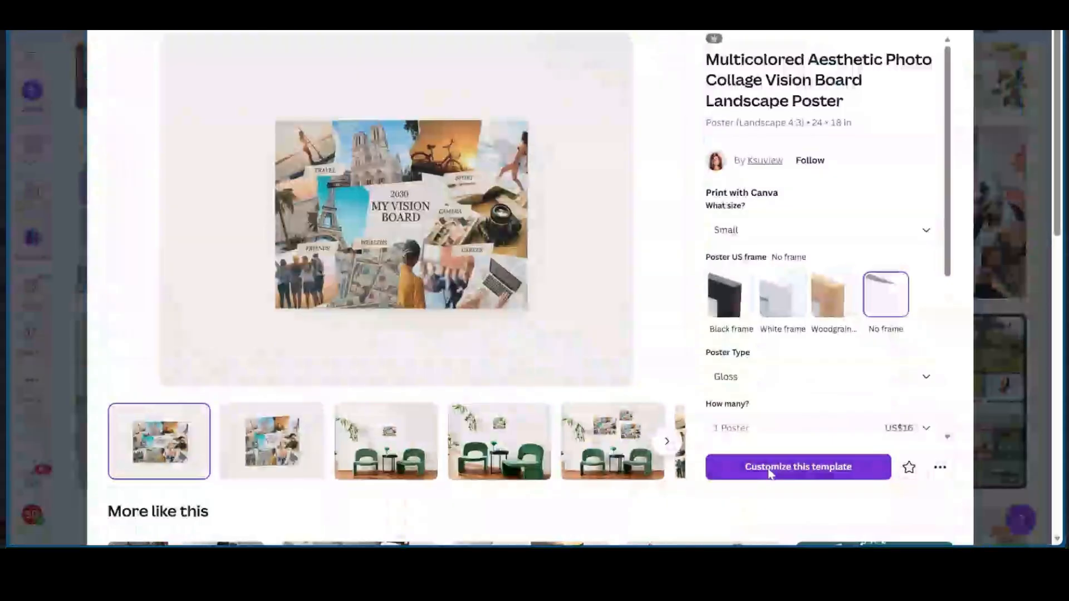
Customize the collage poster template so the 2030 vision board opens in the editor
left_click(797, 466)
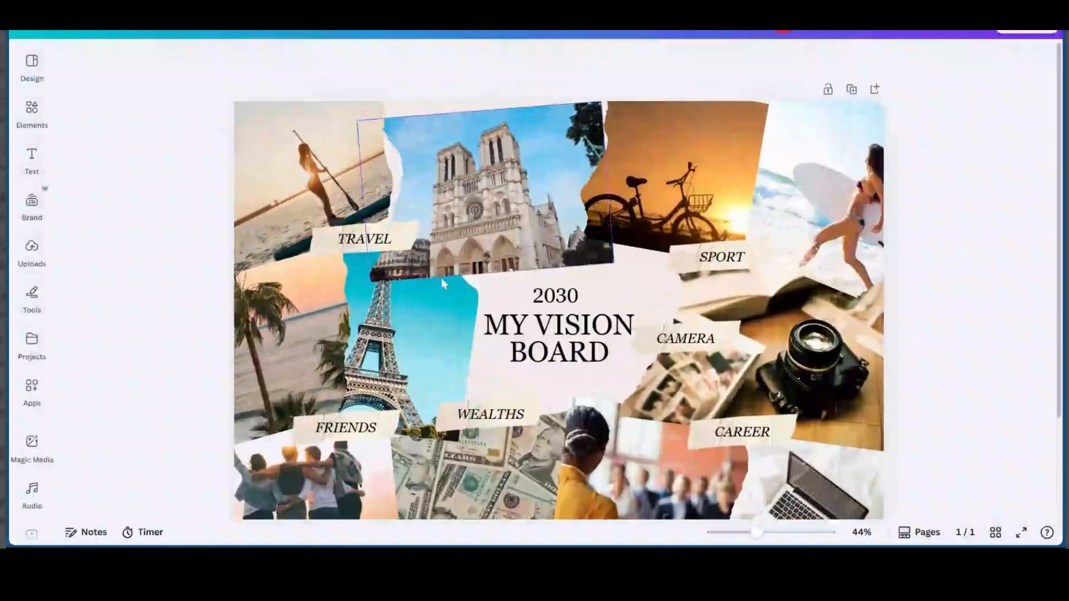
left_click(552, 178)
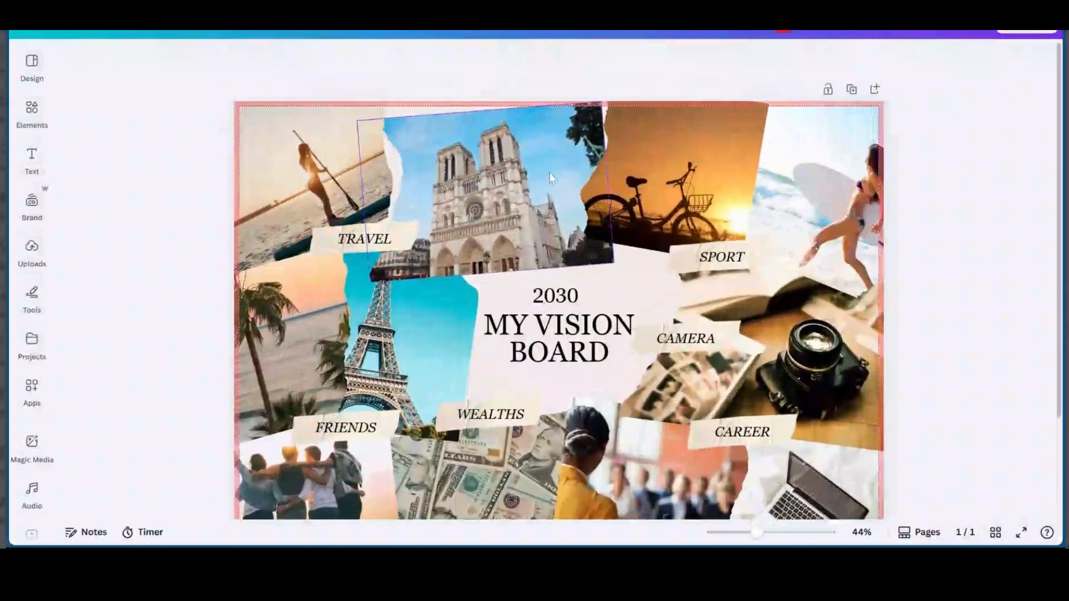
scroll("down", 3)
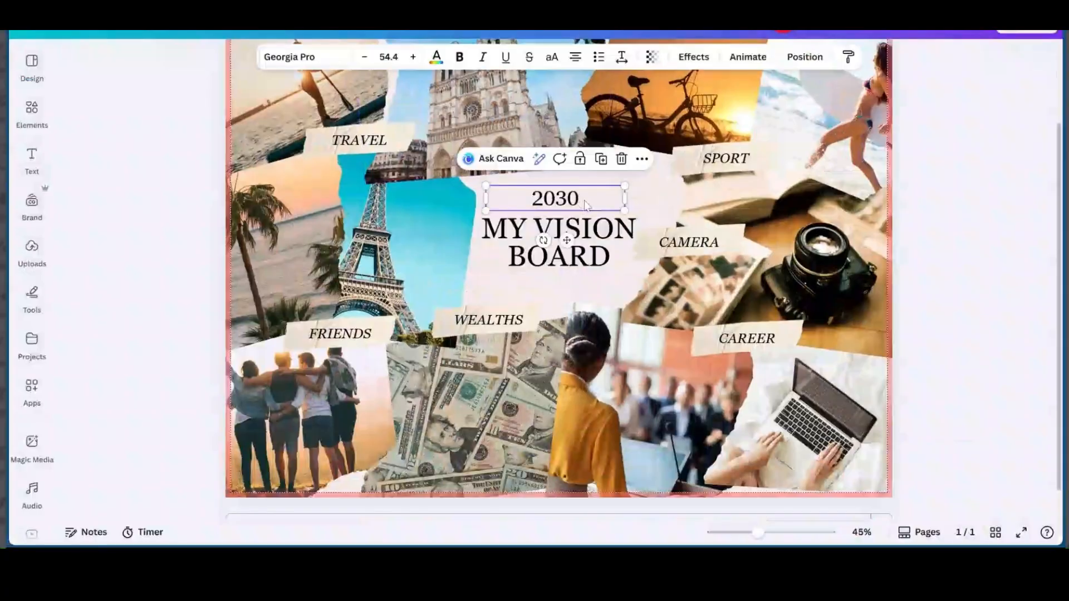
Set the MY VISION BOARD title font to Playfair Display and toggle bold on it
left_click(557, 242)
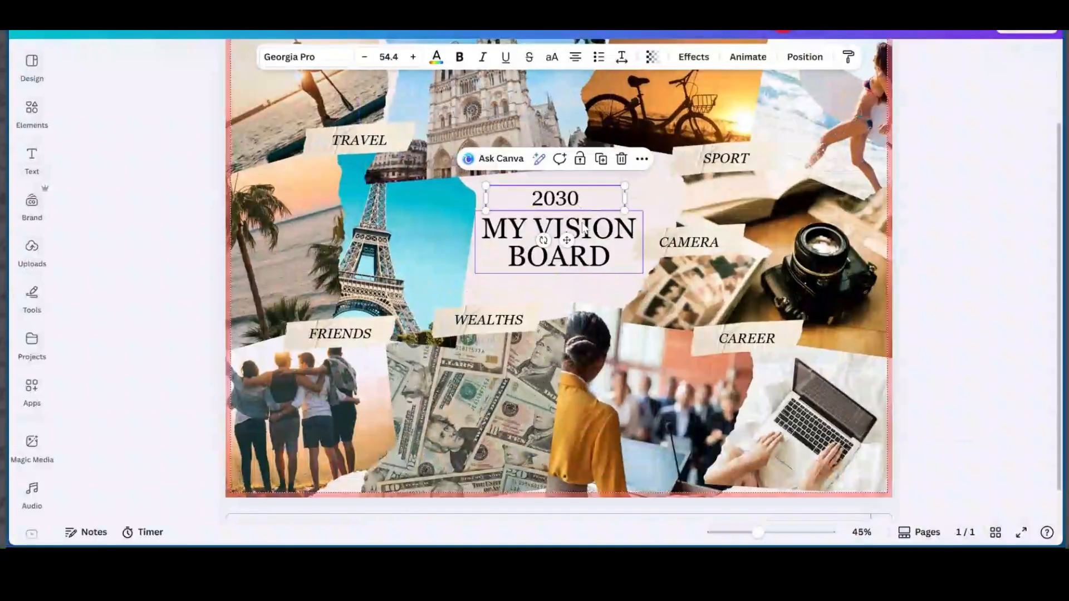
left_click(305, 57)
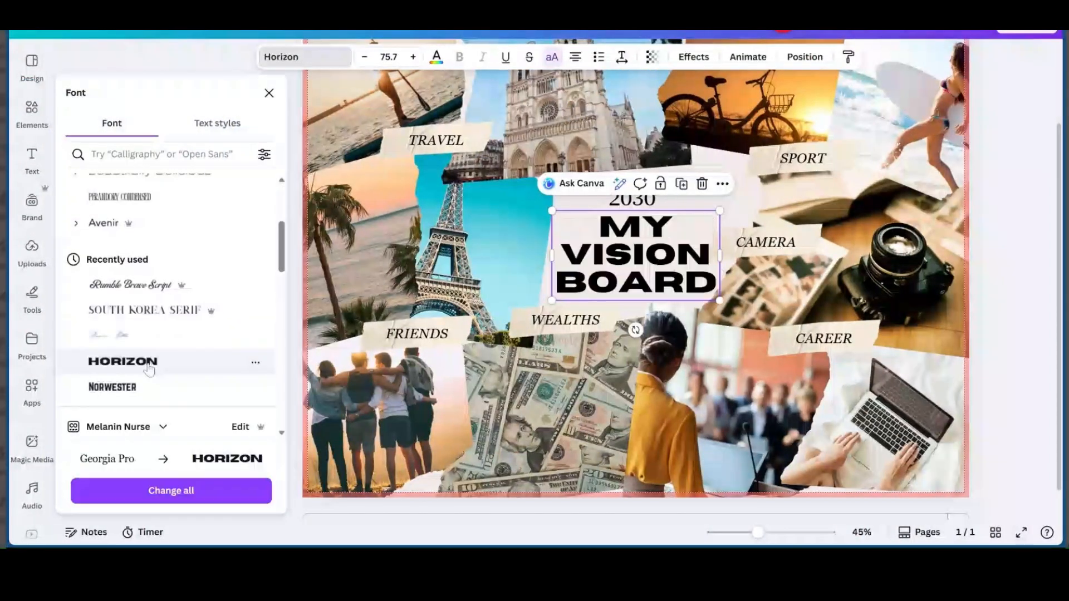
scroll("down", 3)
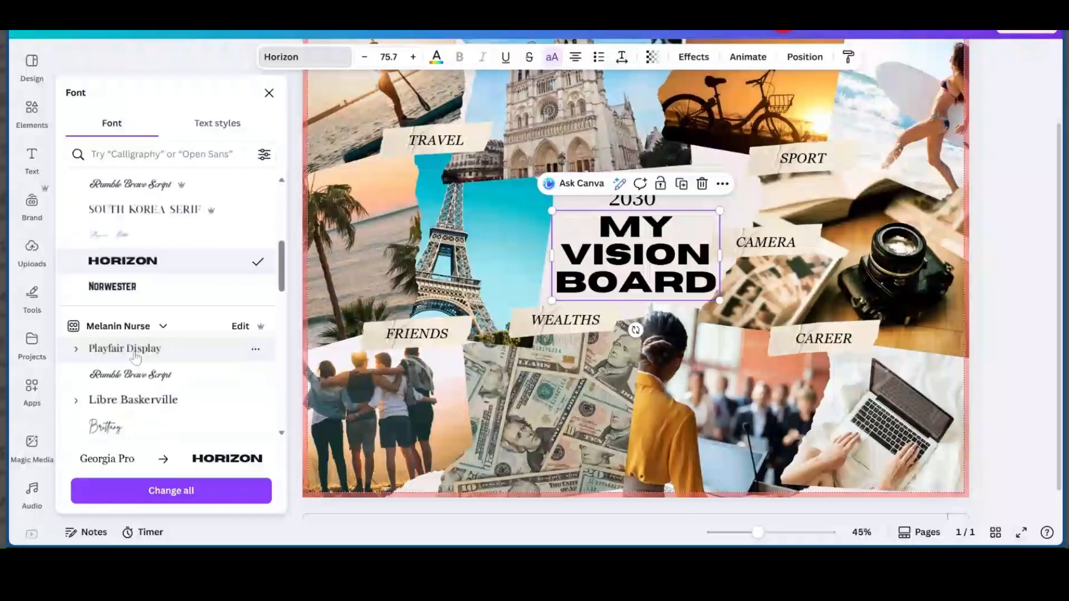
left_click(123, 347)
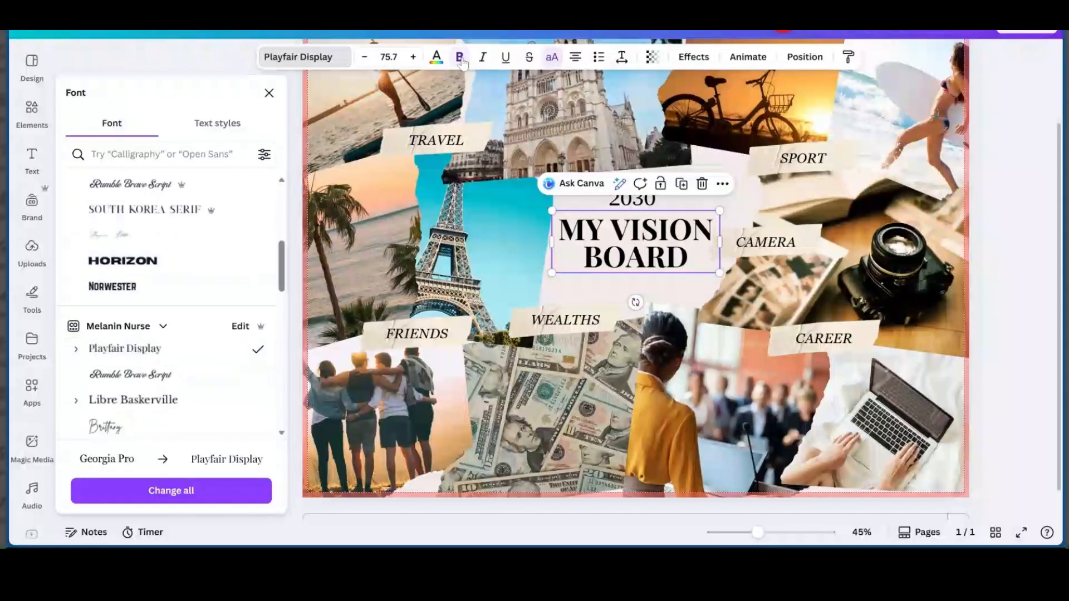
left_click(482, 56)
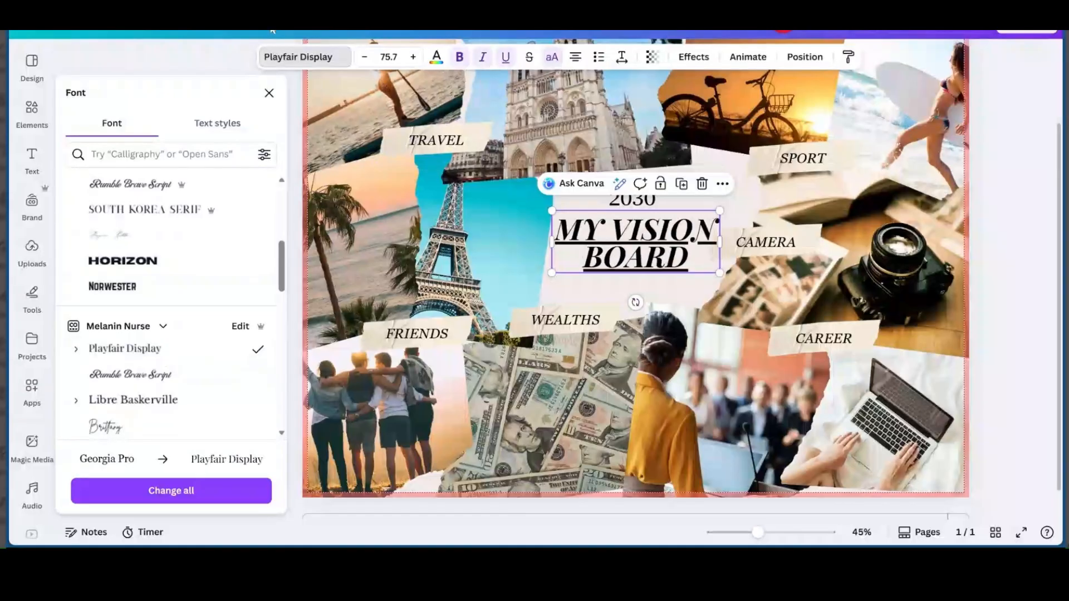
left_click(482, 57)
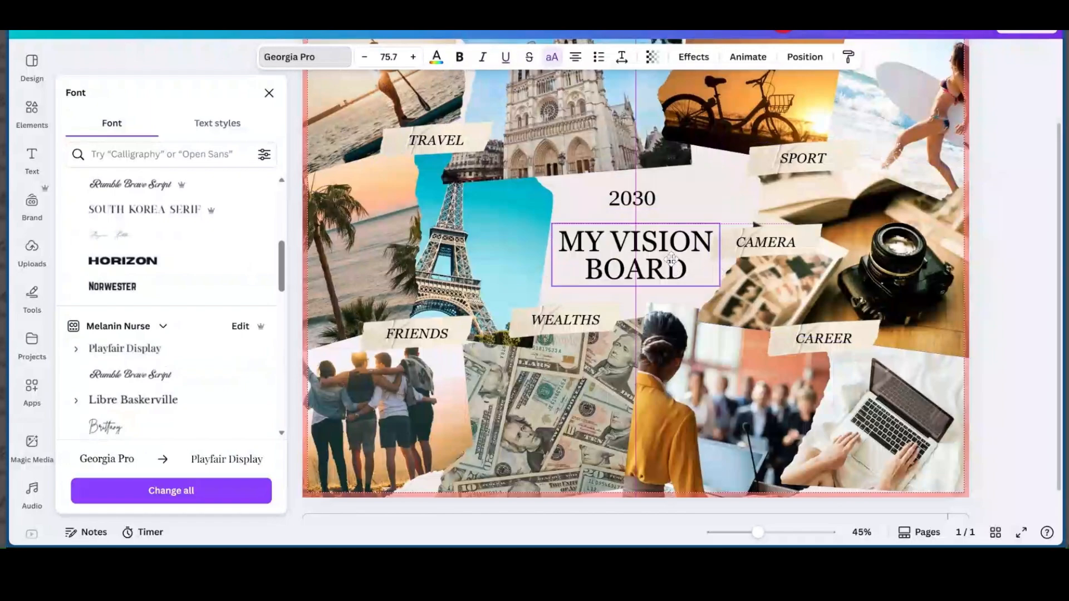
Replace the year heading 2030 with 2026, then select the TRAVEL label
left_click(632, 203)
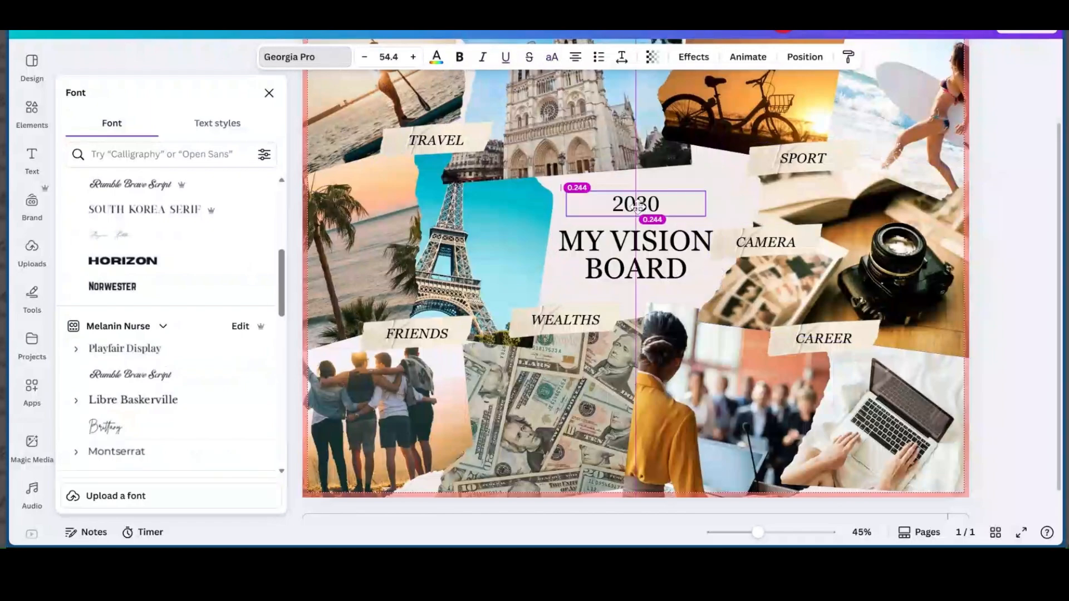
left_click(634, 203)
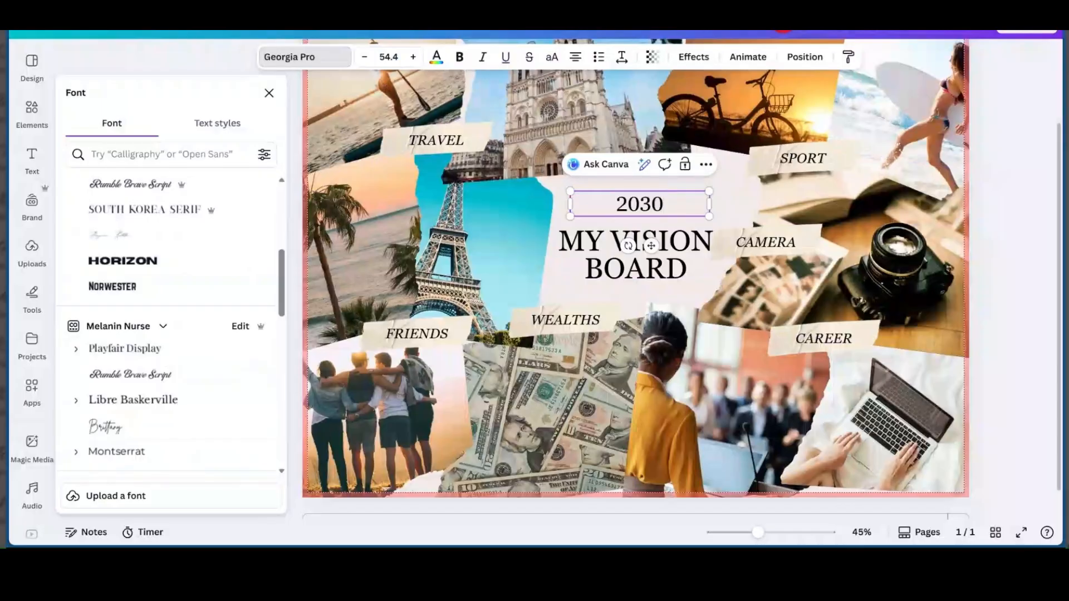
type("2026")
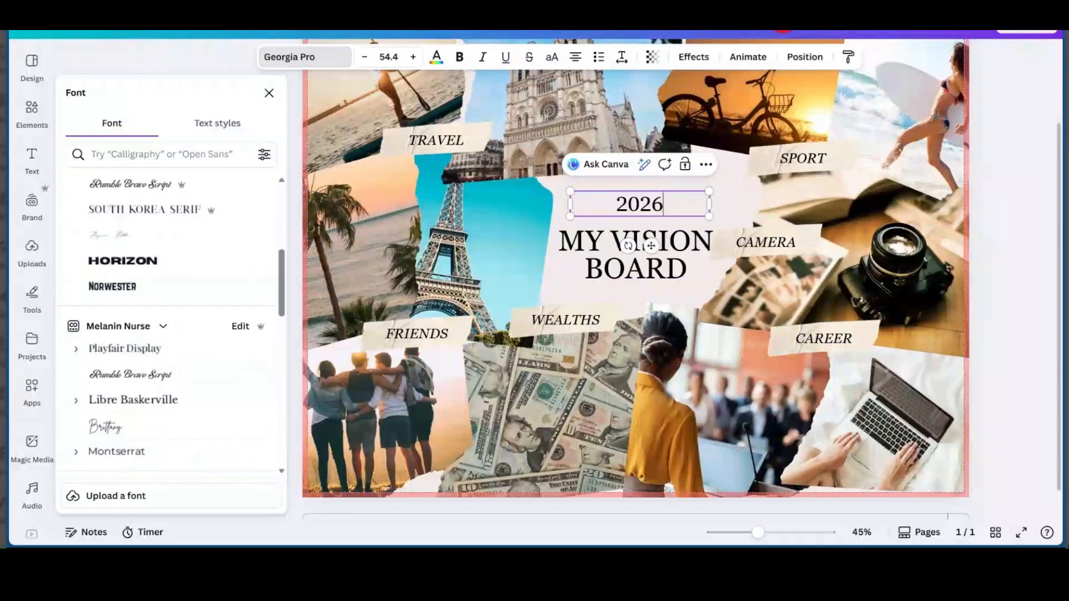
left_click(435, 140)
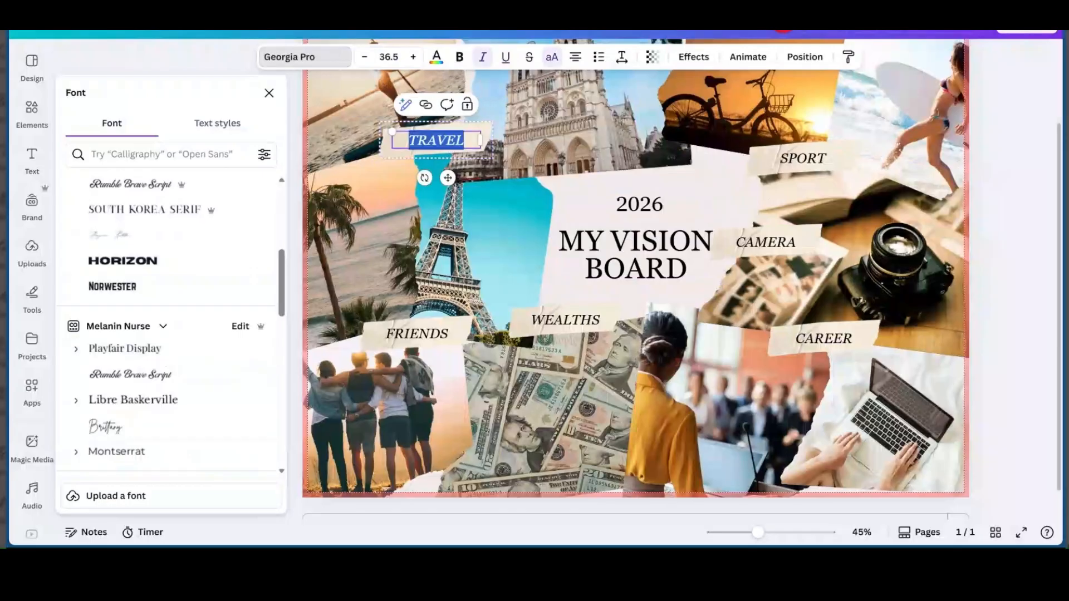
Try the azure photo colour on the TRAVEL label, then leave it black
left_click(634, 256)
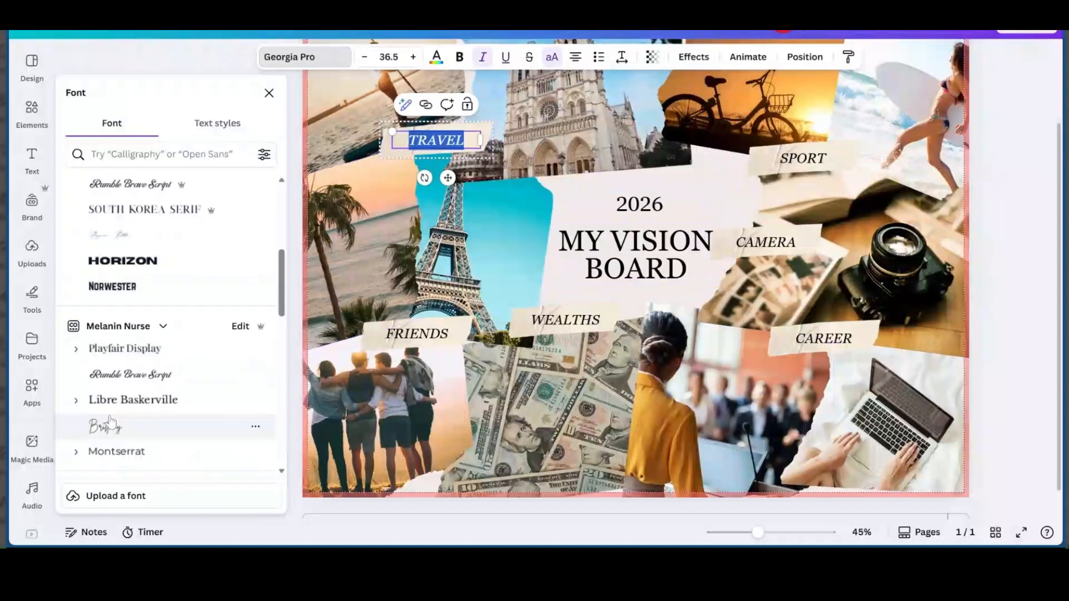
scroll("down", 3)
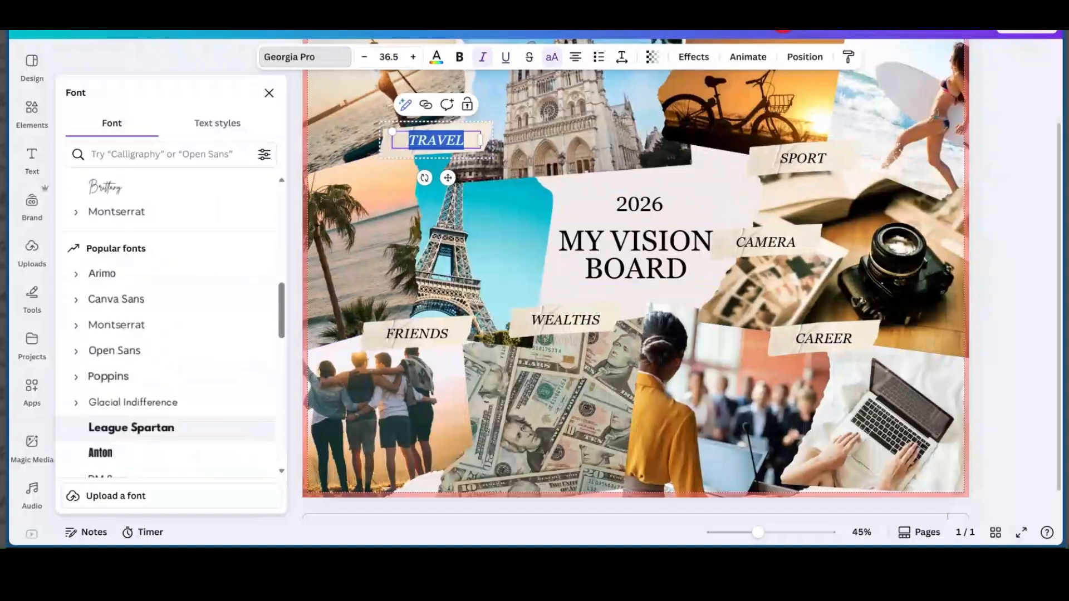
left_click(436, 57)
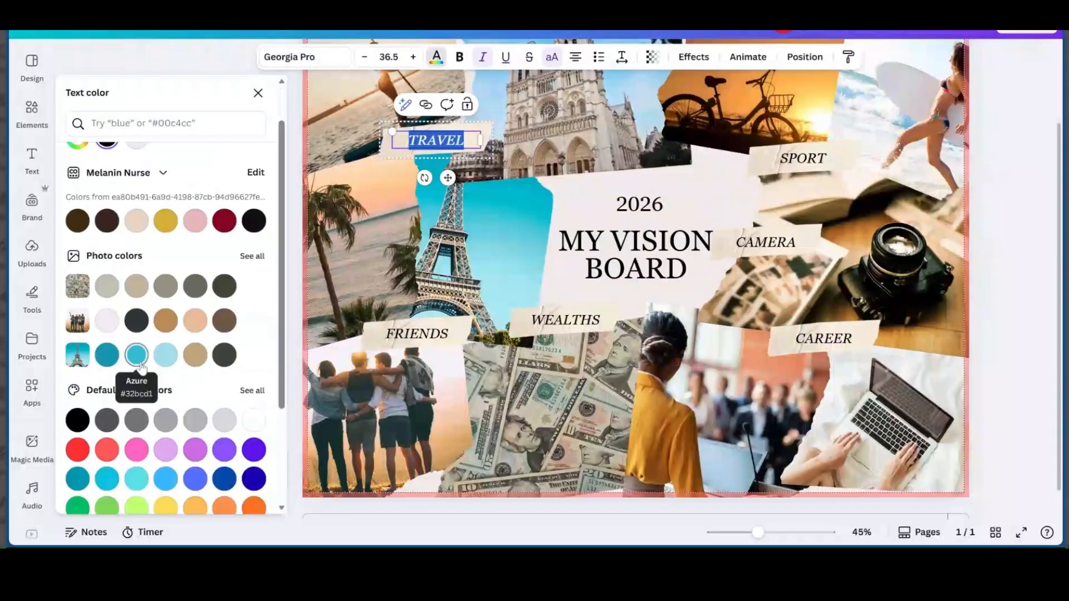
mouse_move(165, 354)
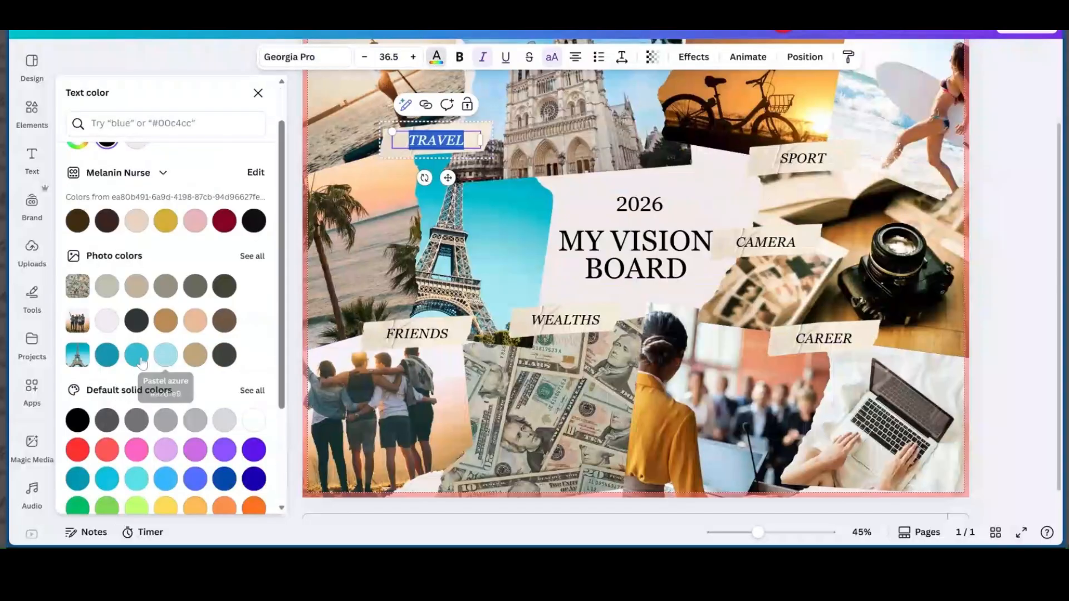
left_click(136, 355)
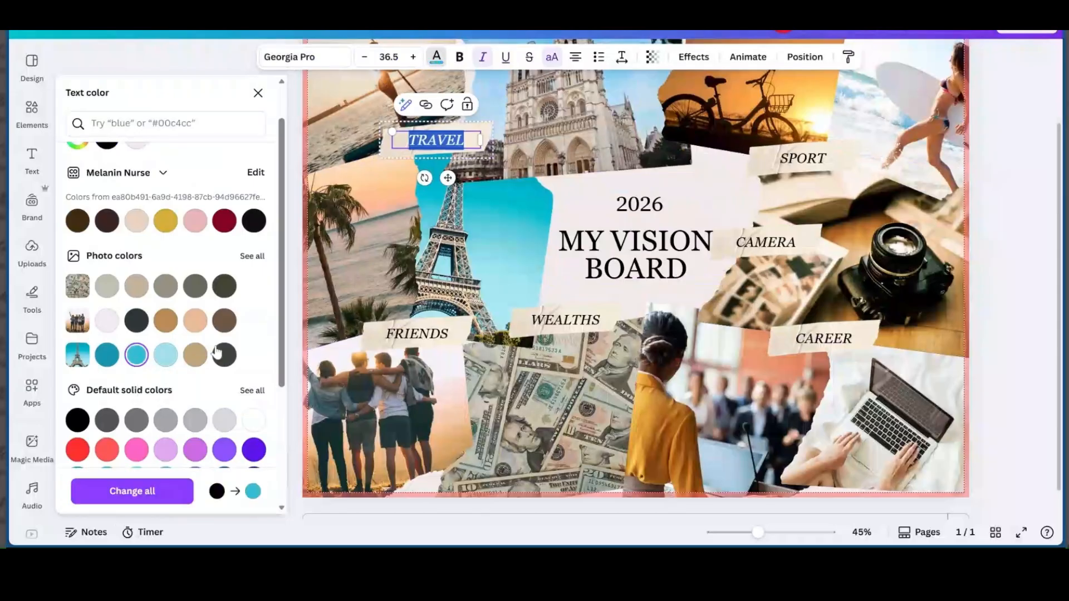
mouse_move(211, 524)
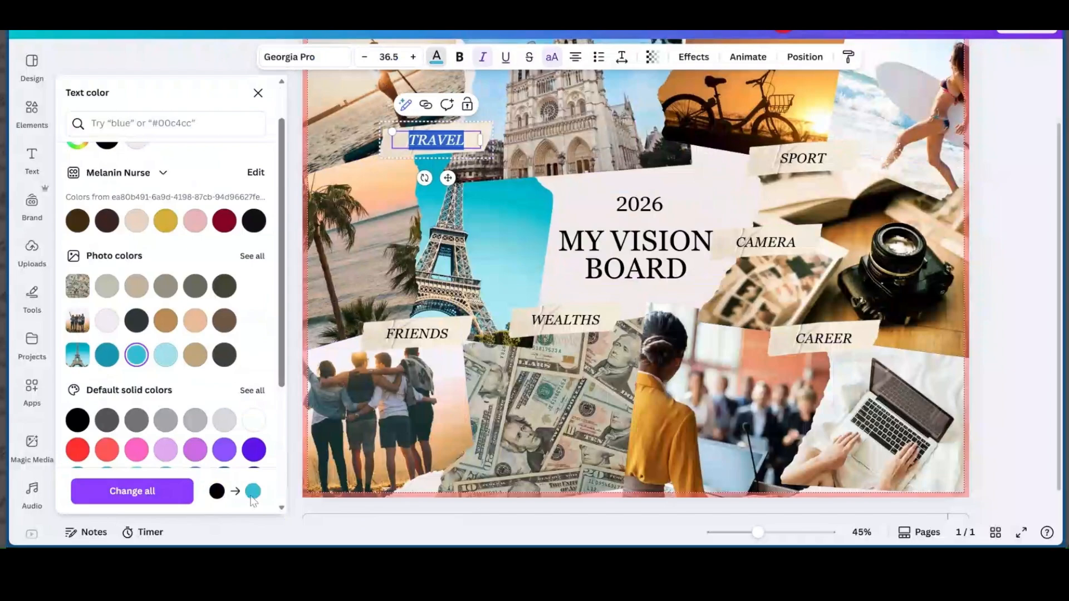
left_click(132, 491)
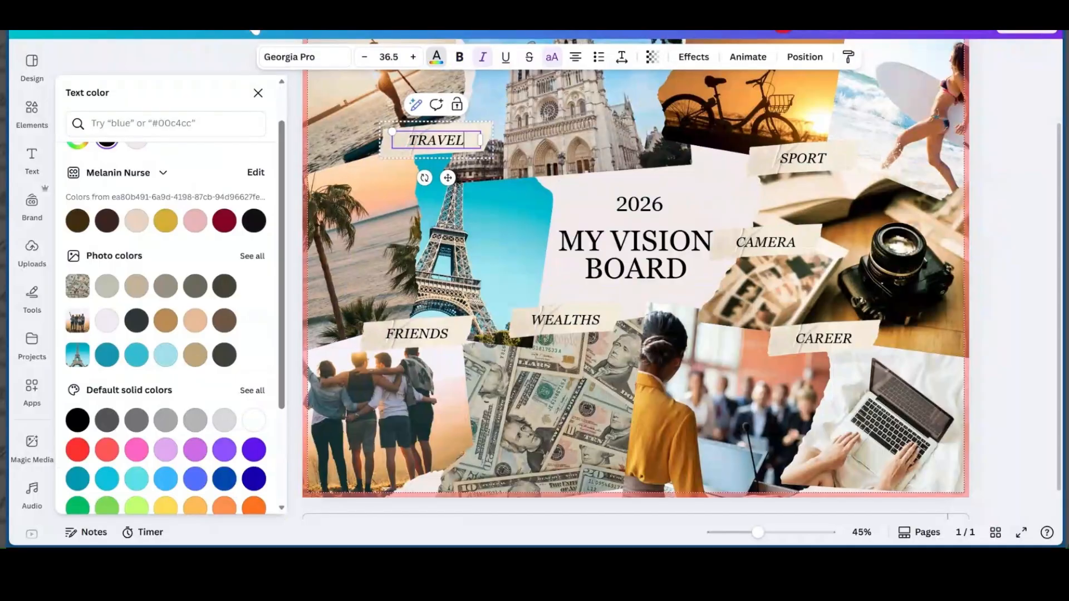
left_click(764, 198)
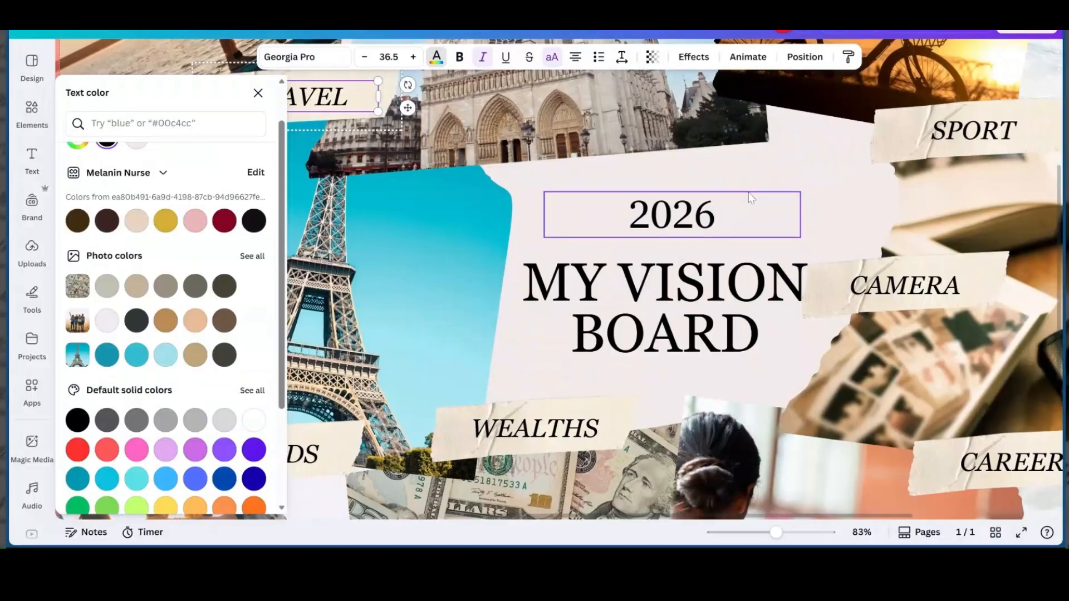
Detach the Eiffel Tower and cathedral photos from their frames, leaving blank placeholders
right_click(491, 228)
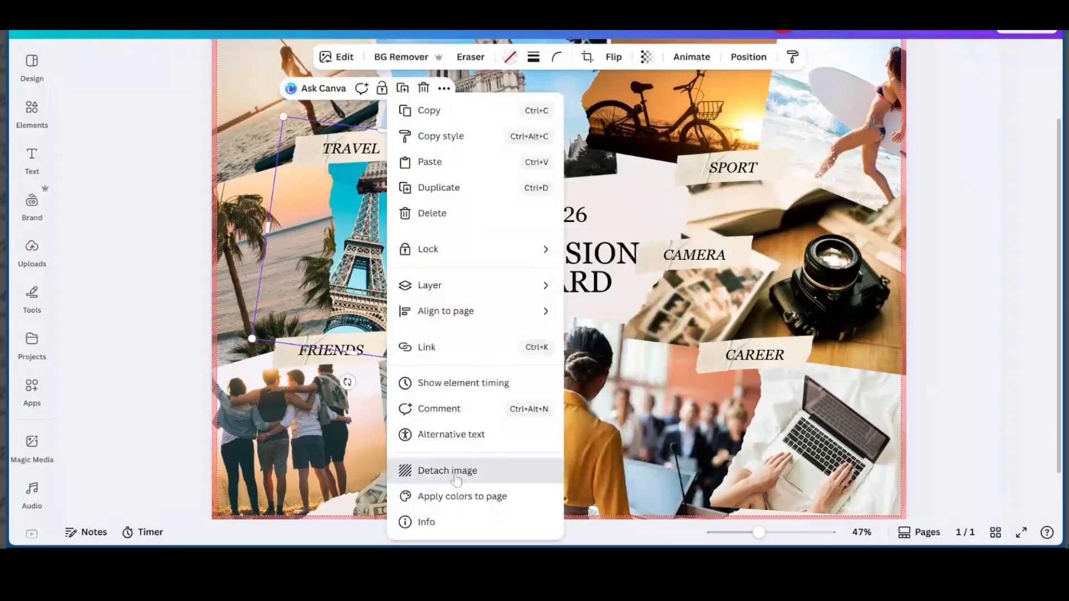
left_click(446, 470)
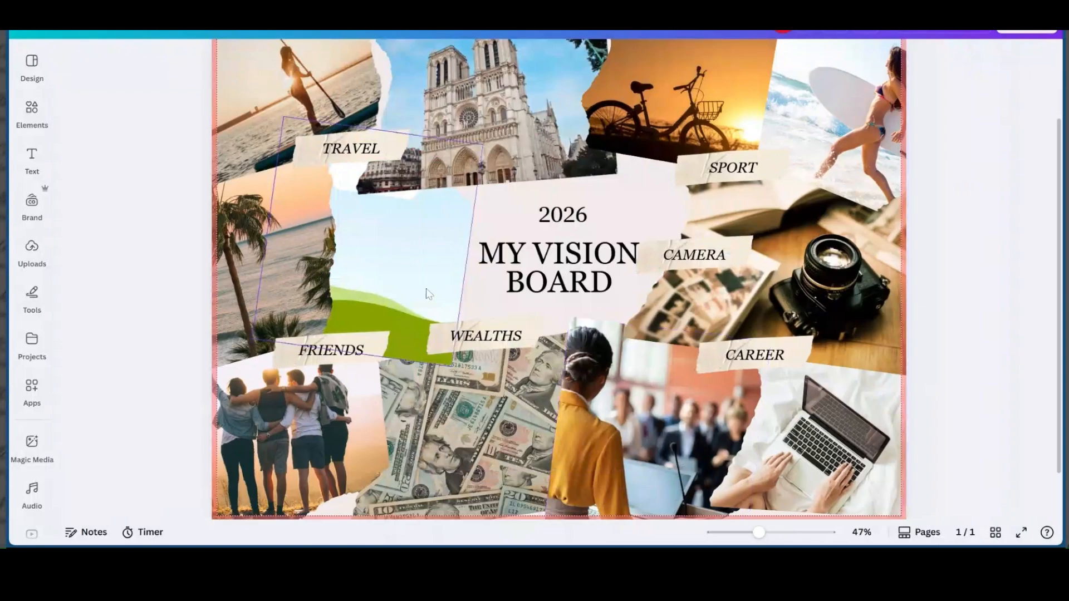
left_click(484, 112)
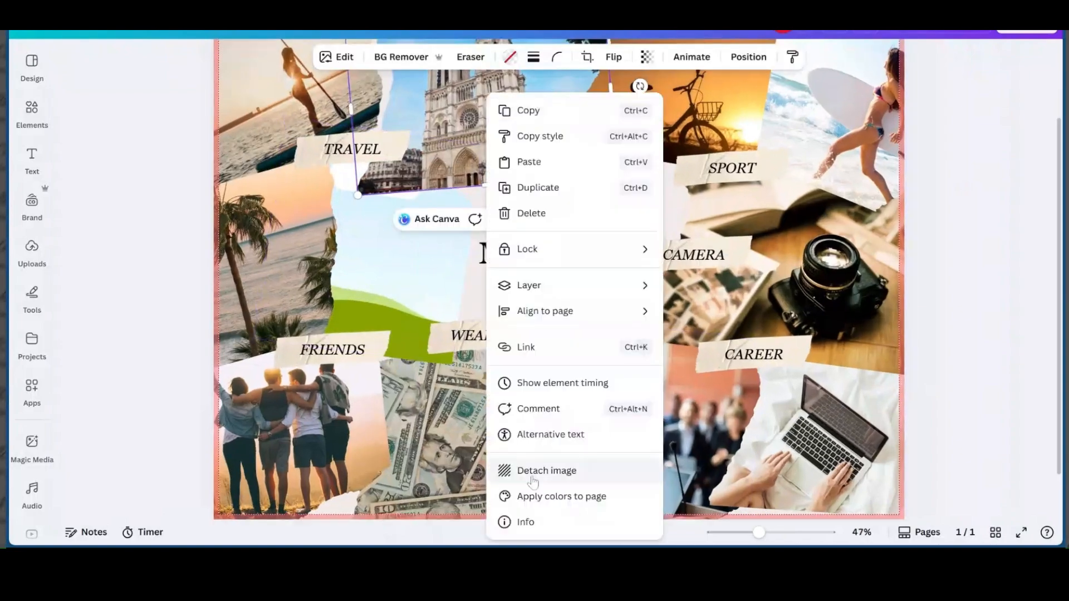
left_click(546, 470)
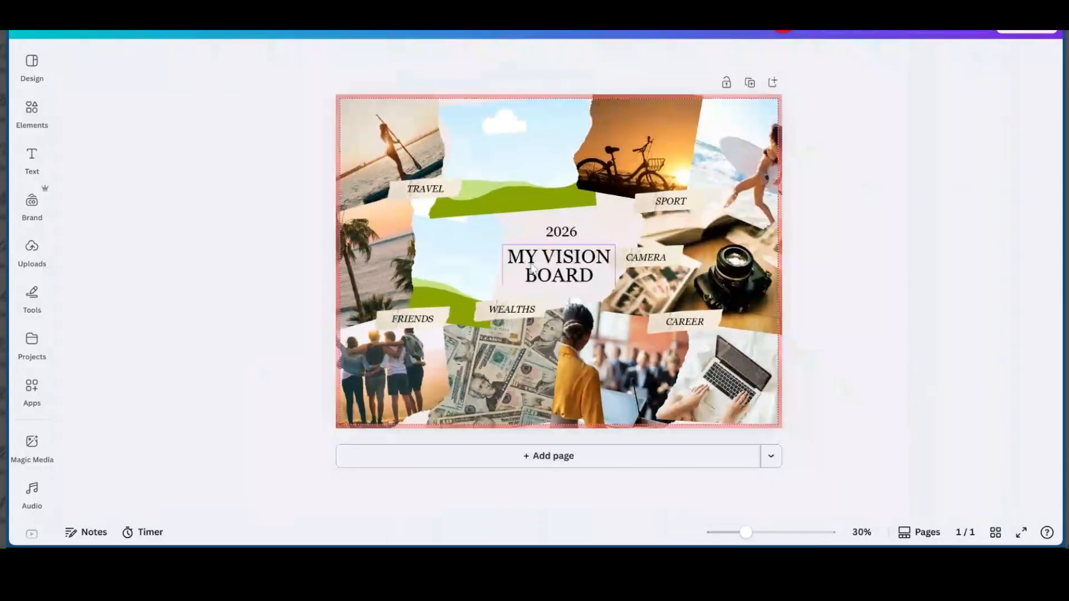
Search the elements library for travel and filter to photos
left_click(32, 252)
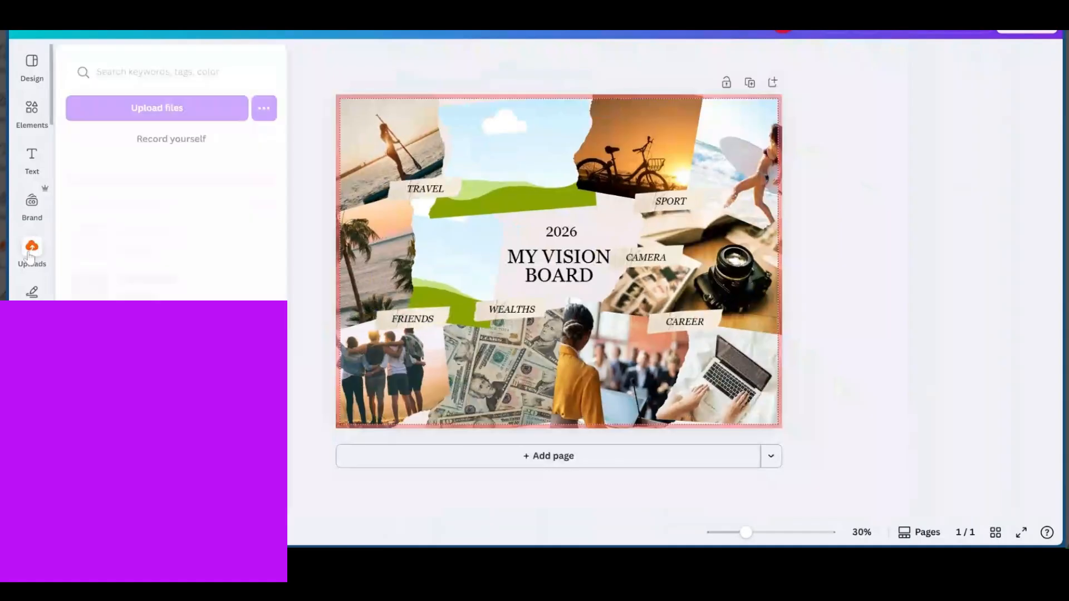
left_click(31, 253)
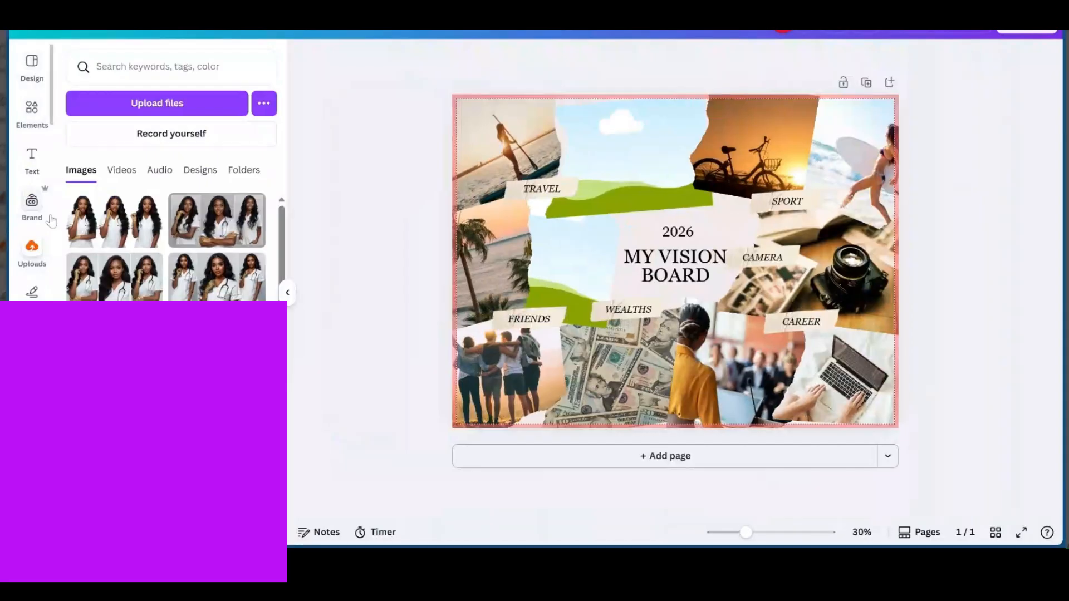
left_click(31, 112)
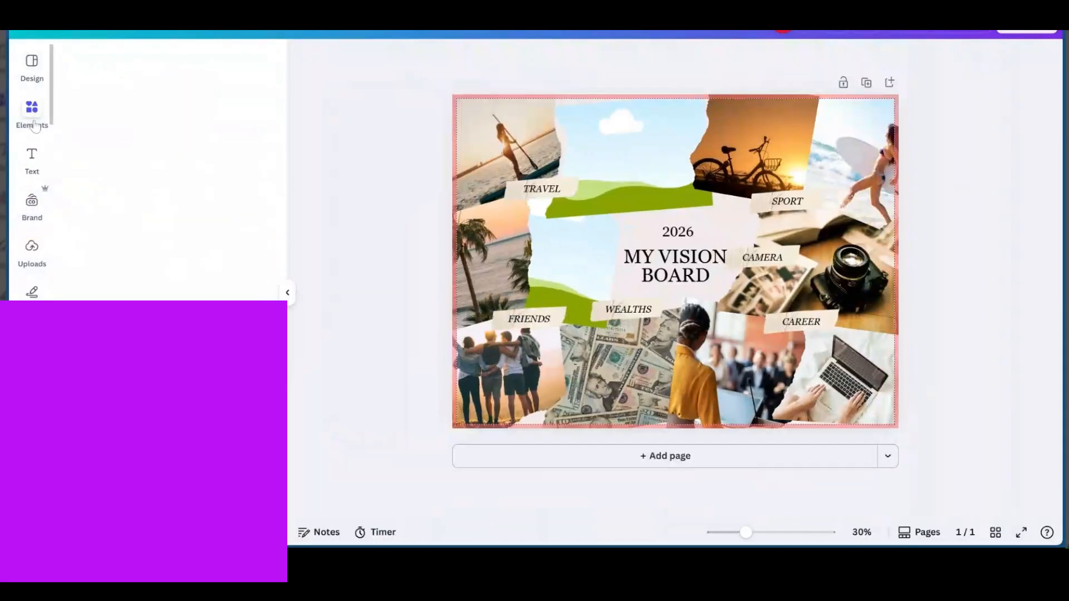
left_click(31, 113)
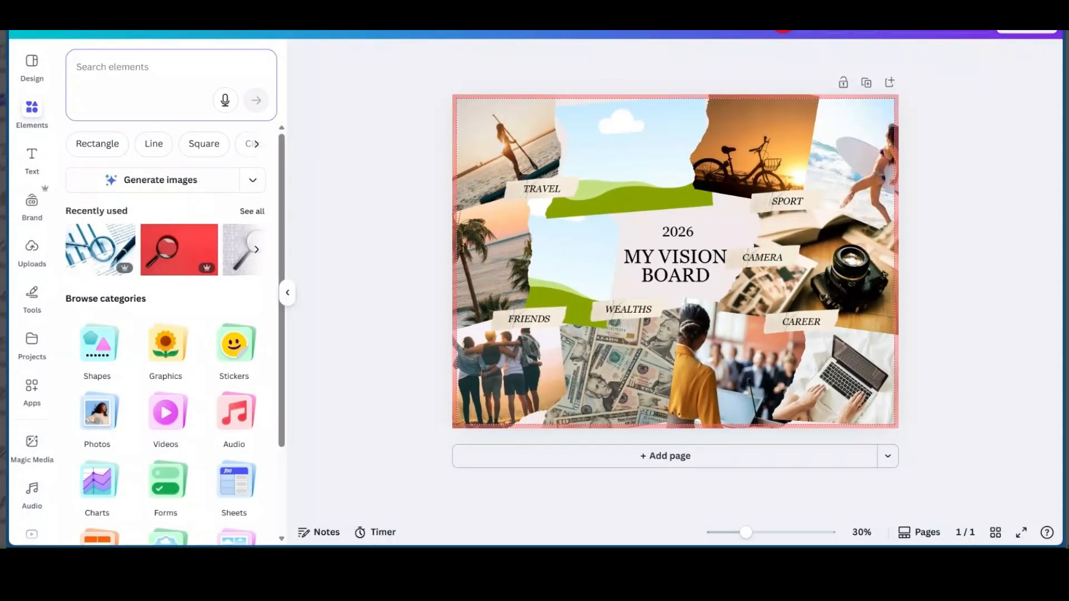
type("trave")
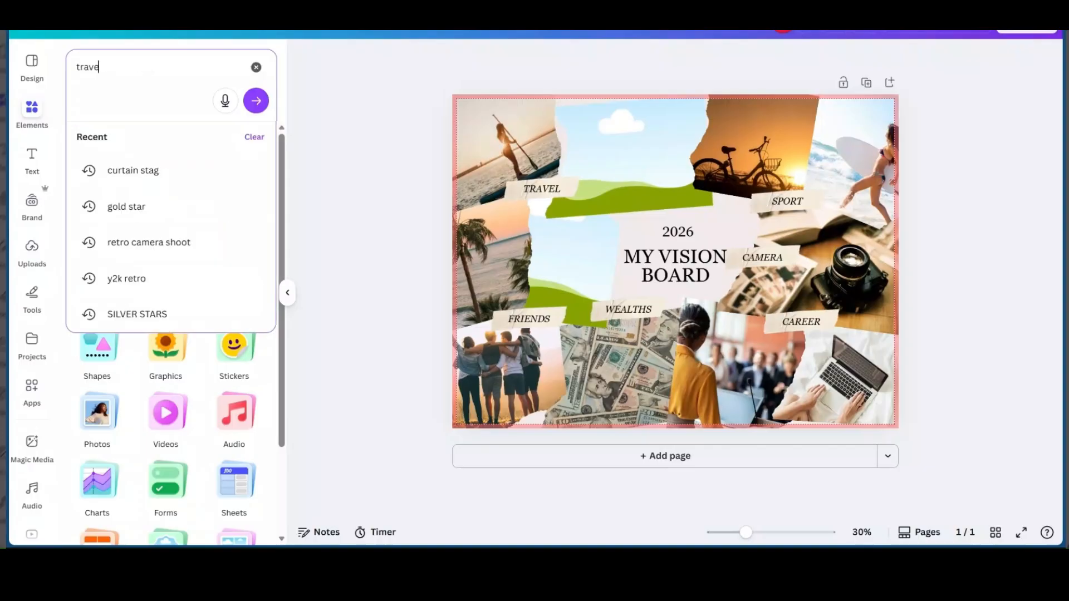
left_click(256, 100)
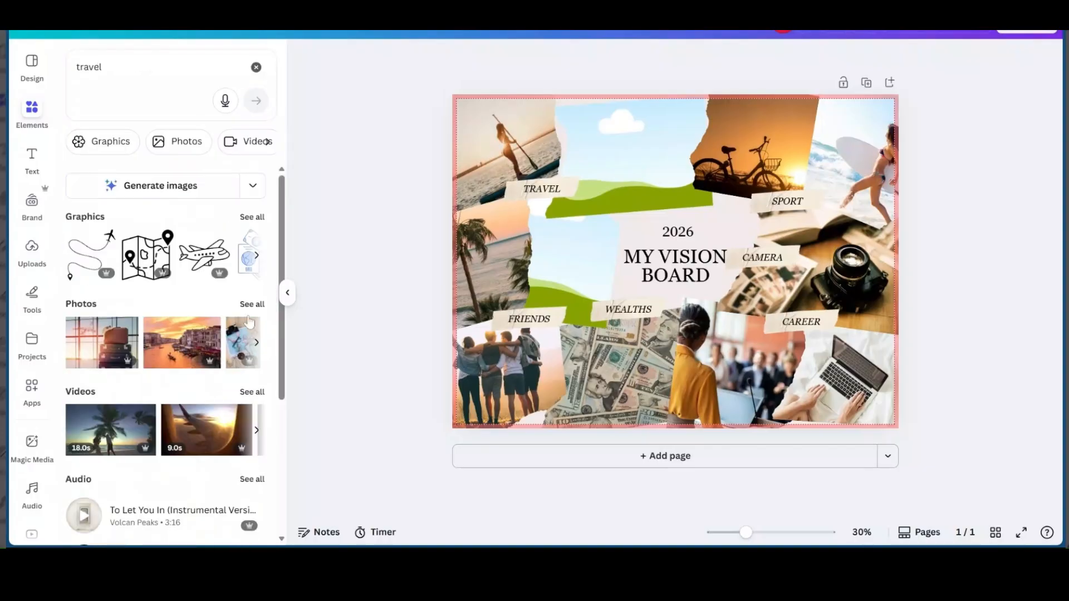
left_click(186, 142)
type("jama")
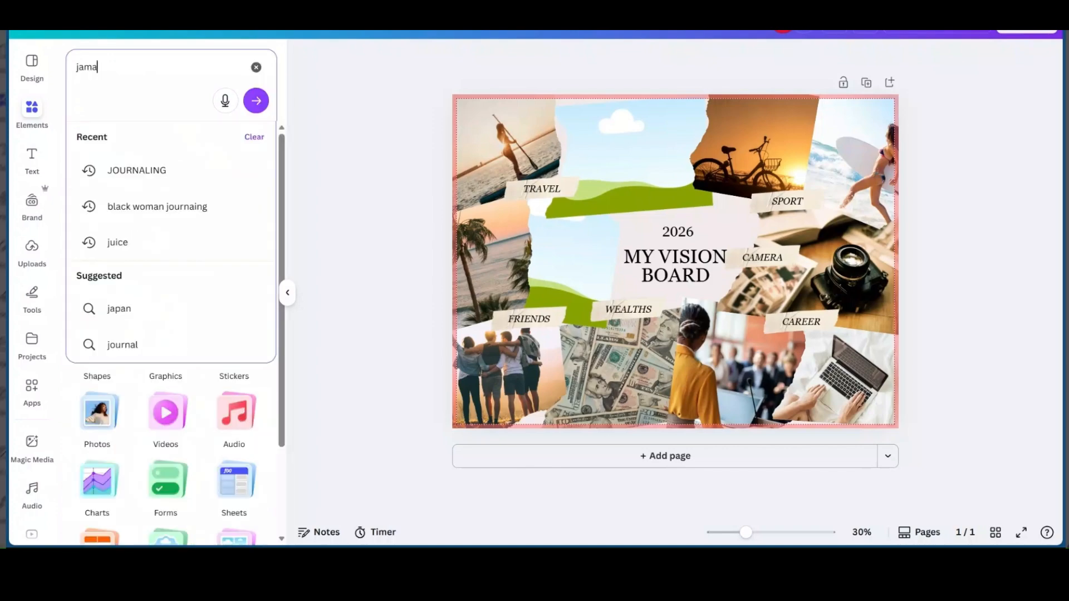
Search jamaican photos and fill the top-centre frame with a palm-tree beach photo
type("ica")
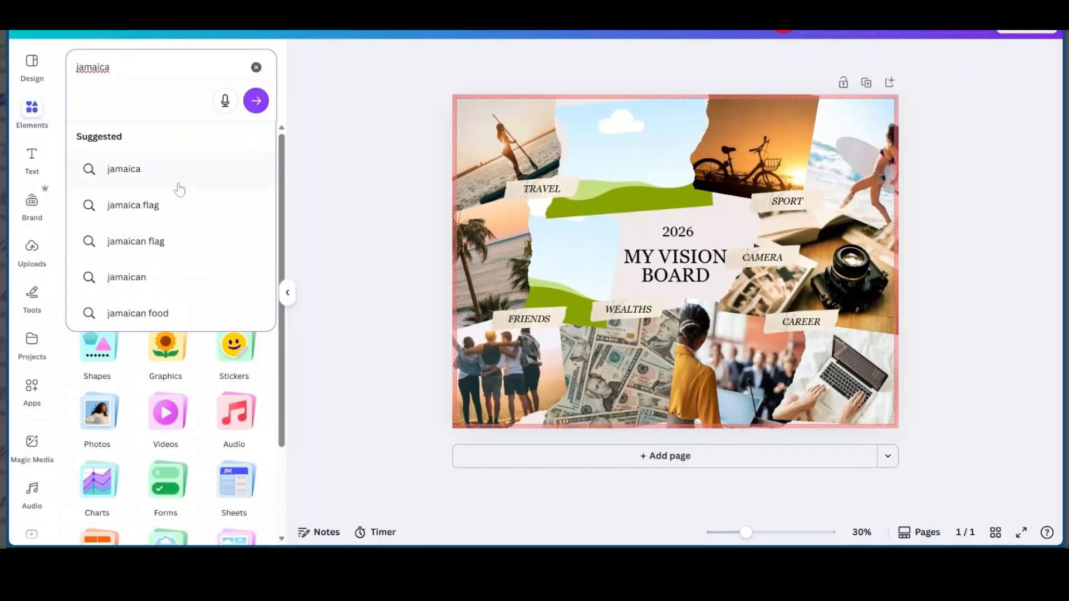
left_click(126, 277)
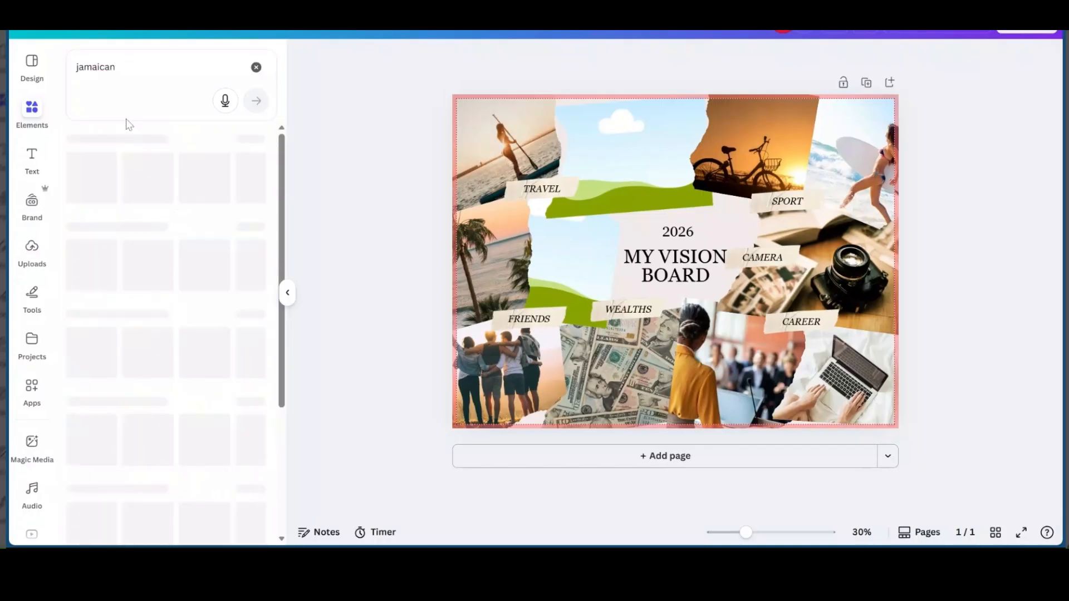
left_click(256, 100)
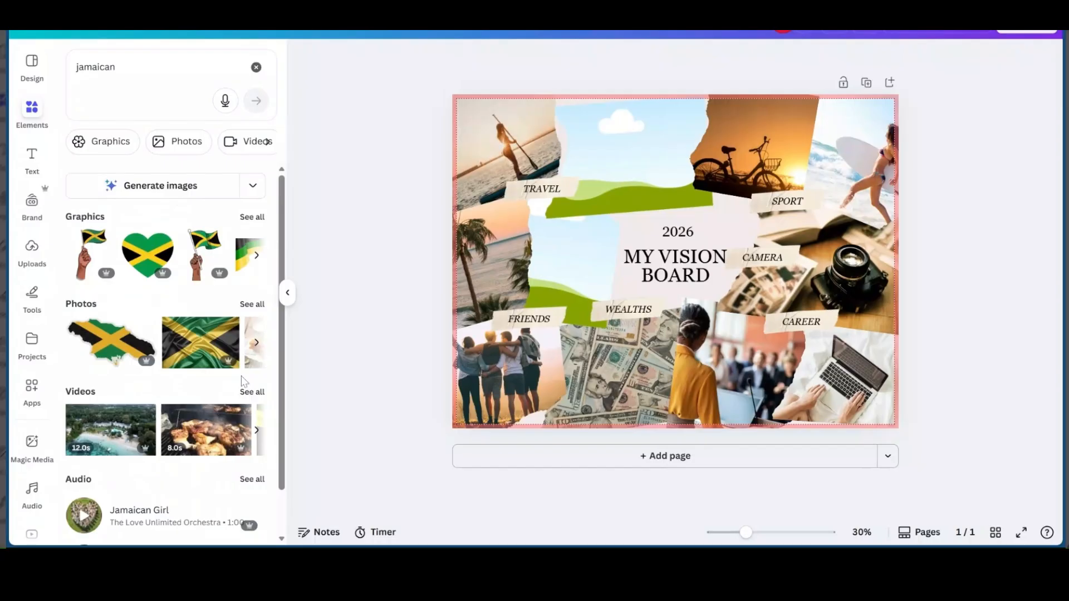
left_click(186, 141)
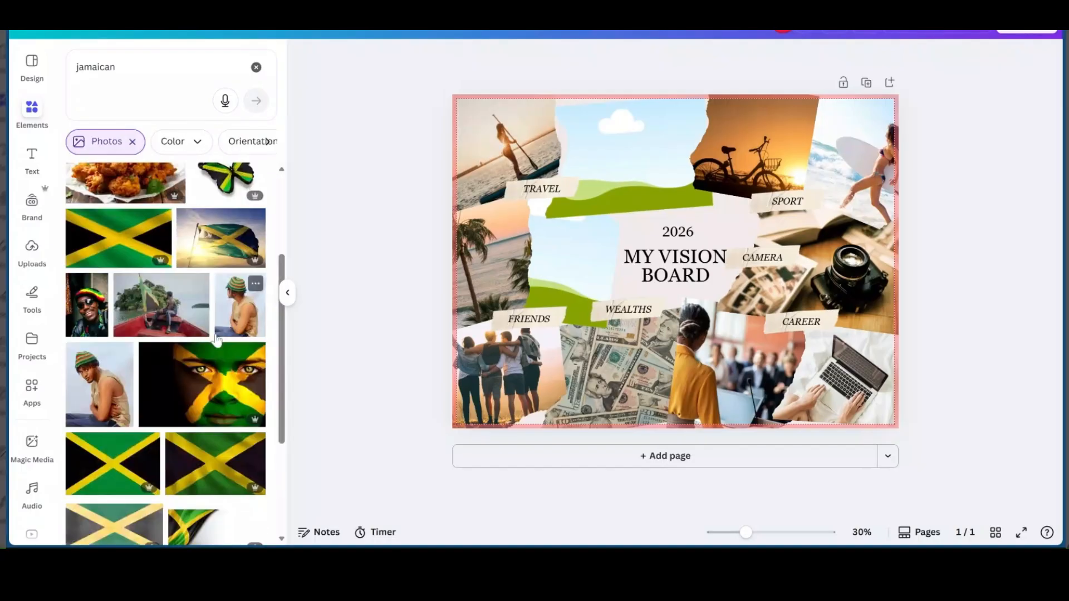
scroll("down", 3)
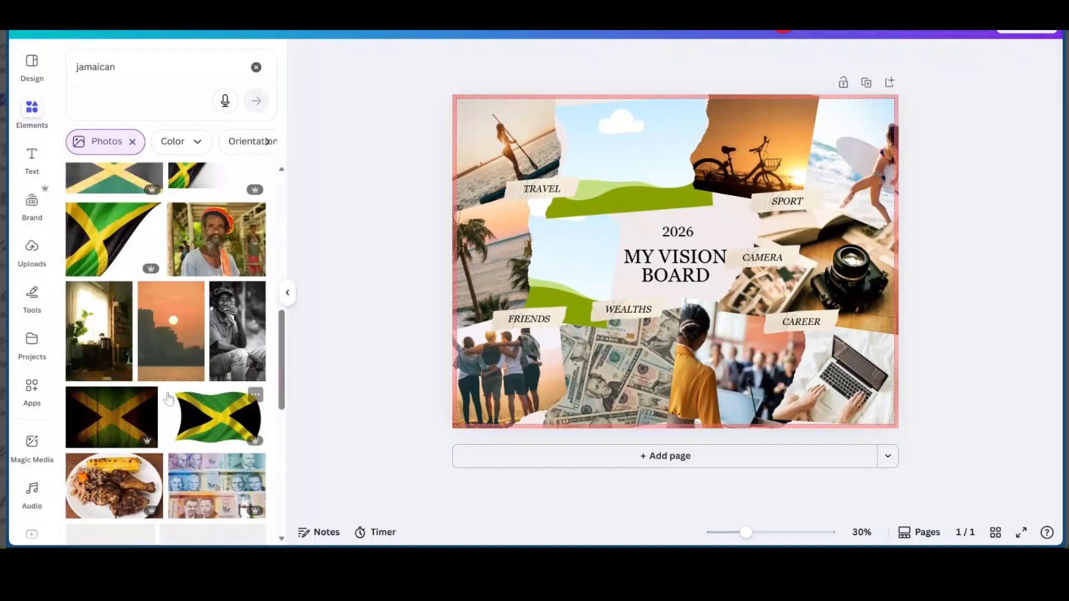
scroll("down", 3)
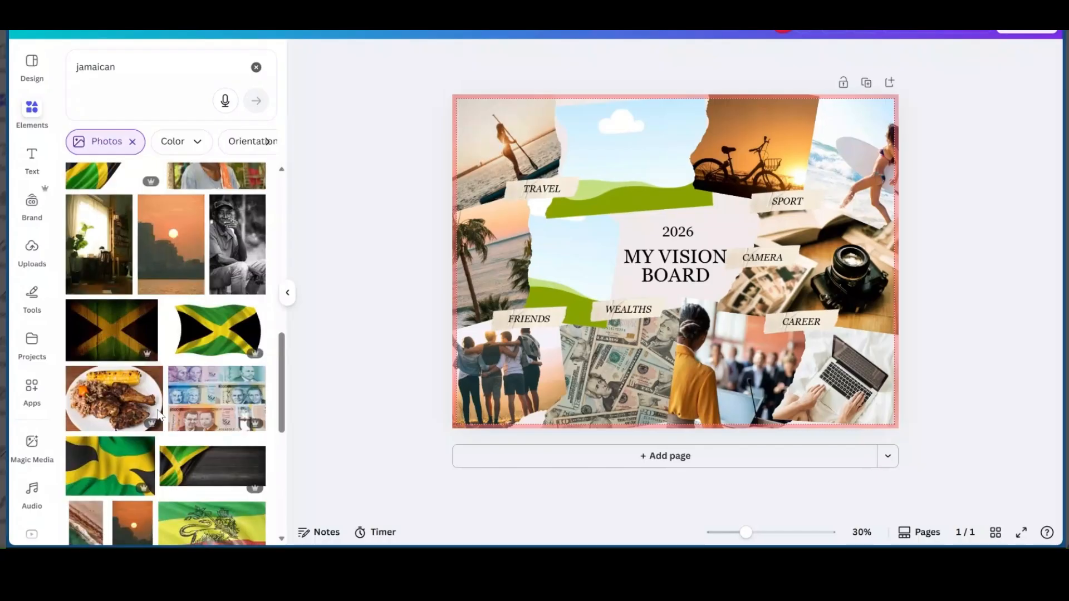
scroll("down", 3)
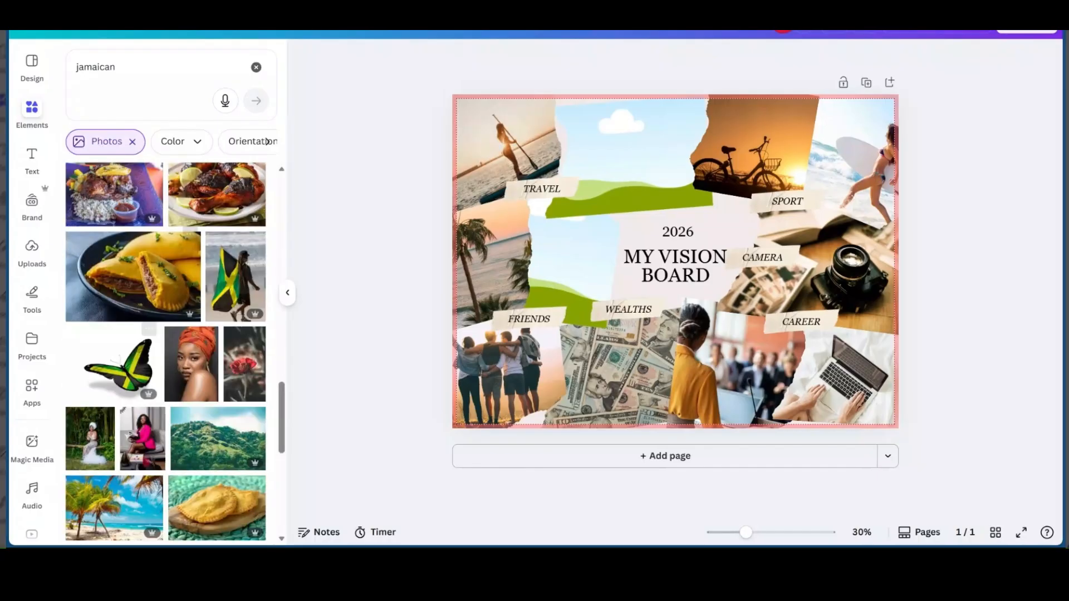
scroll("down", 3)
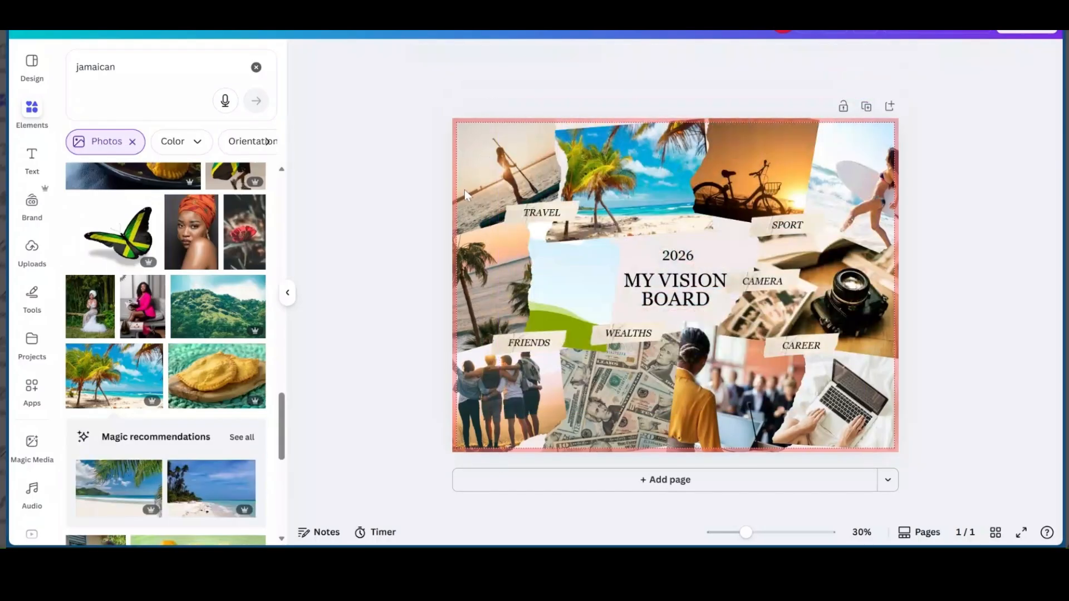
left_click(736, 170)
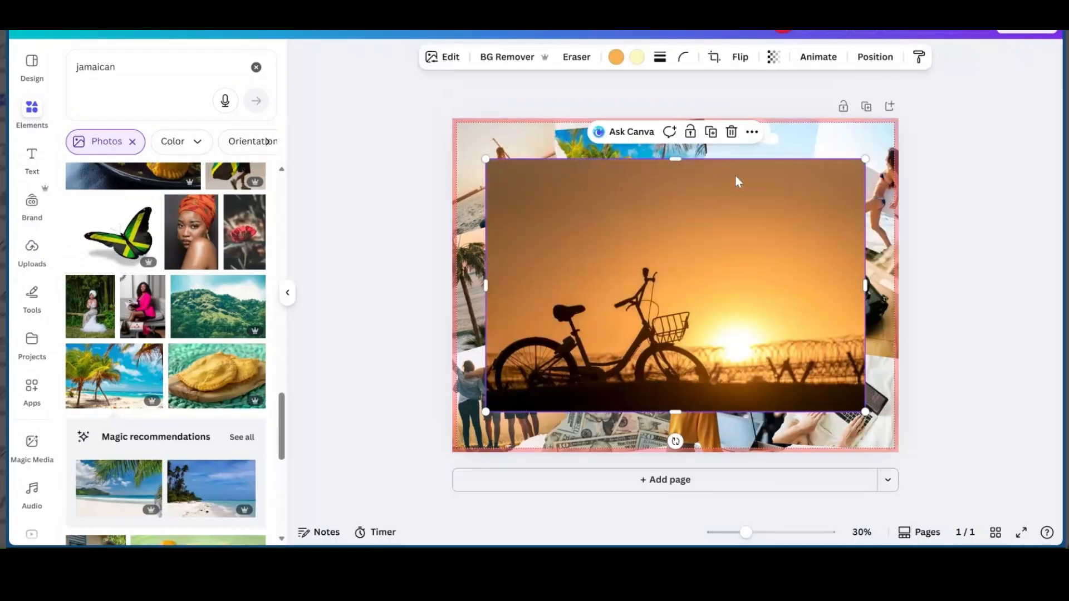
left_click(731, 131)
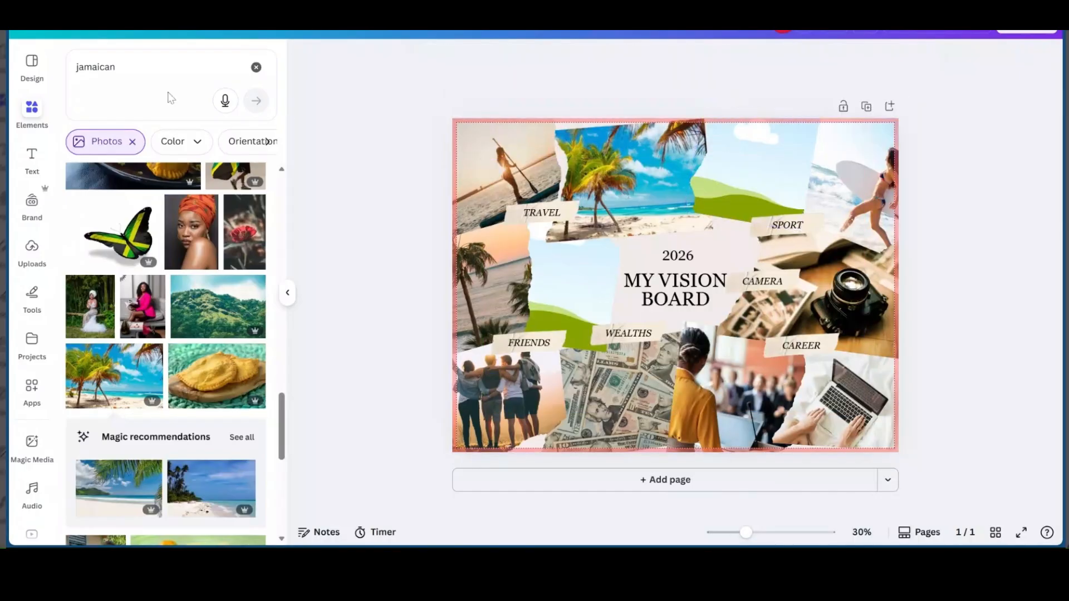
Search boxing photos and place a woman boxing onto the bicycle and paddleboard frames
left_click(256, 67)
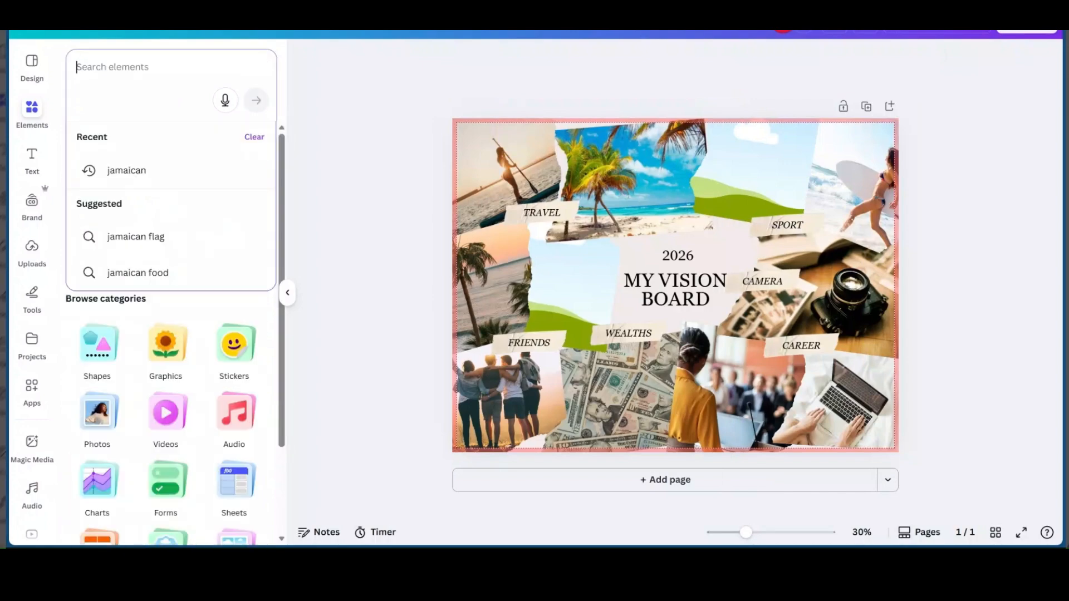
type("boxing")
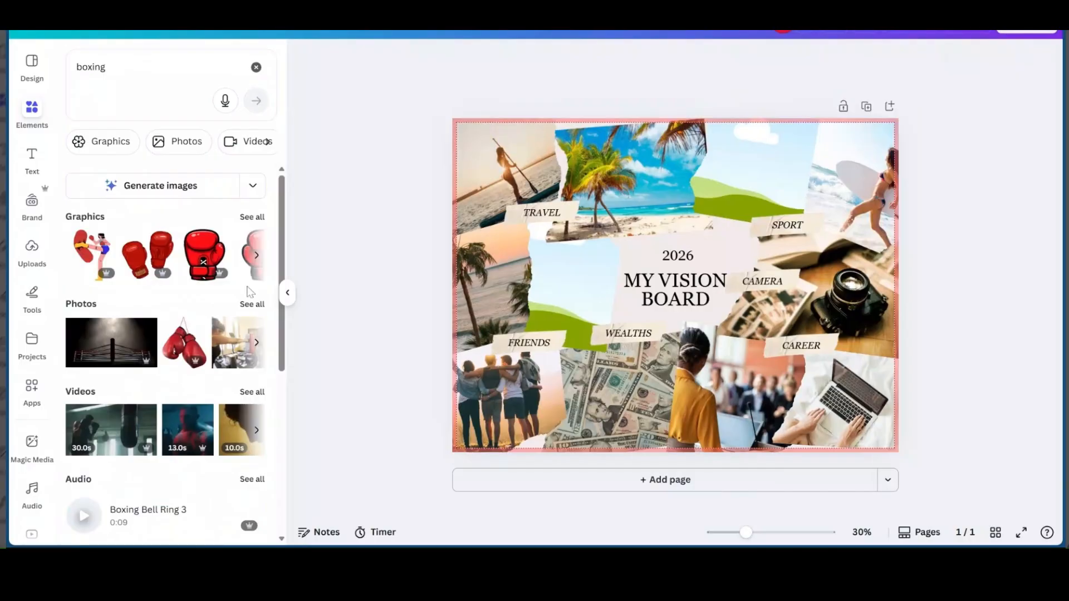
left_click(186, 142)
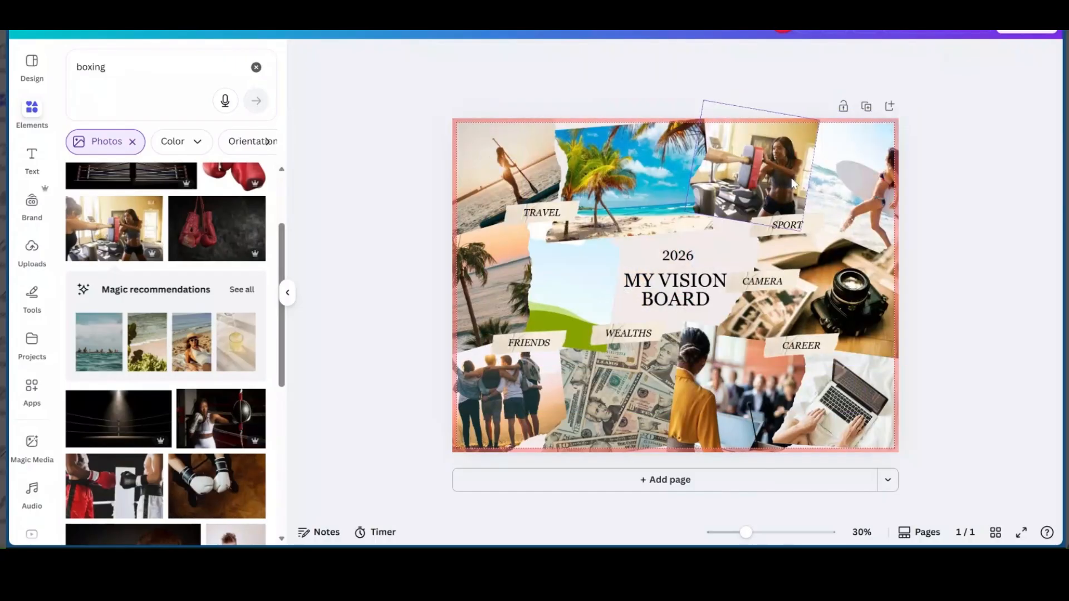
scroll("down", 3)
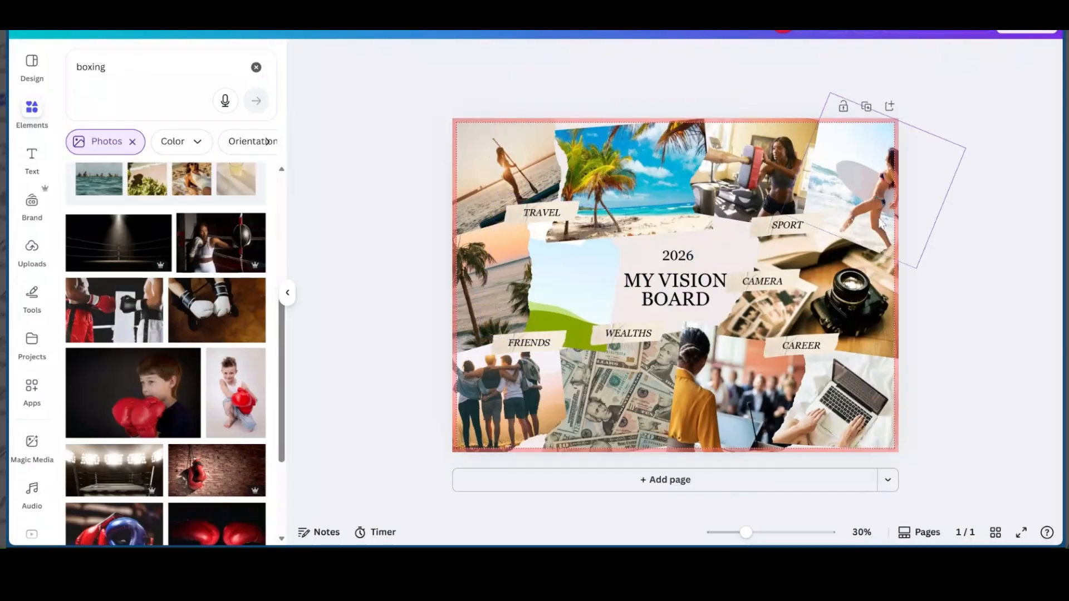
left_click(582, 253)
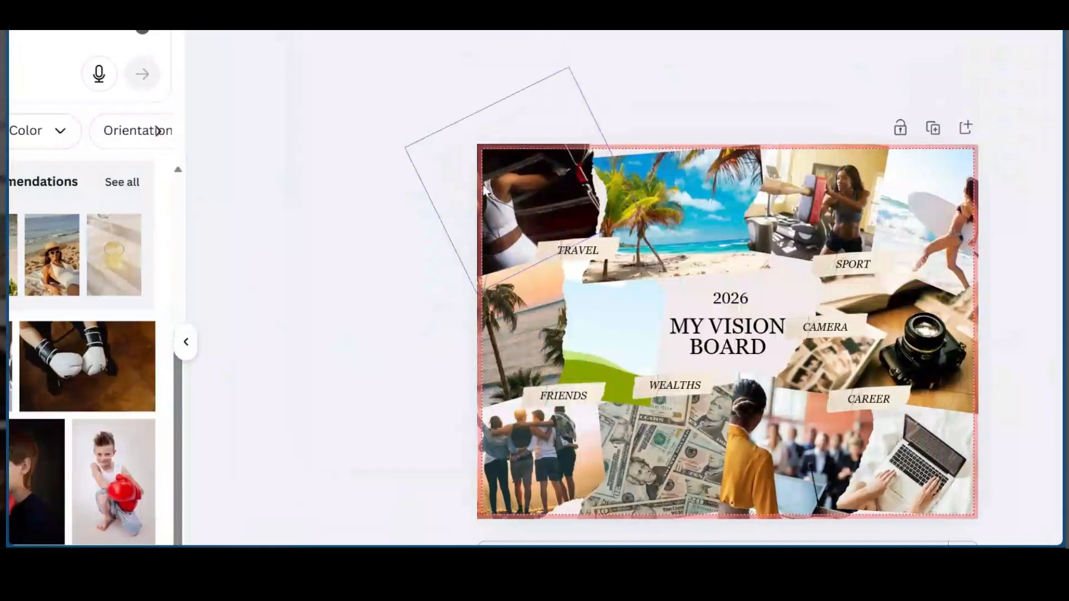
Customize the Vision Board Photo Collage Poster template in the editor
left_click(491, 177)
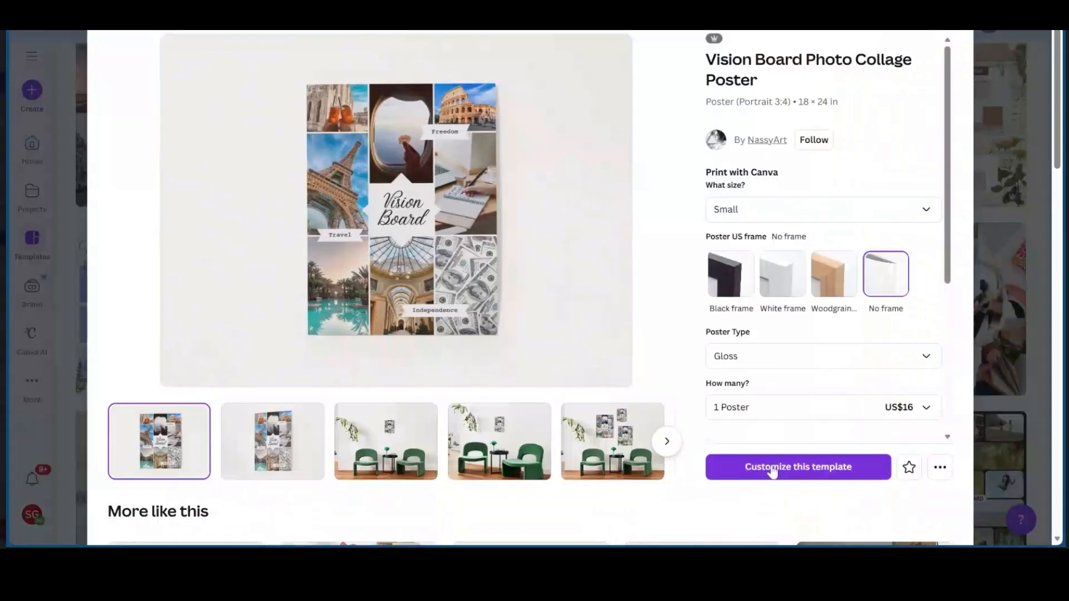
left_click(798, 467)
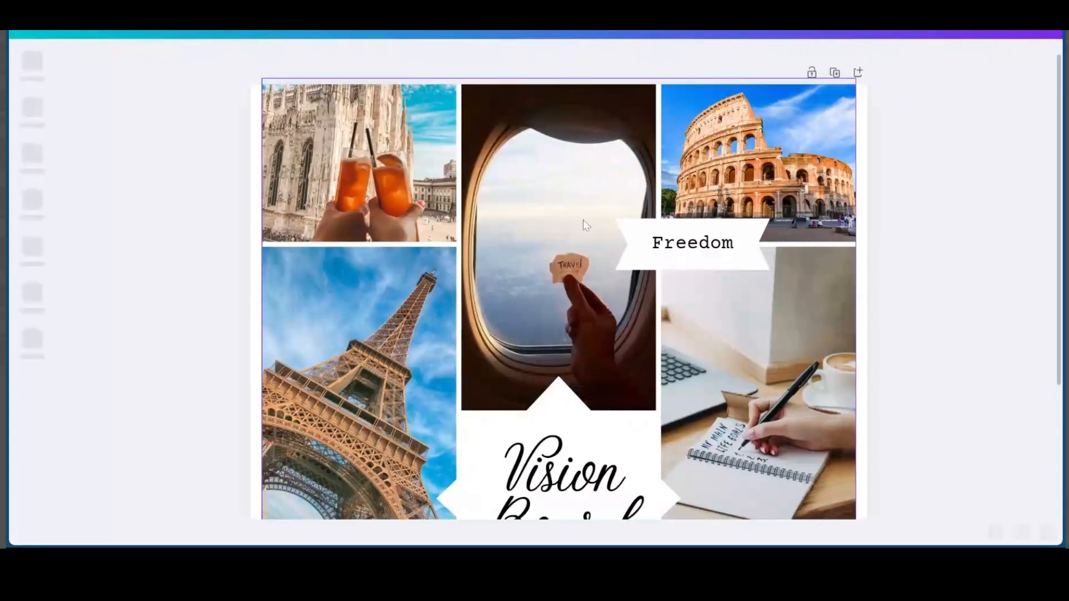
Replace the Eiffel Tower cell with the boxing woman photo and crop it to fit
scroll("down", 3)
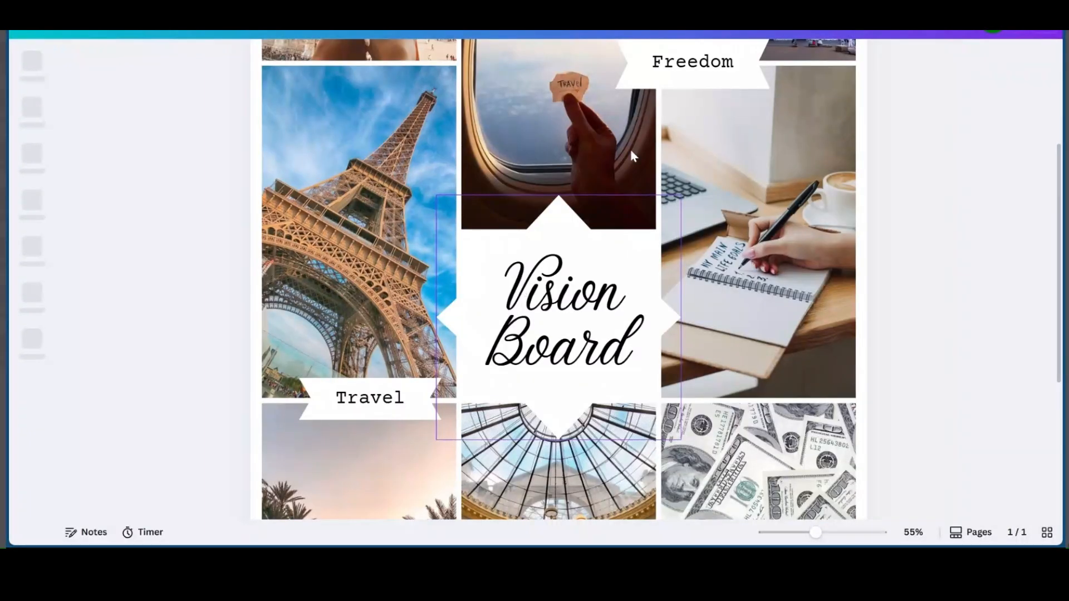
left_click(558, 321)
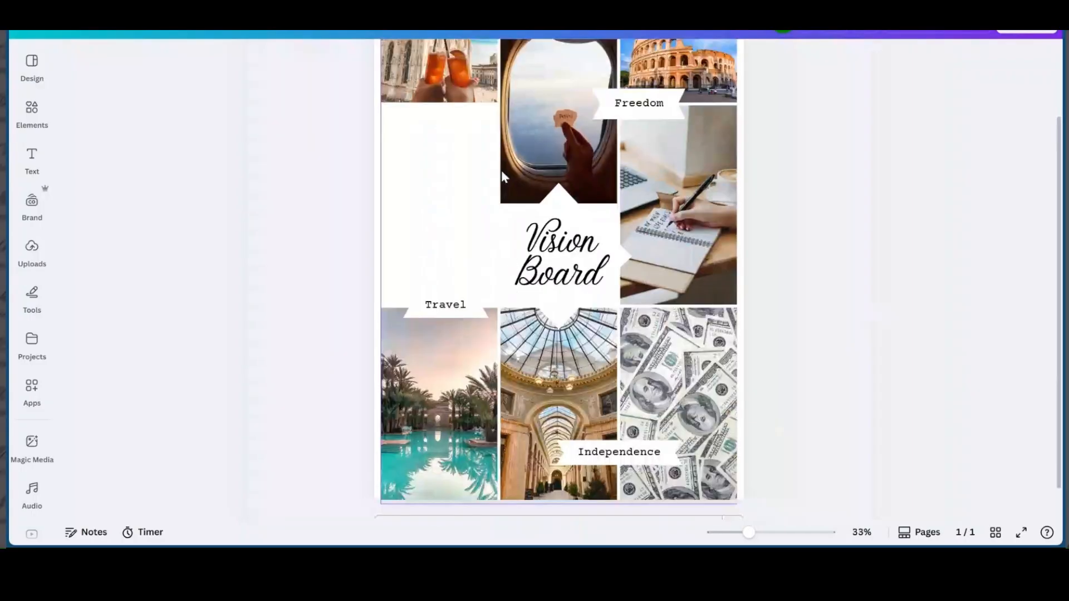
left_click(32, 252)
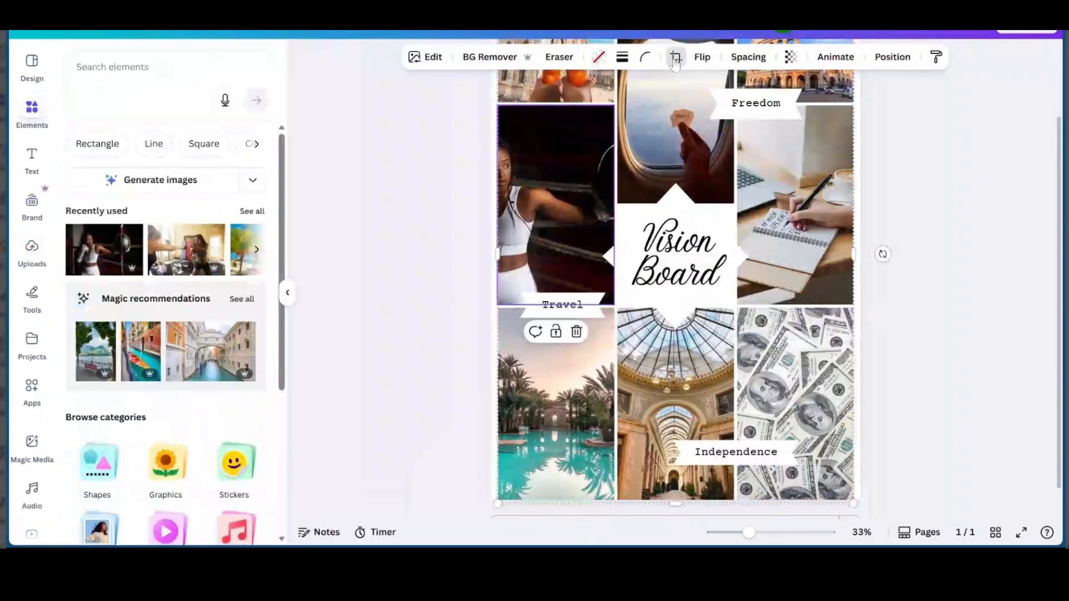
left_click(675, 57)
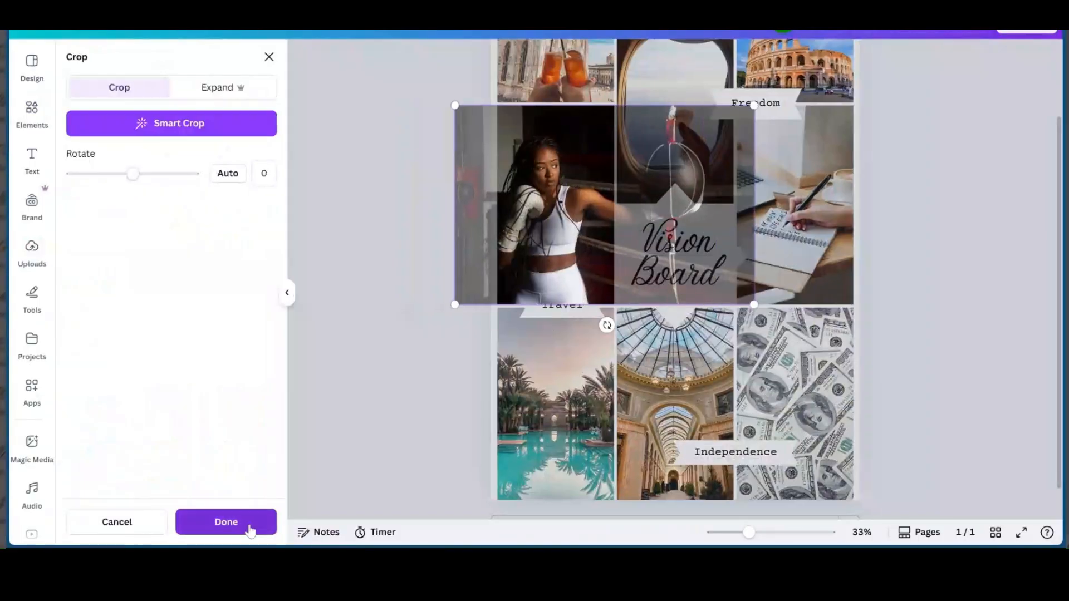
left_click(226, 521)
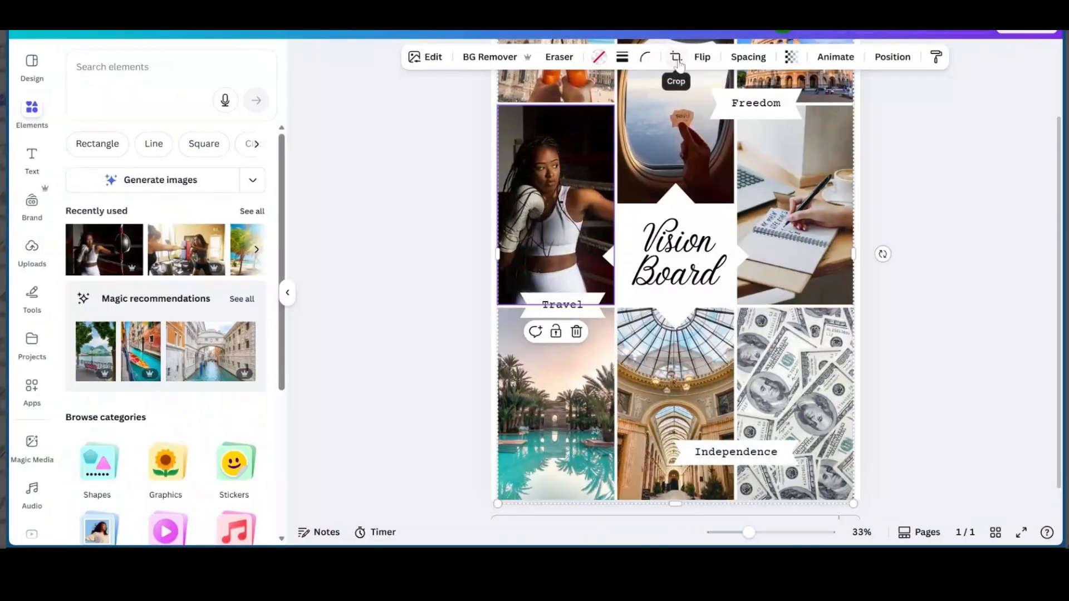
mouse_move(582, 187)
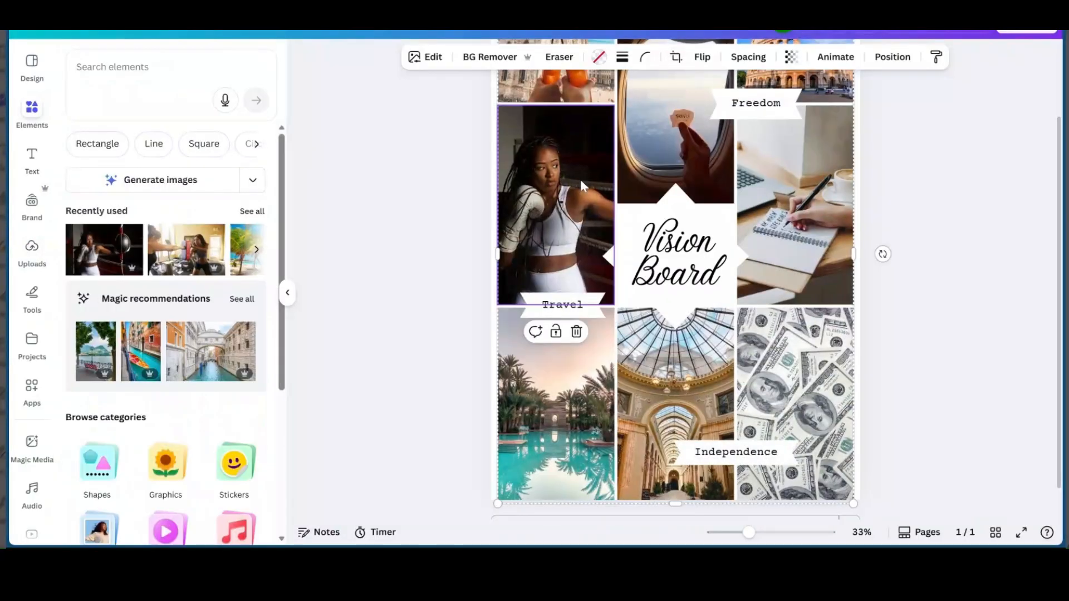
Adjust the photo grid's spacing and set its fill colour to black
scroll("down", 3)
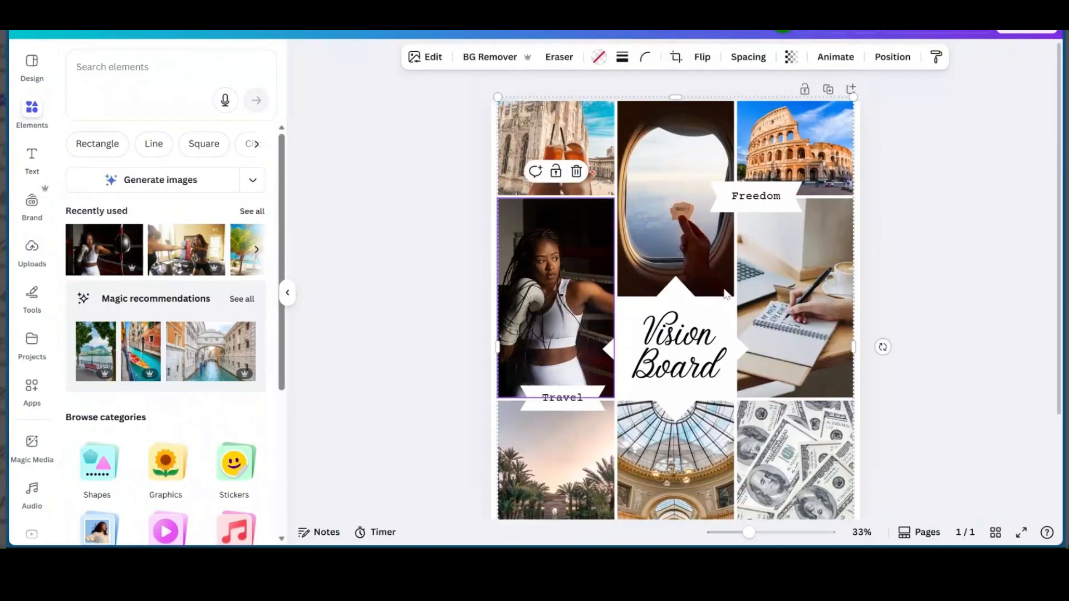
mouse_move(566, 209)
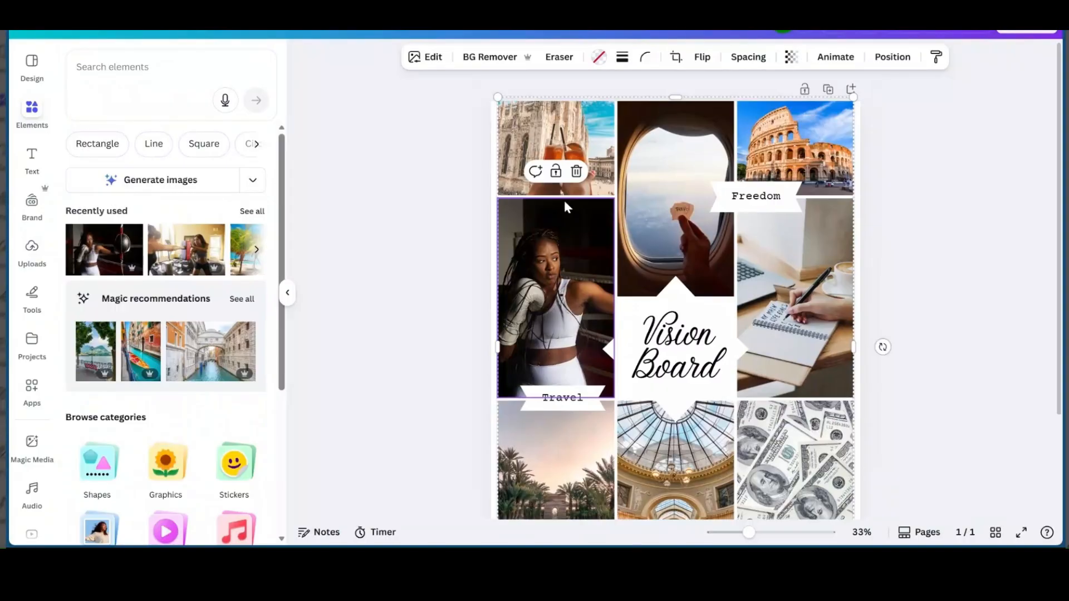
left_click(673, 148)
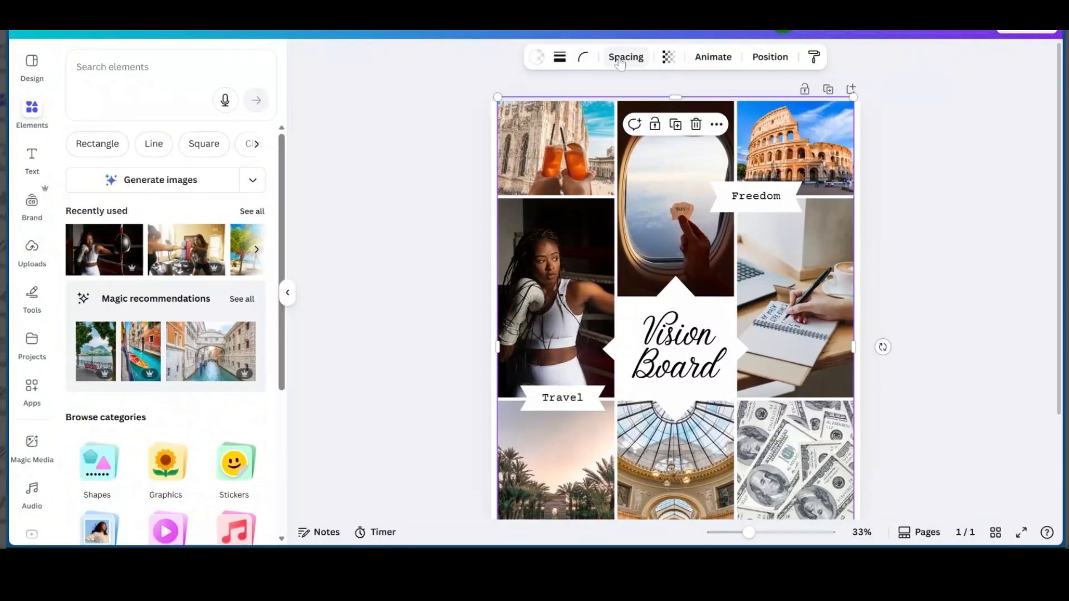
left_click(625, 57)
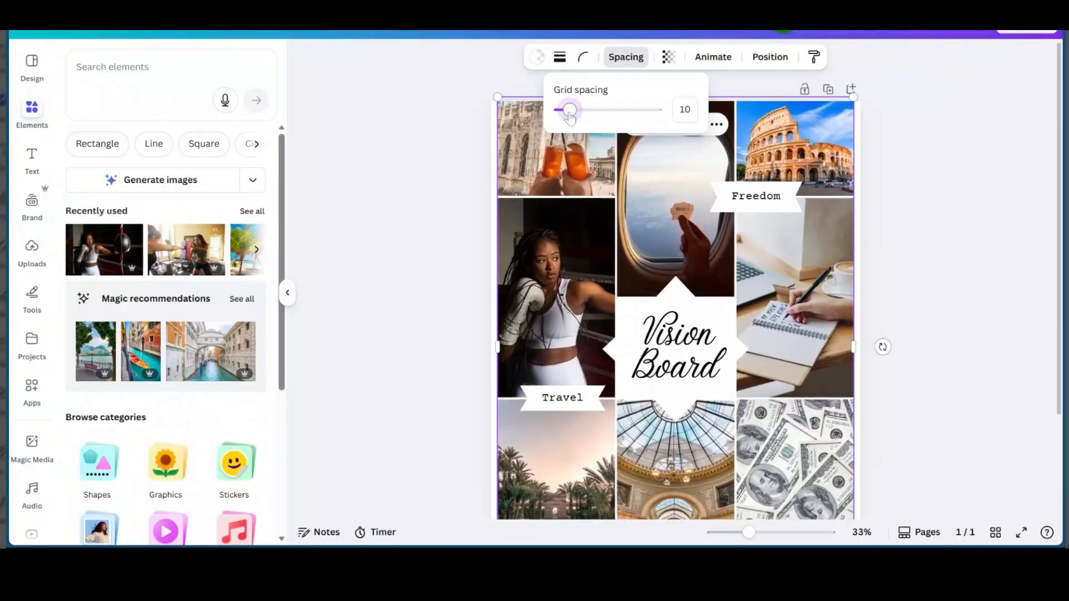
left_click(536, 57)
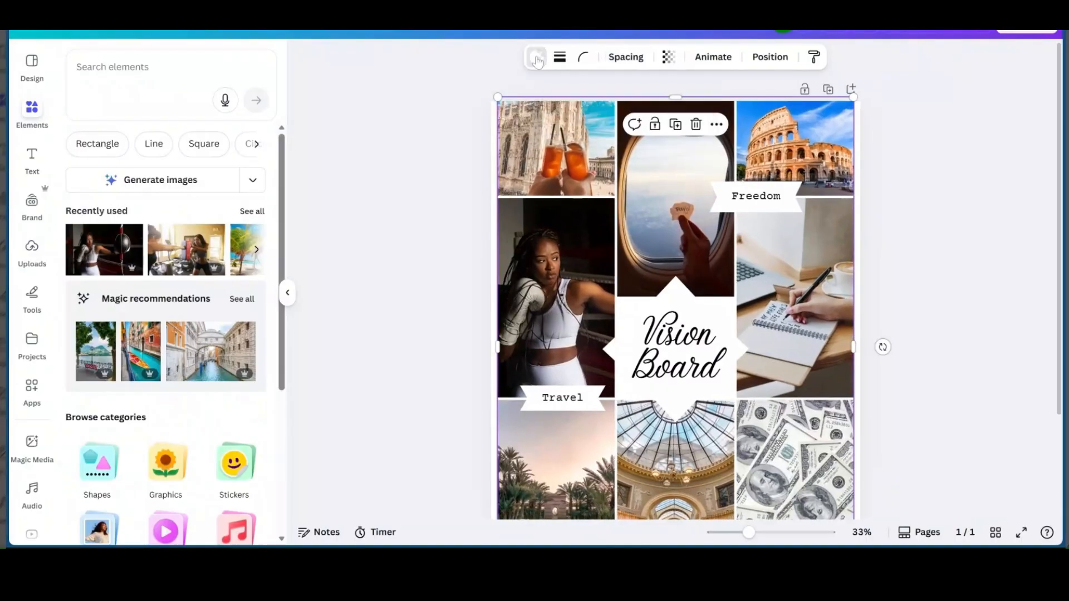
left_click(536, 57)
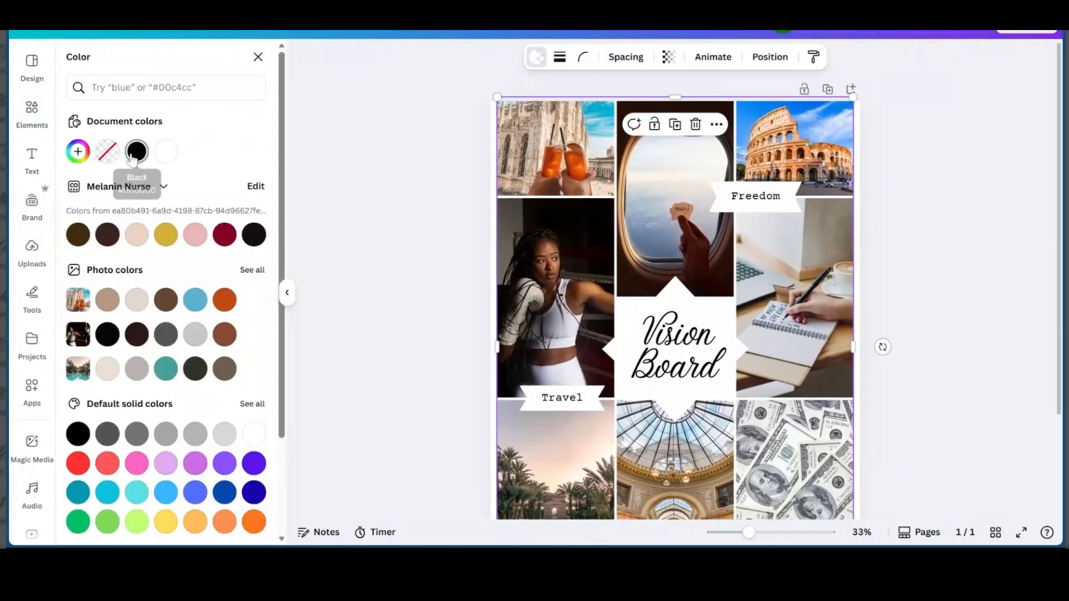
left_click(135, 151)
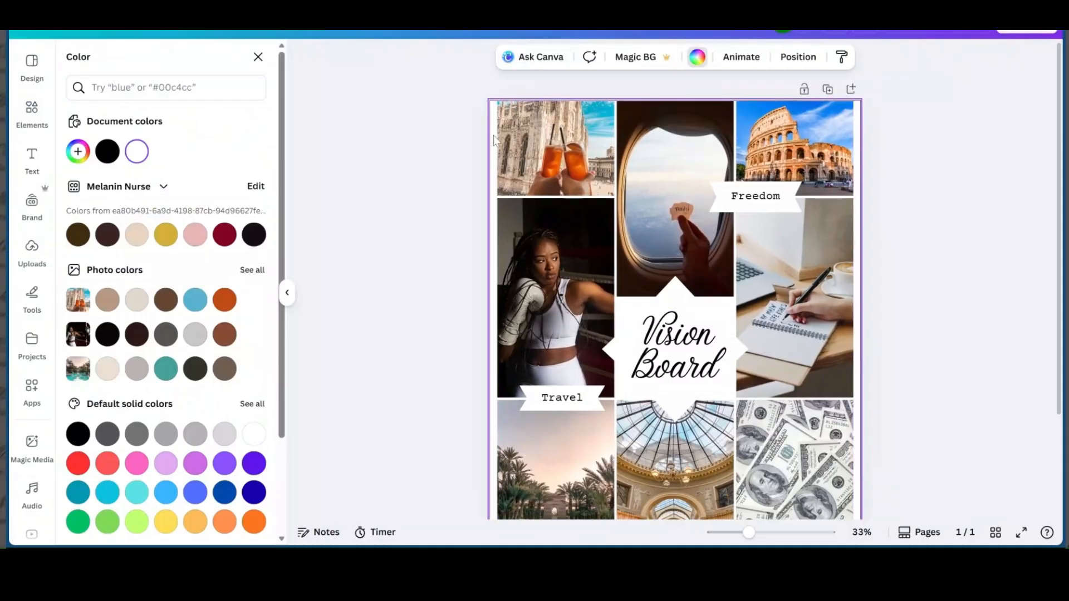
mouse_move(700, 62)
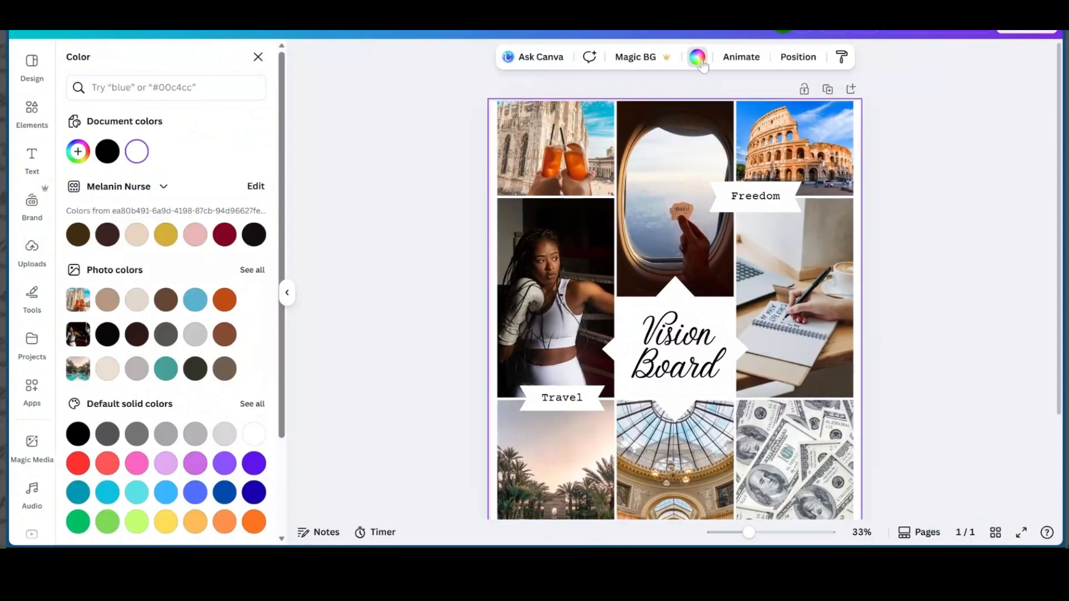
mouse_move(482, 118)
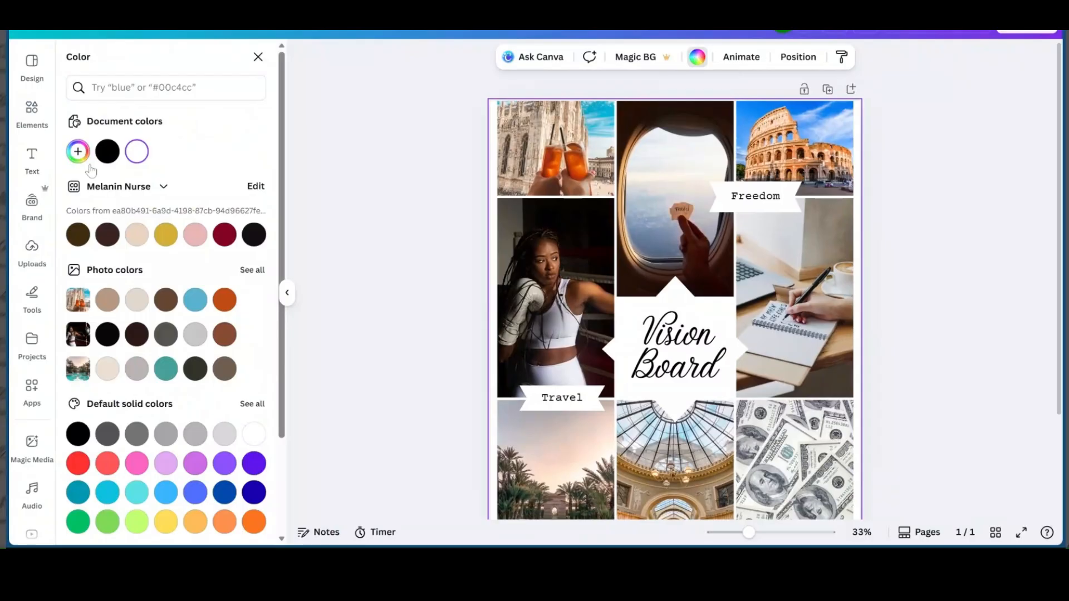
Try black and gold grid borders on the collage, return them to white, then head back to Templates
left_click(107, 151)
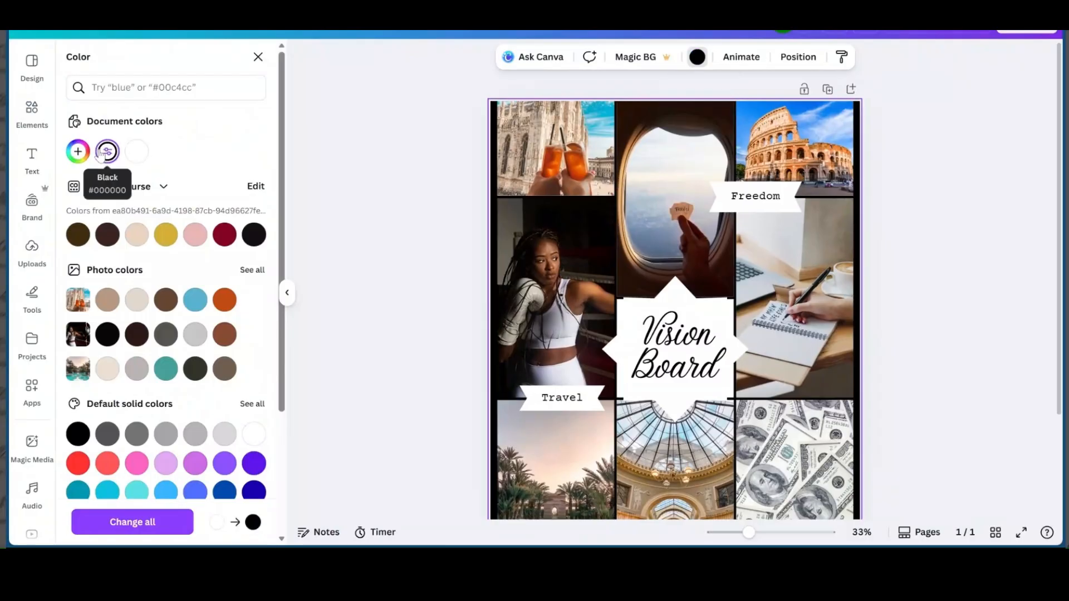
left_click(165, 235)
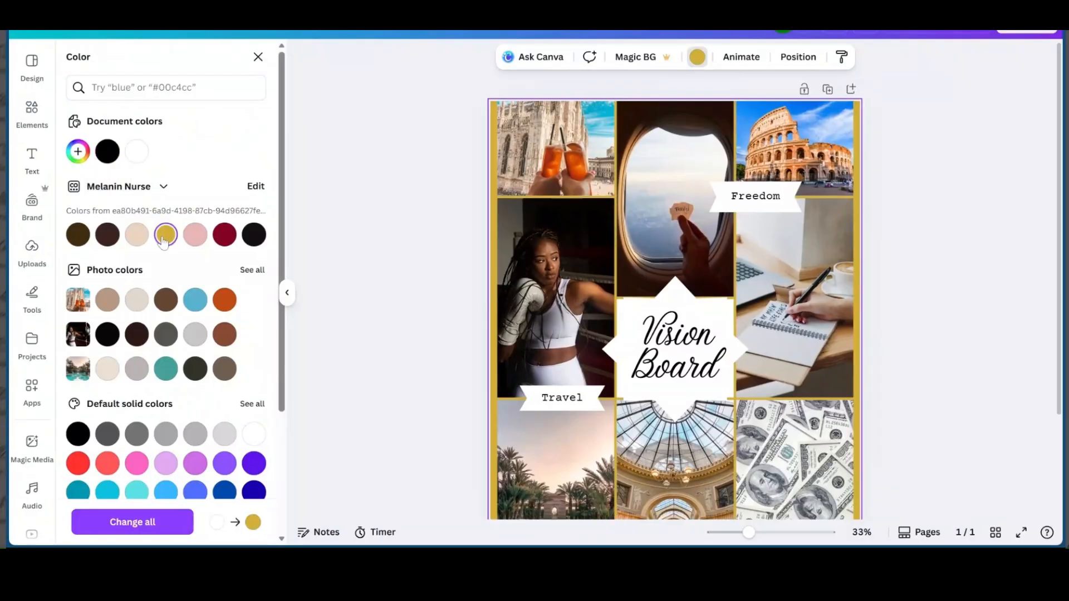
left_click(136, 151)
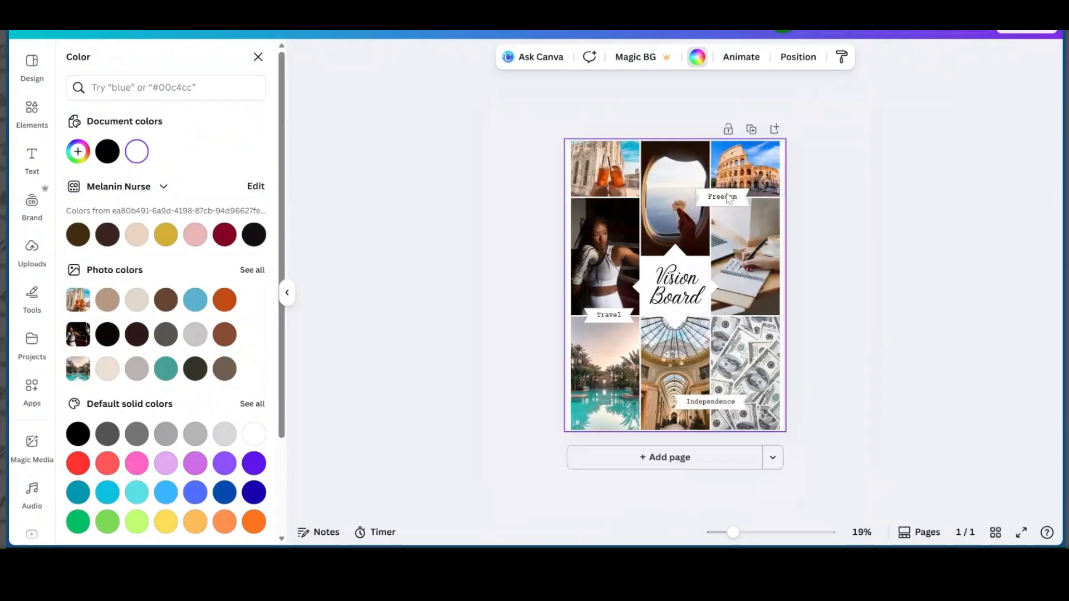
left_click(31, 111)
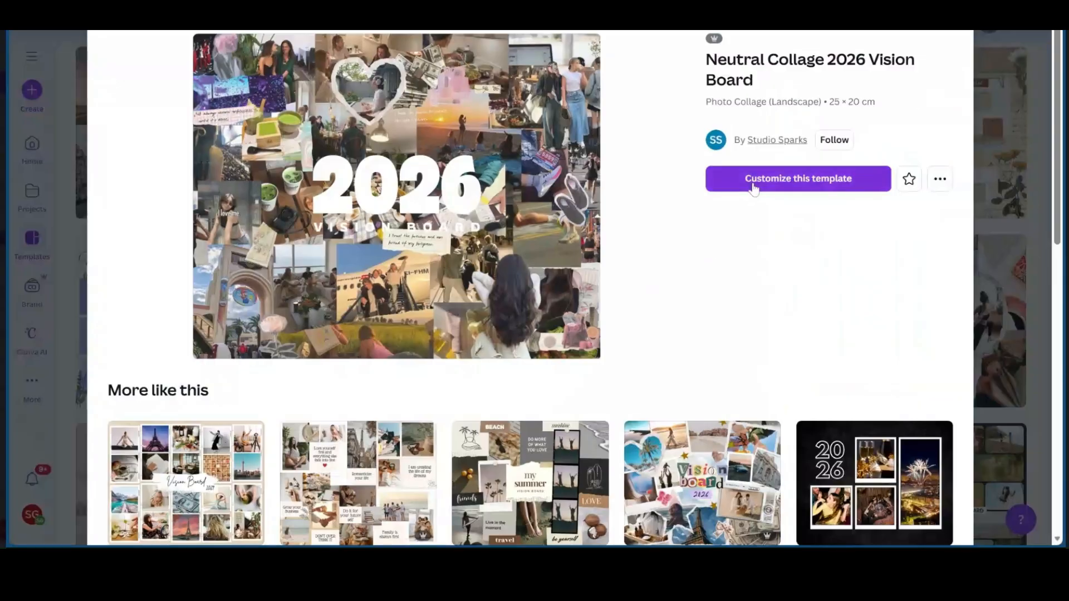
Customize the Neutral Collage 2026 template and give the VISION BOARD subtitle a black background band
left_click(797, 178)
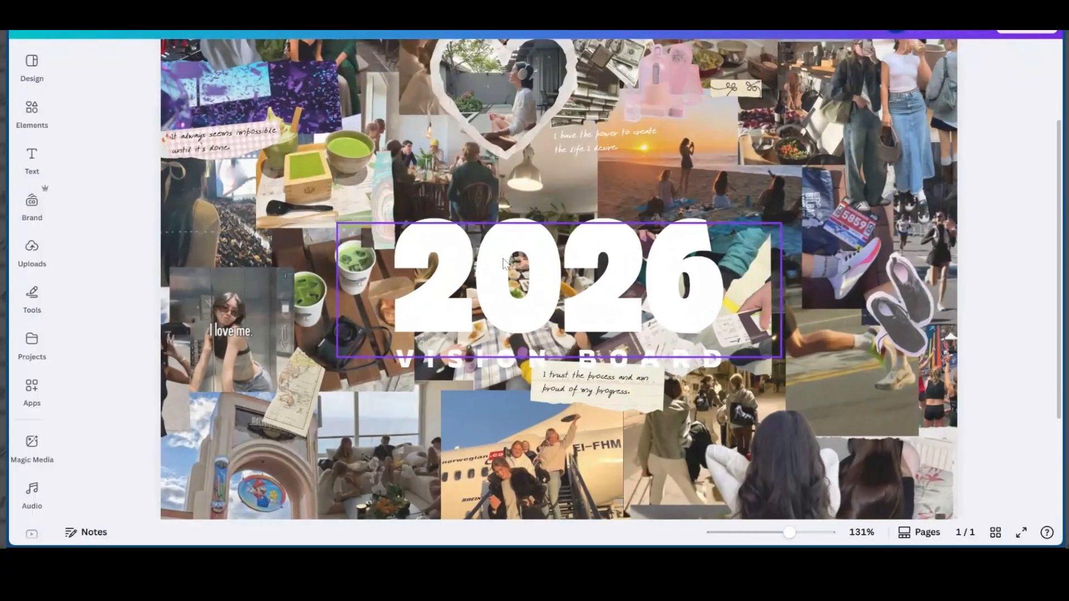
mouse_move(552, 270)
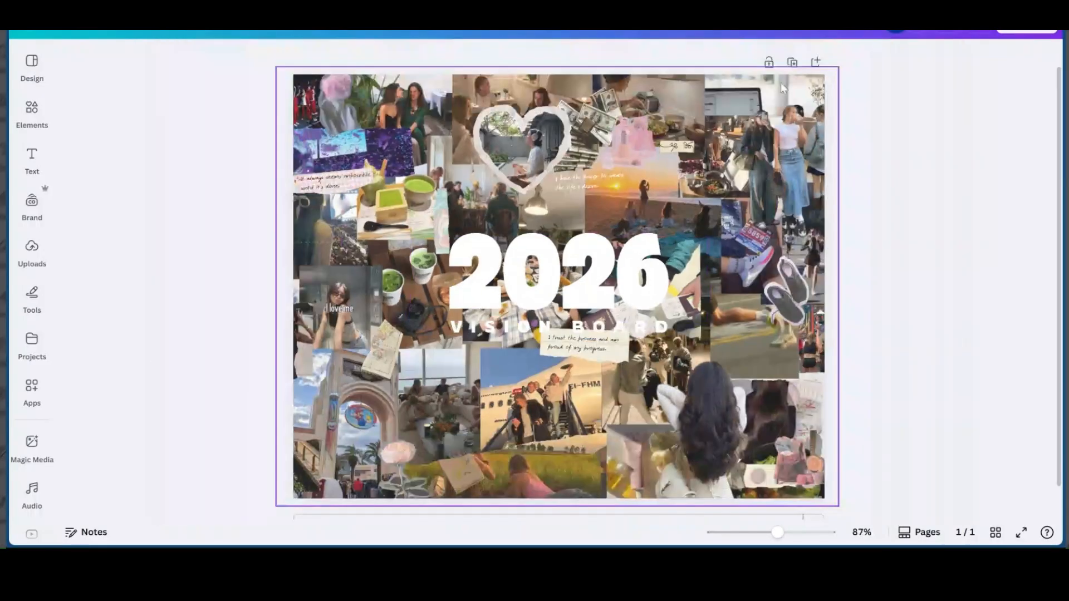
left_click(518, 157)
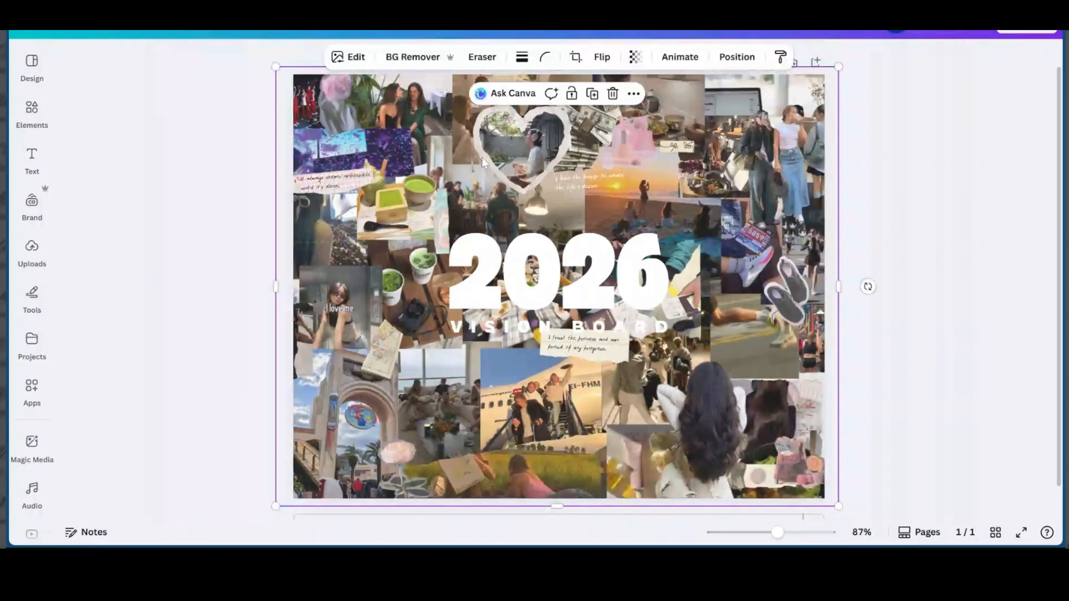
mouse_move(693, 190)
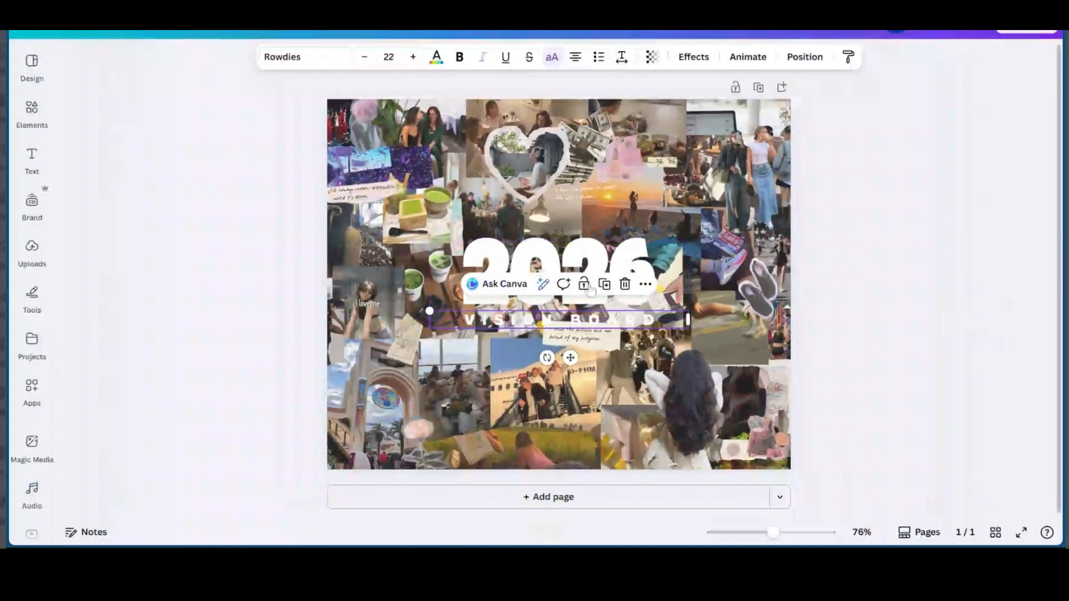
left_click(542, 320)
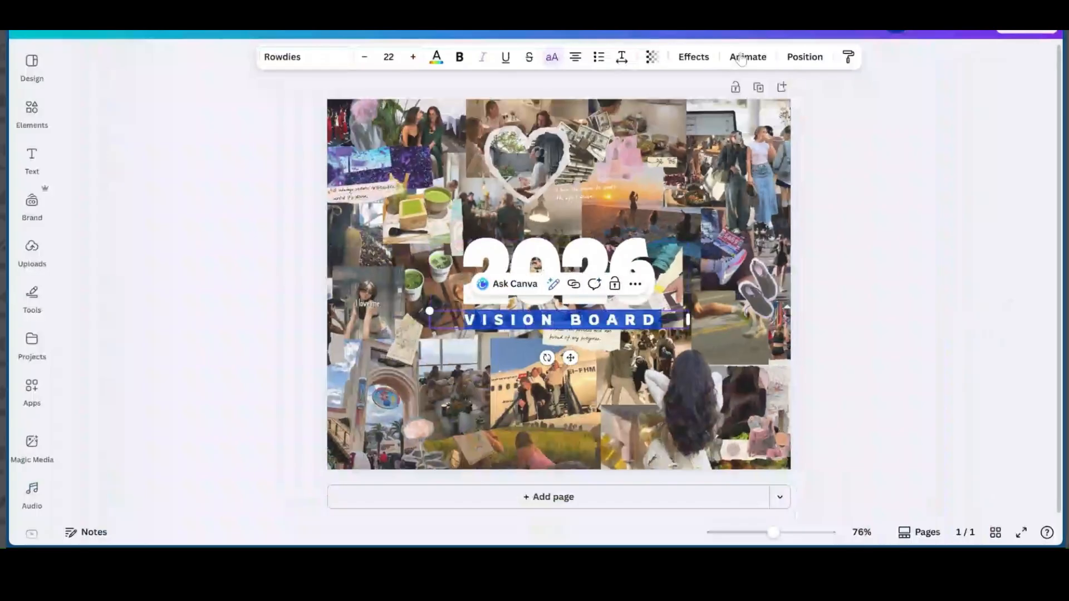
left_click(692, 57)
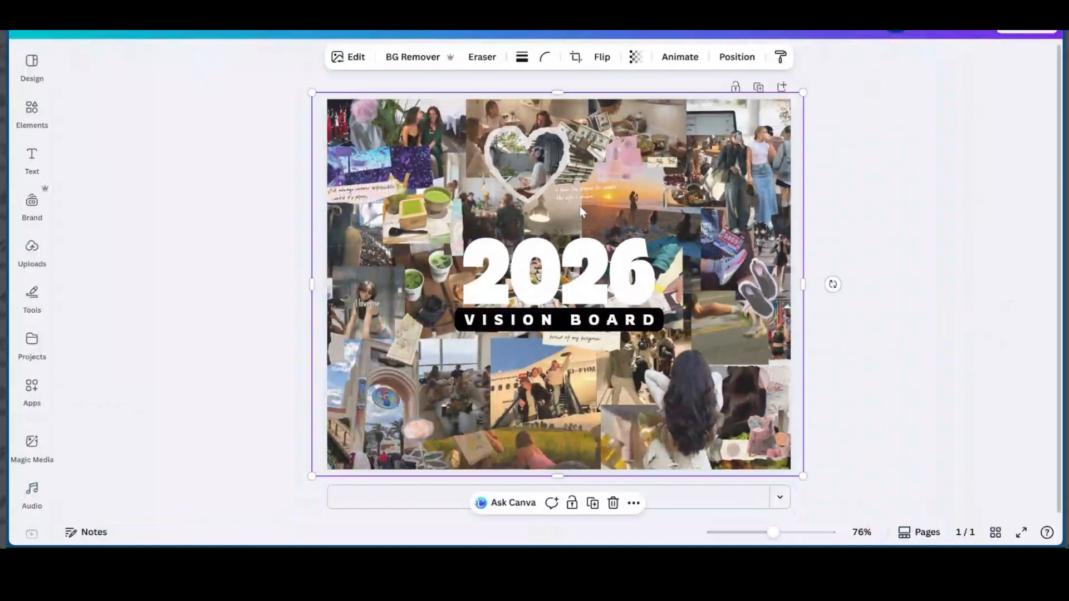
mouse_move(680, 165)
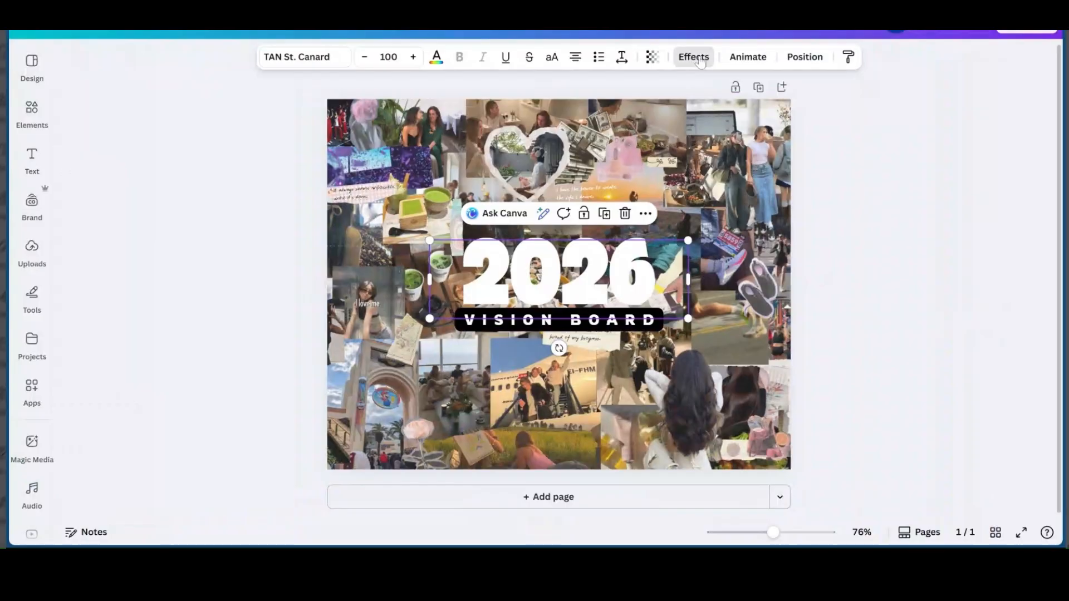
Apply a thick black outline to the 2026 title, then reselect the collage picture
left_click(692, 57)
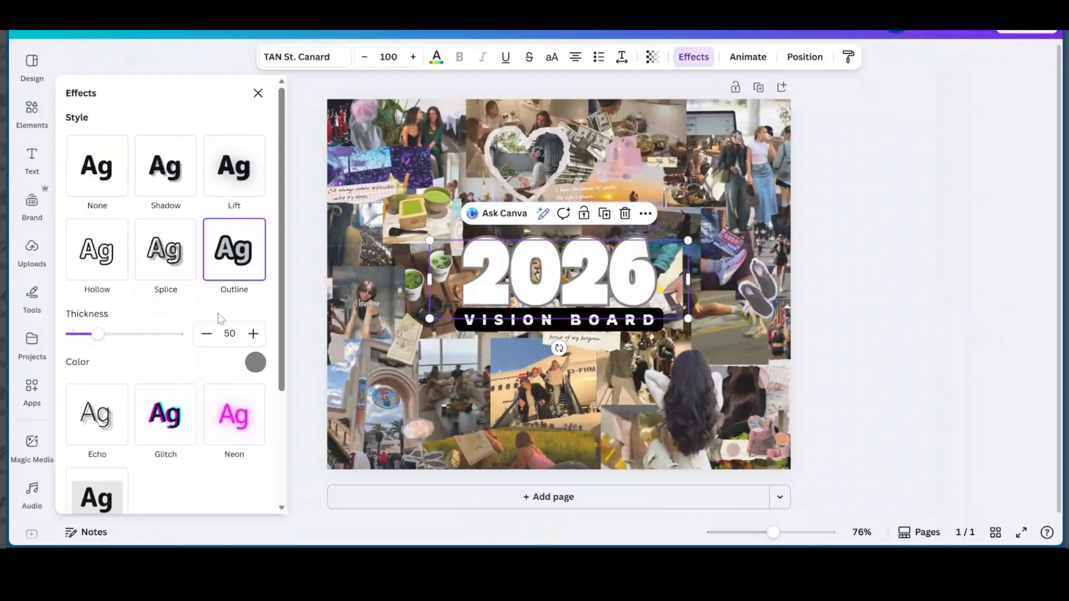
left_click(255, 362)
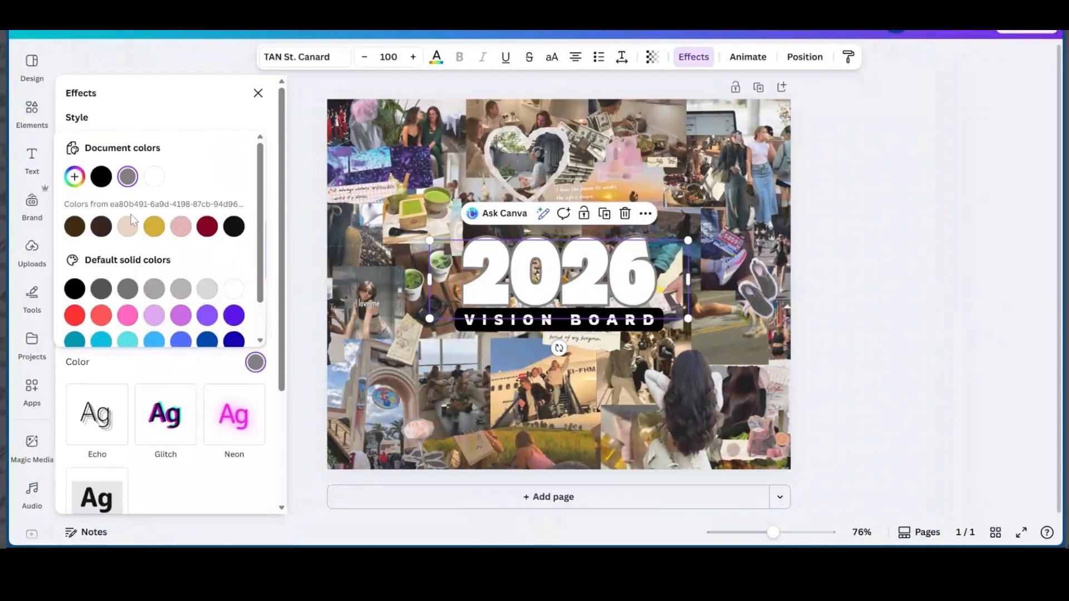
left_click(233, 248)
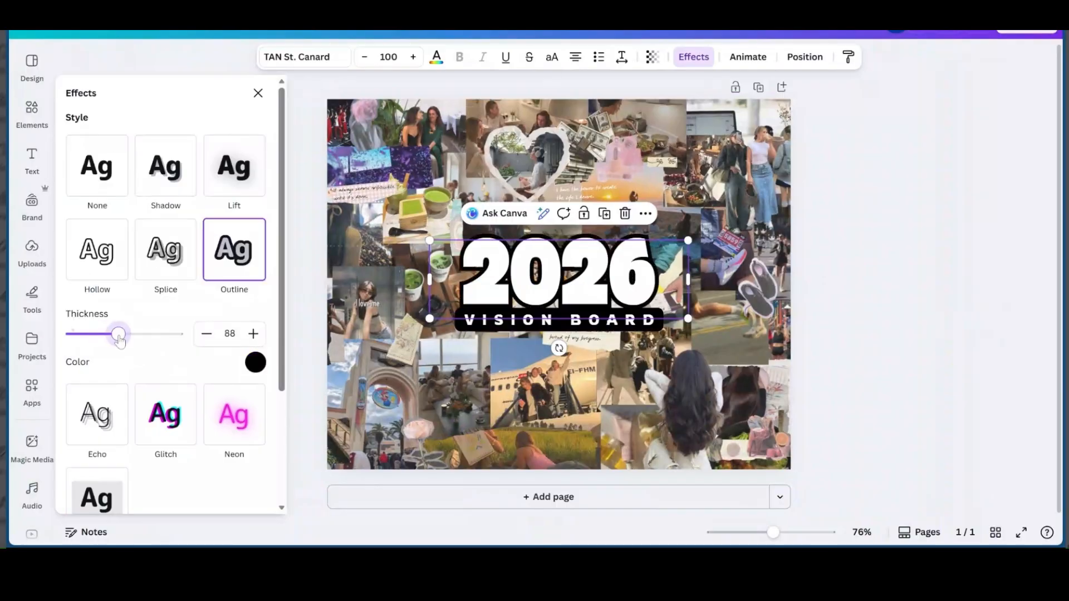
left_click(899, 235)
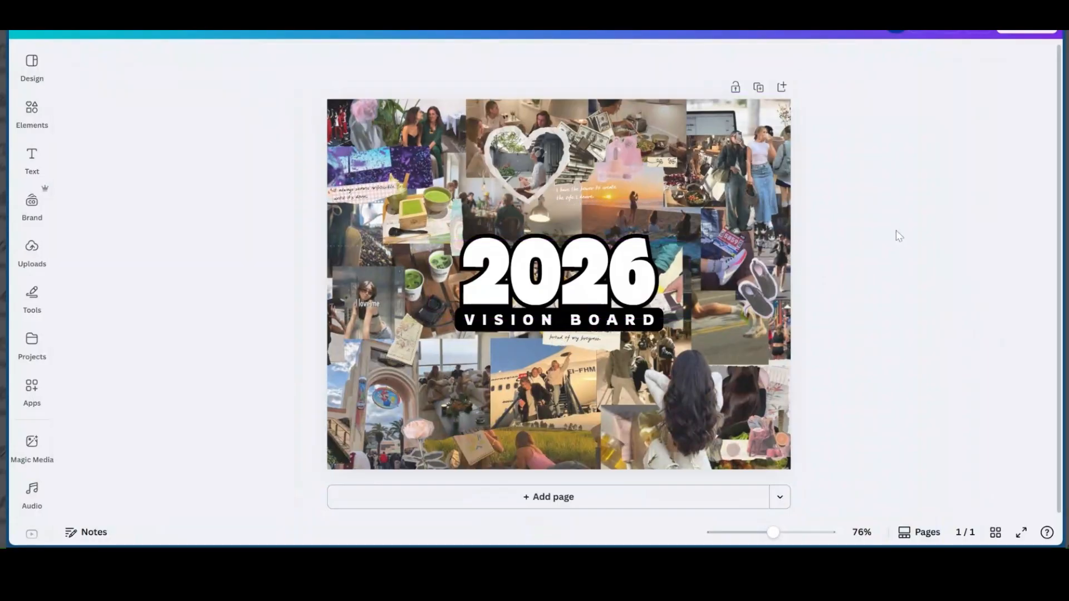
mouse_move(819, 207)
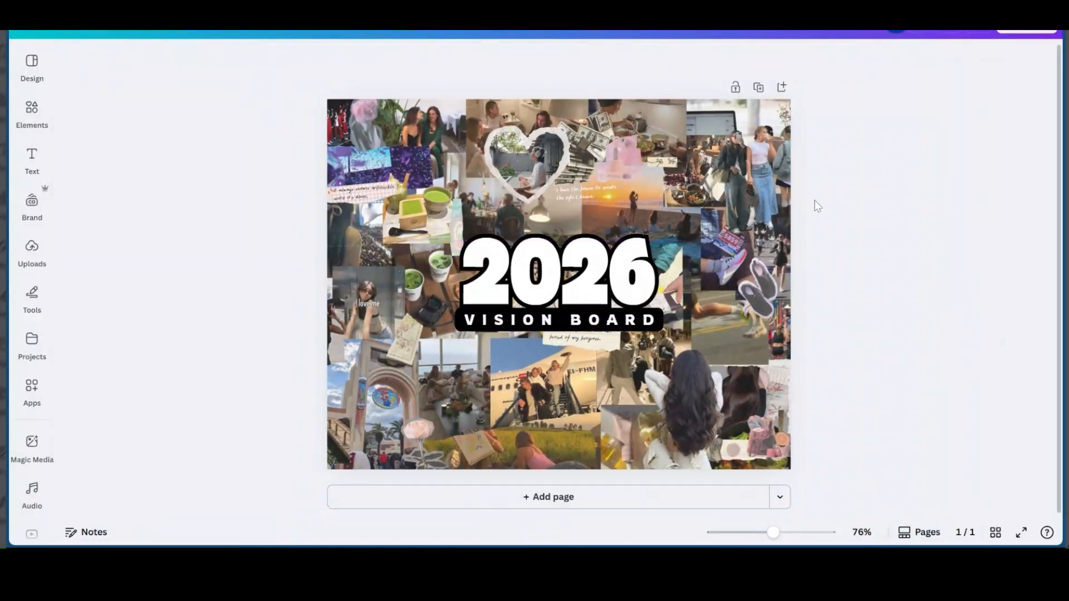
left_click(558, 282)
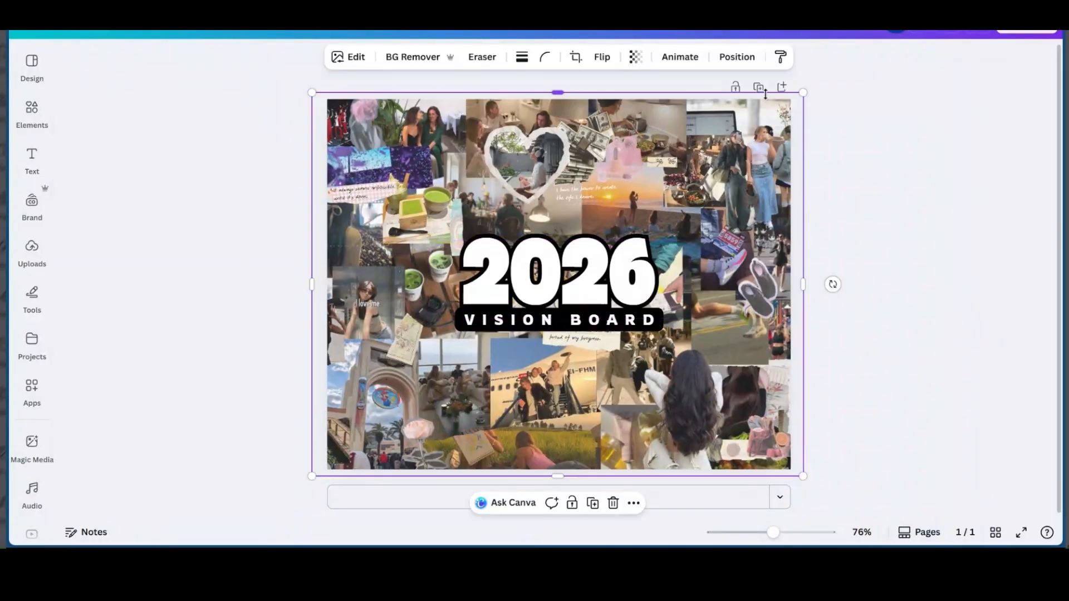
Detach the collage picture from the page background via the image editing options
right_click(559, 286)
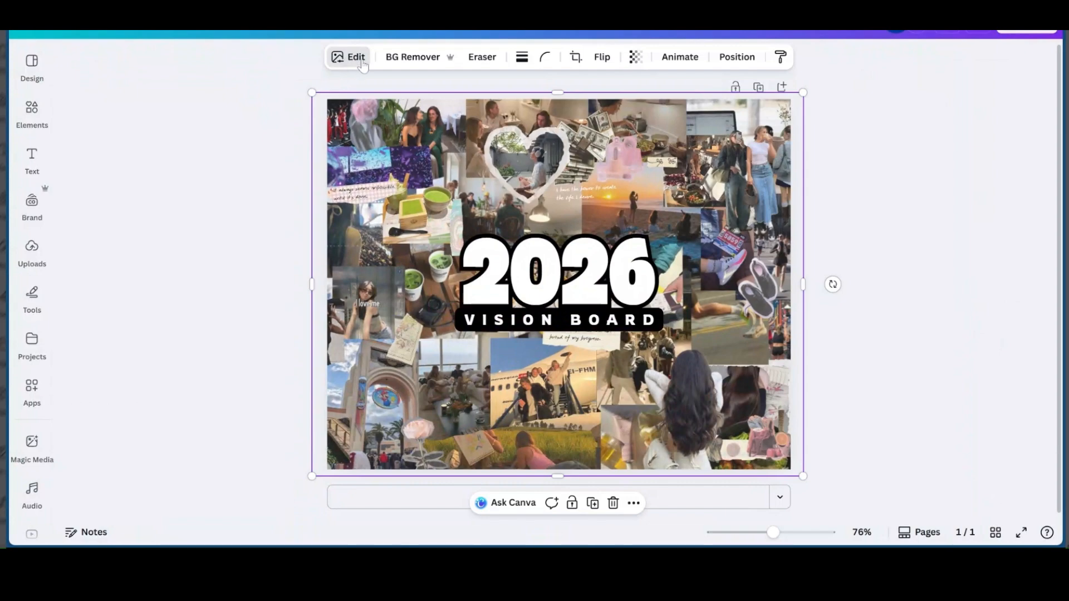
left_click(355, 57)
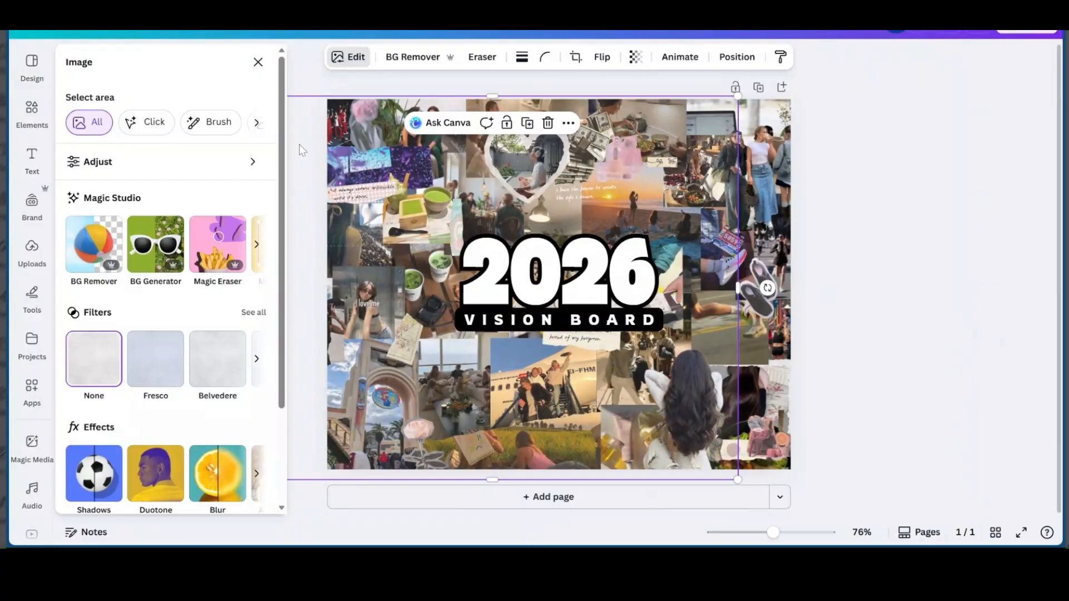
left_click(257, 61)
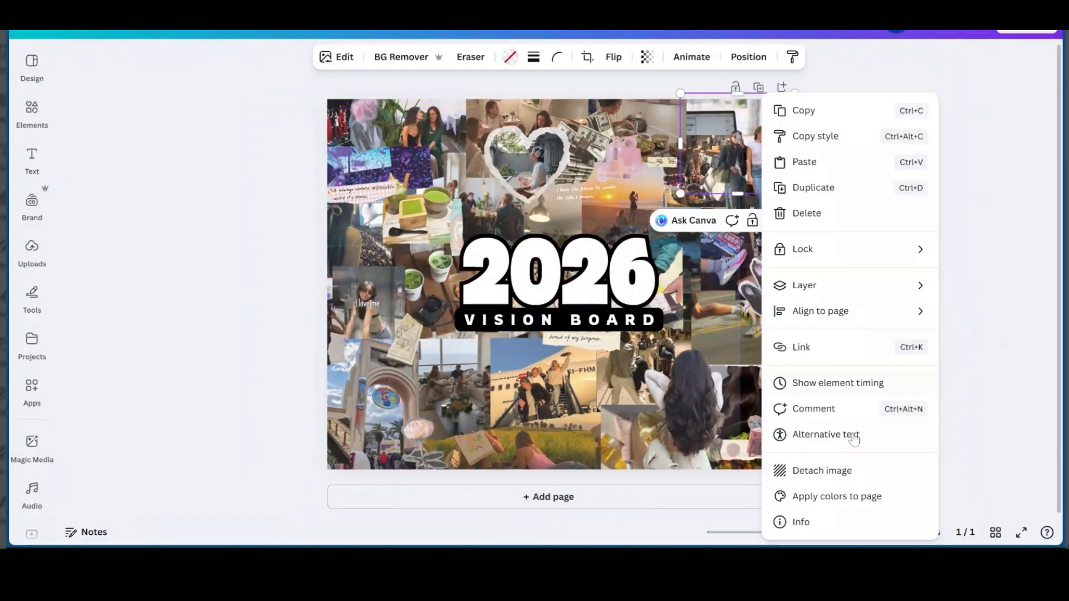
left_click(822, 470)
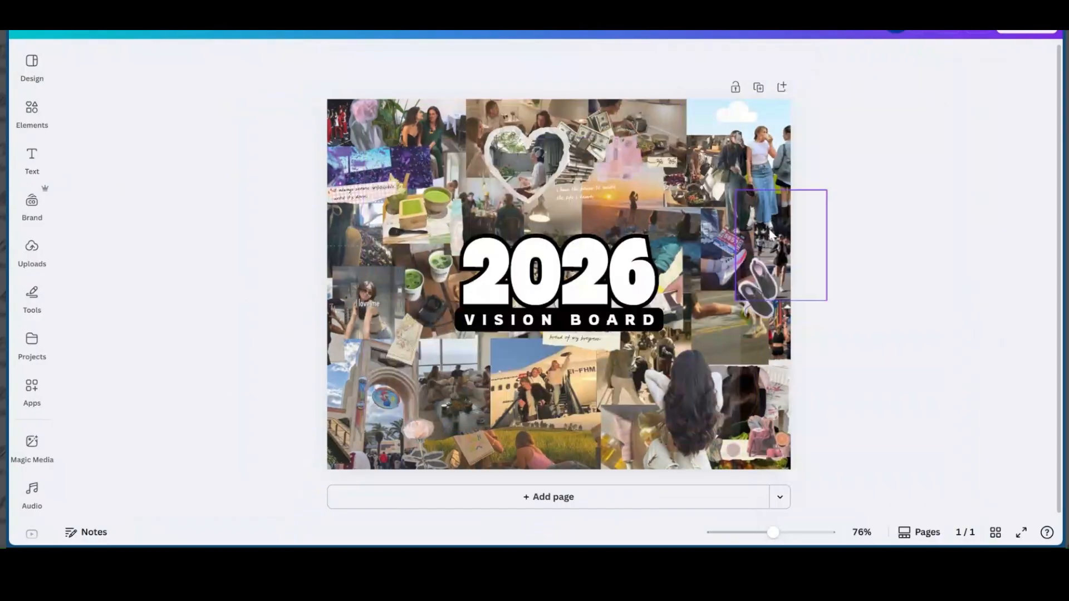
Place a laptop-and-notebook desk photo over the collage, then delete it again
left_click(450, 191)
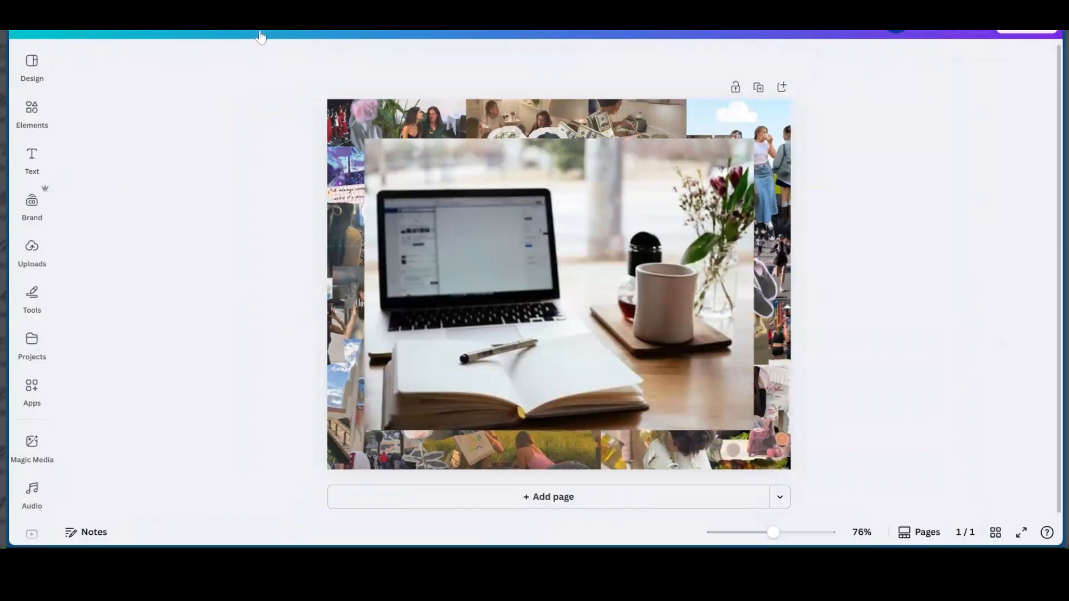
left_click(559, 283)
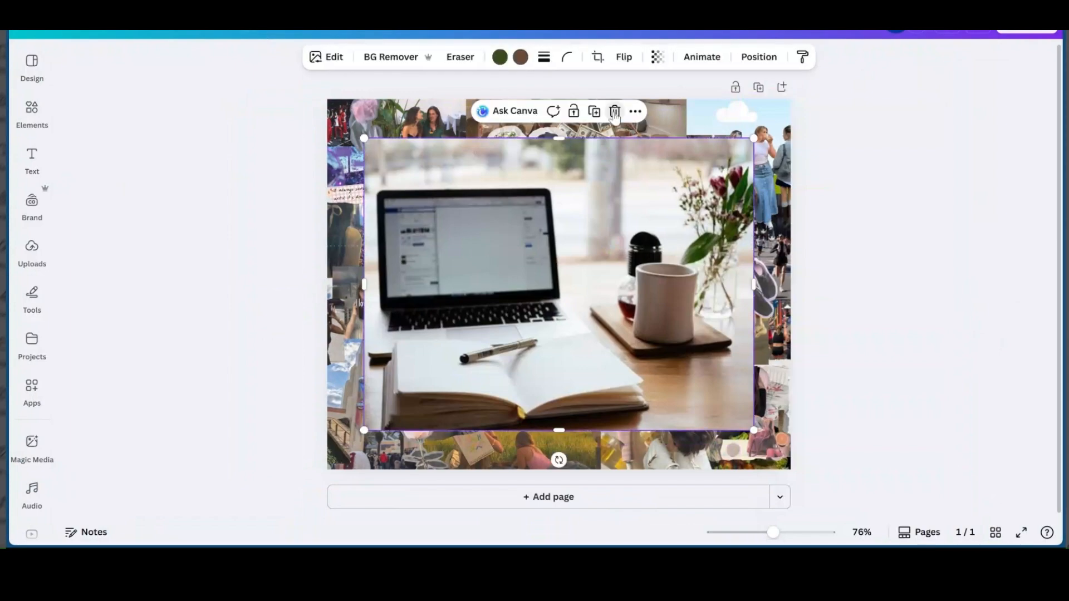
left_click(613, 111)
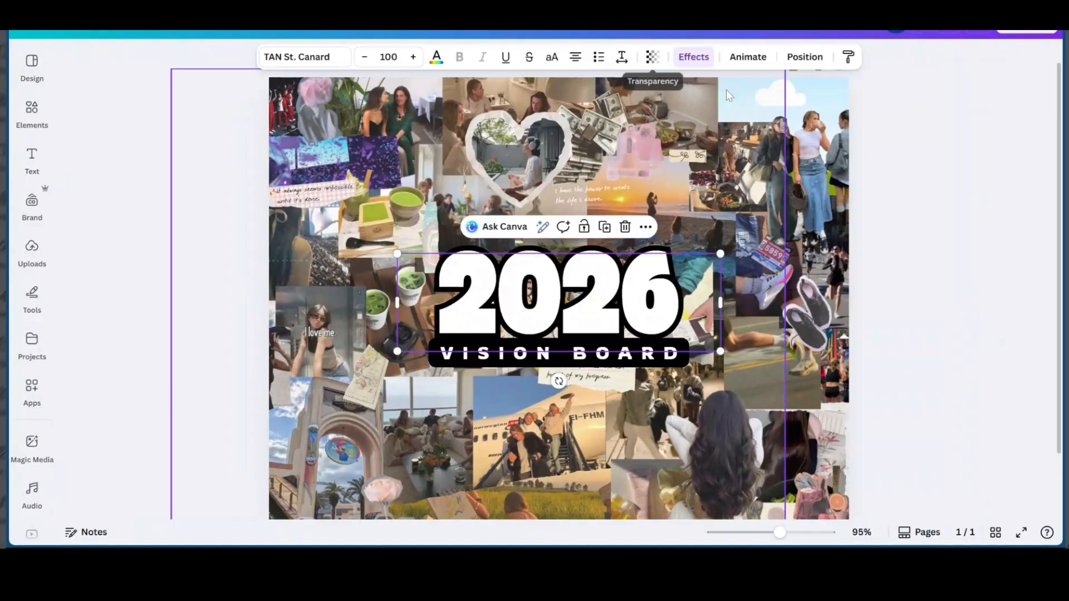
mouse_move(886, 80)
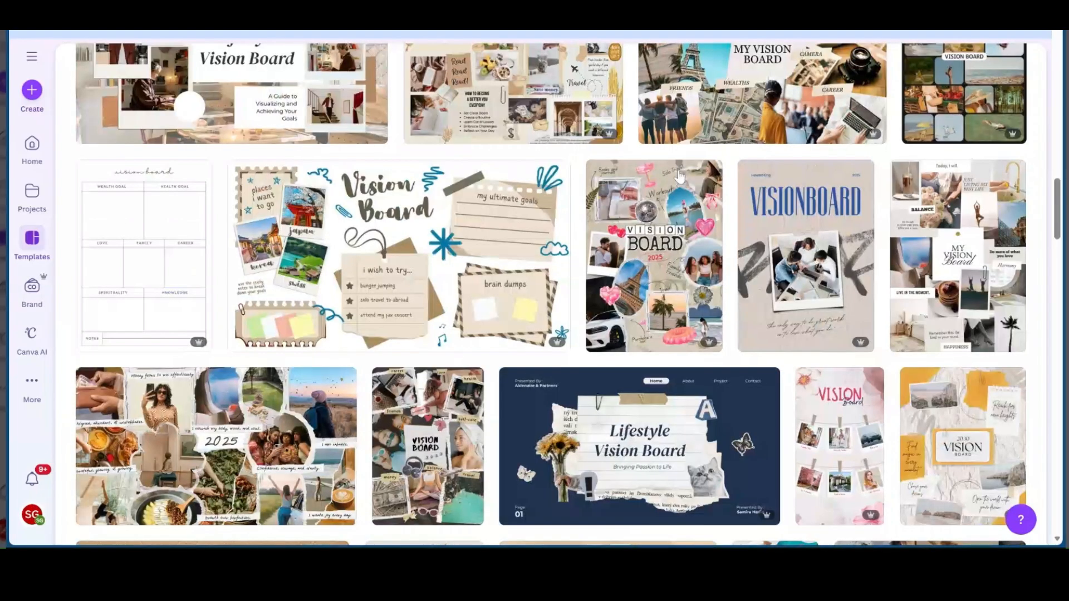
Scroll the vision board template results toward the scrapbook-style 2025 poster template
scroll("down", 3)
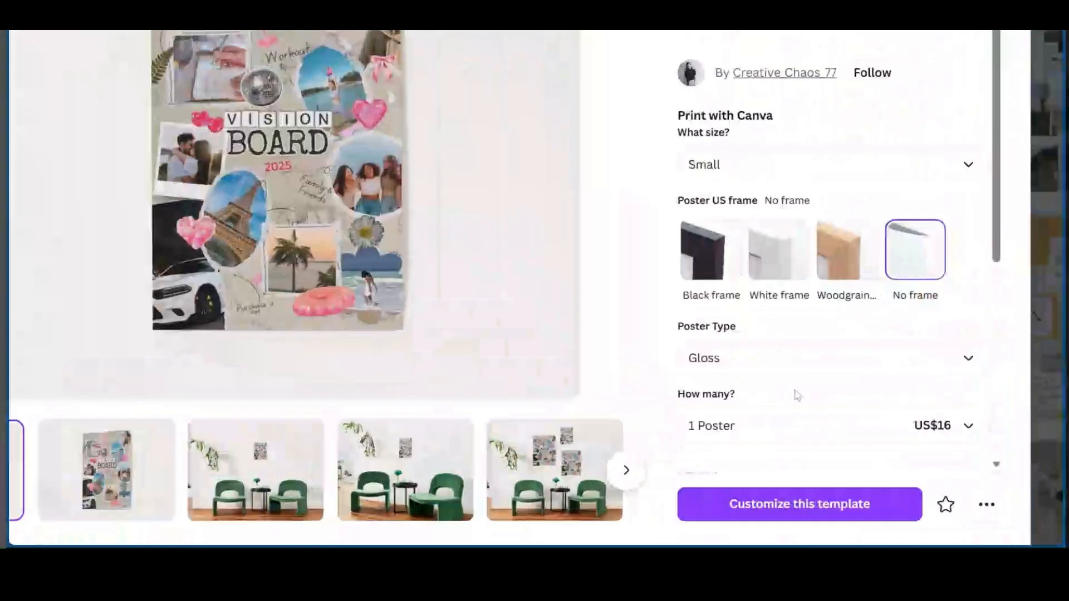
mouse_move(324, 160)
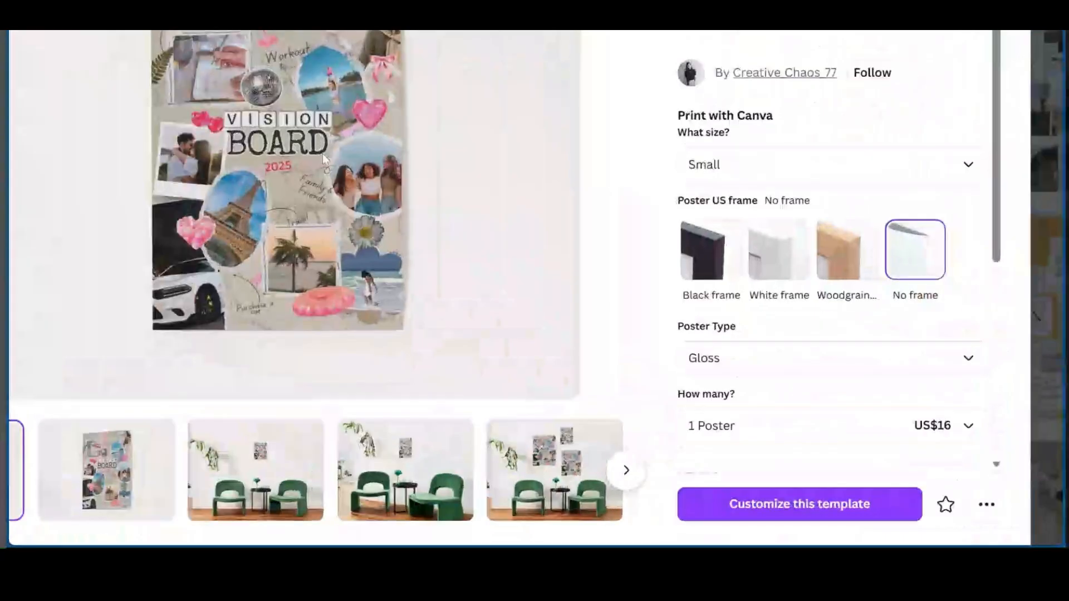